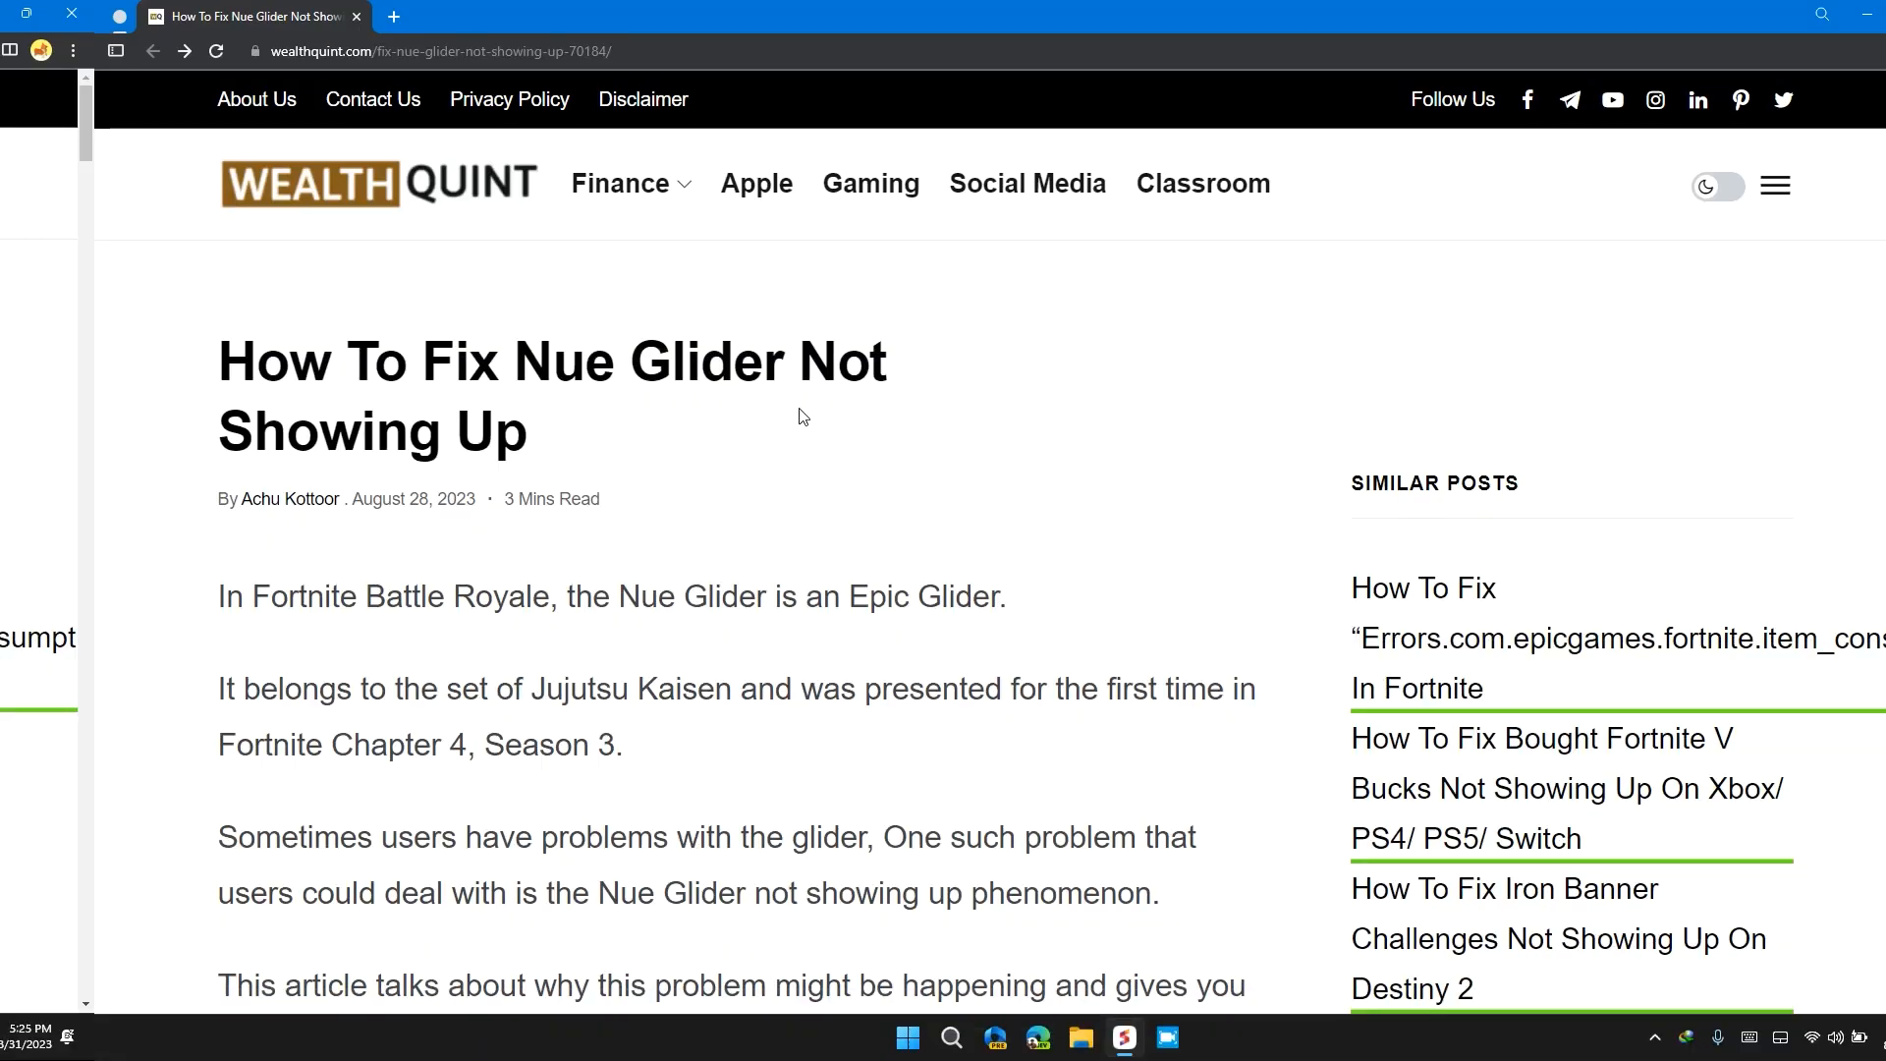
Scroll from the article title down to fix 1, Check Your Internet Connection
scroll("down", 3)
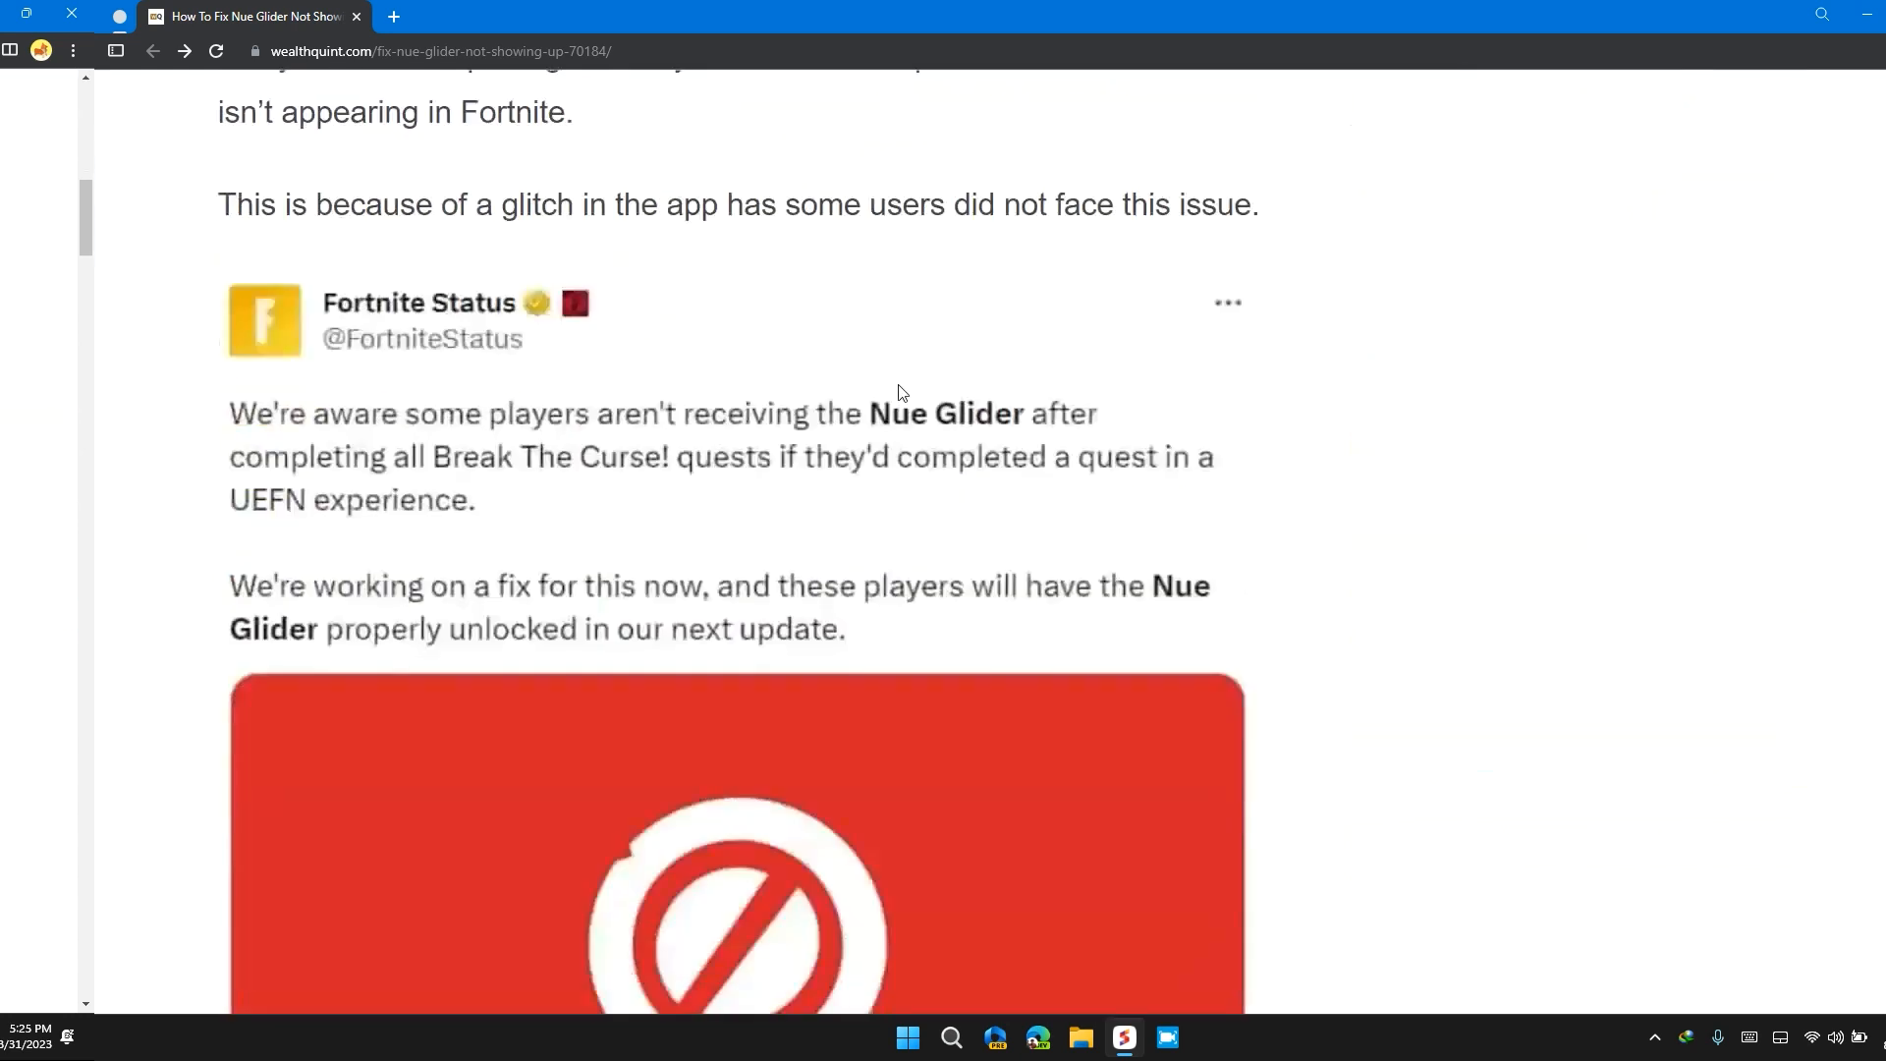
scroll("down", 3)
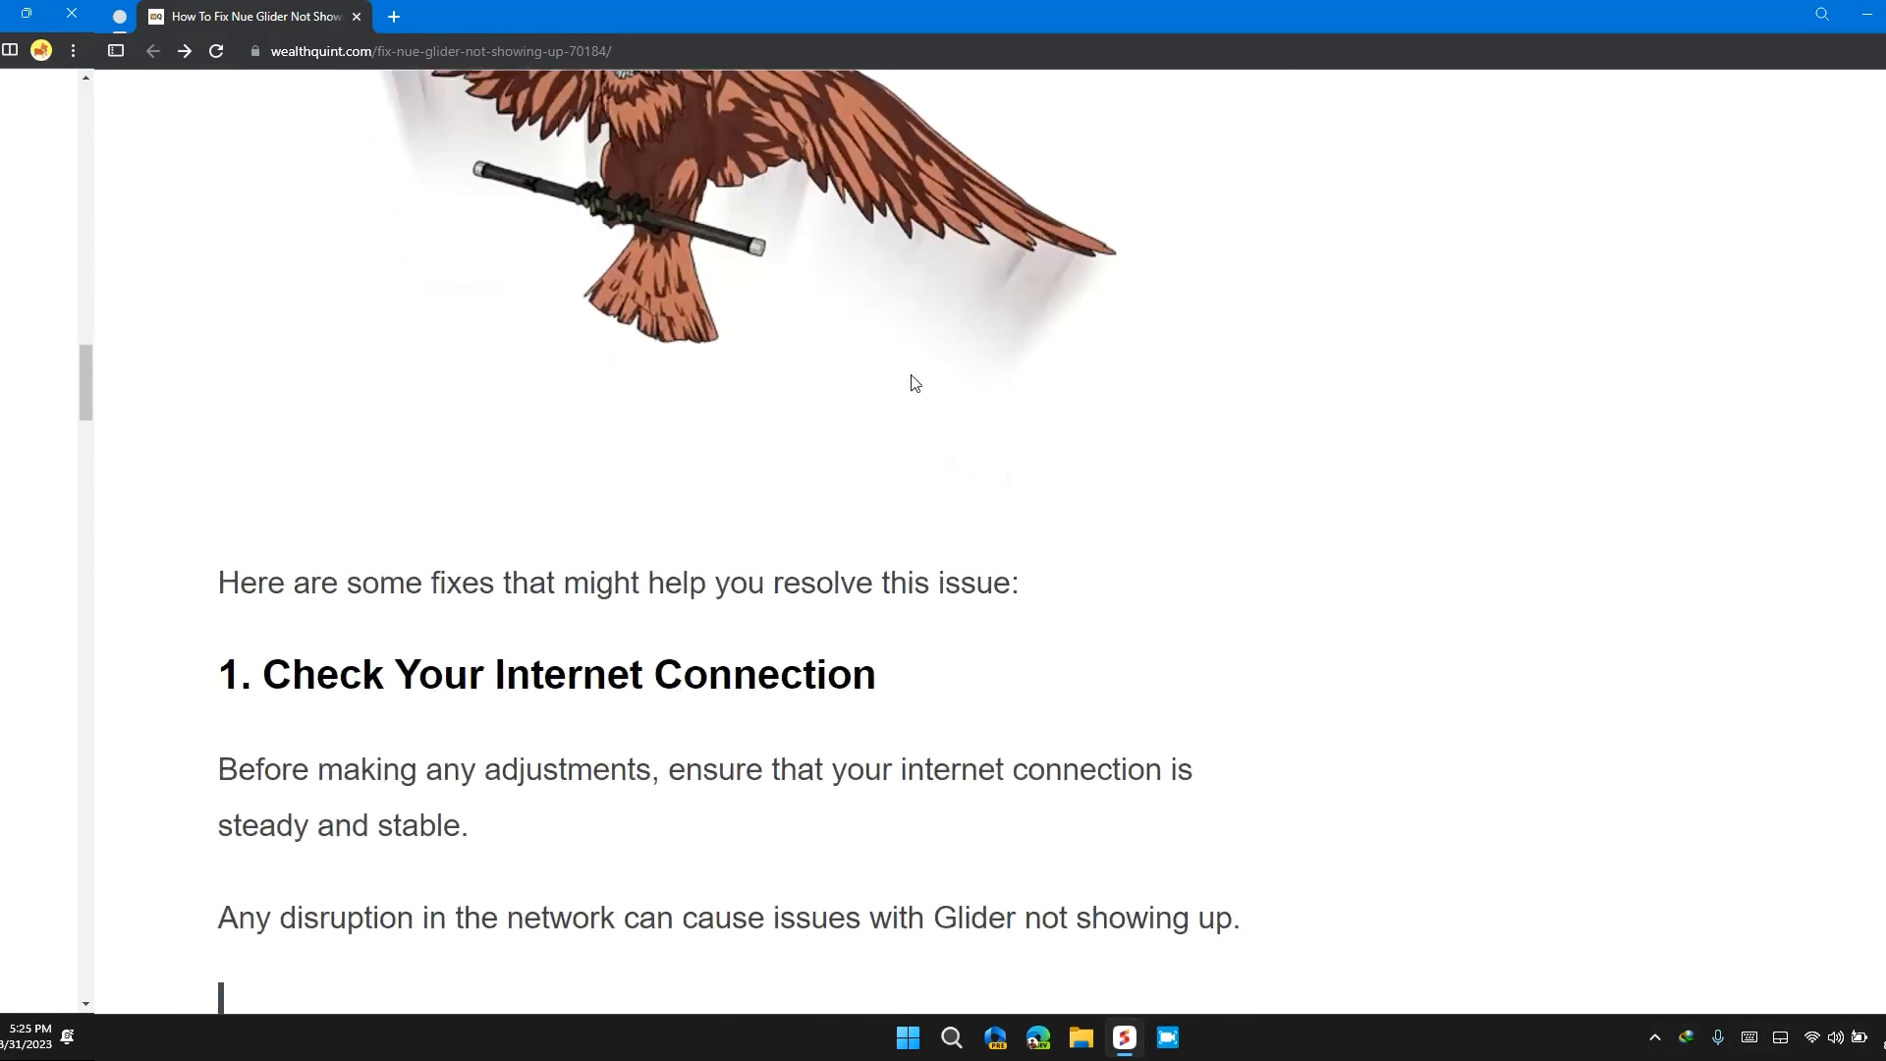
scroll("down", 3)
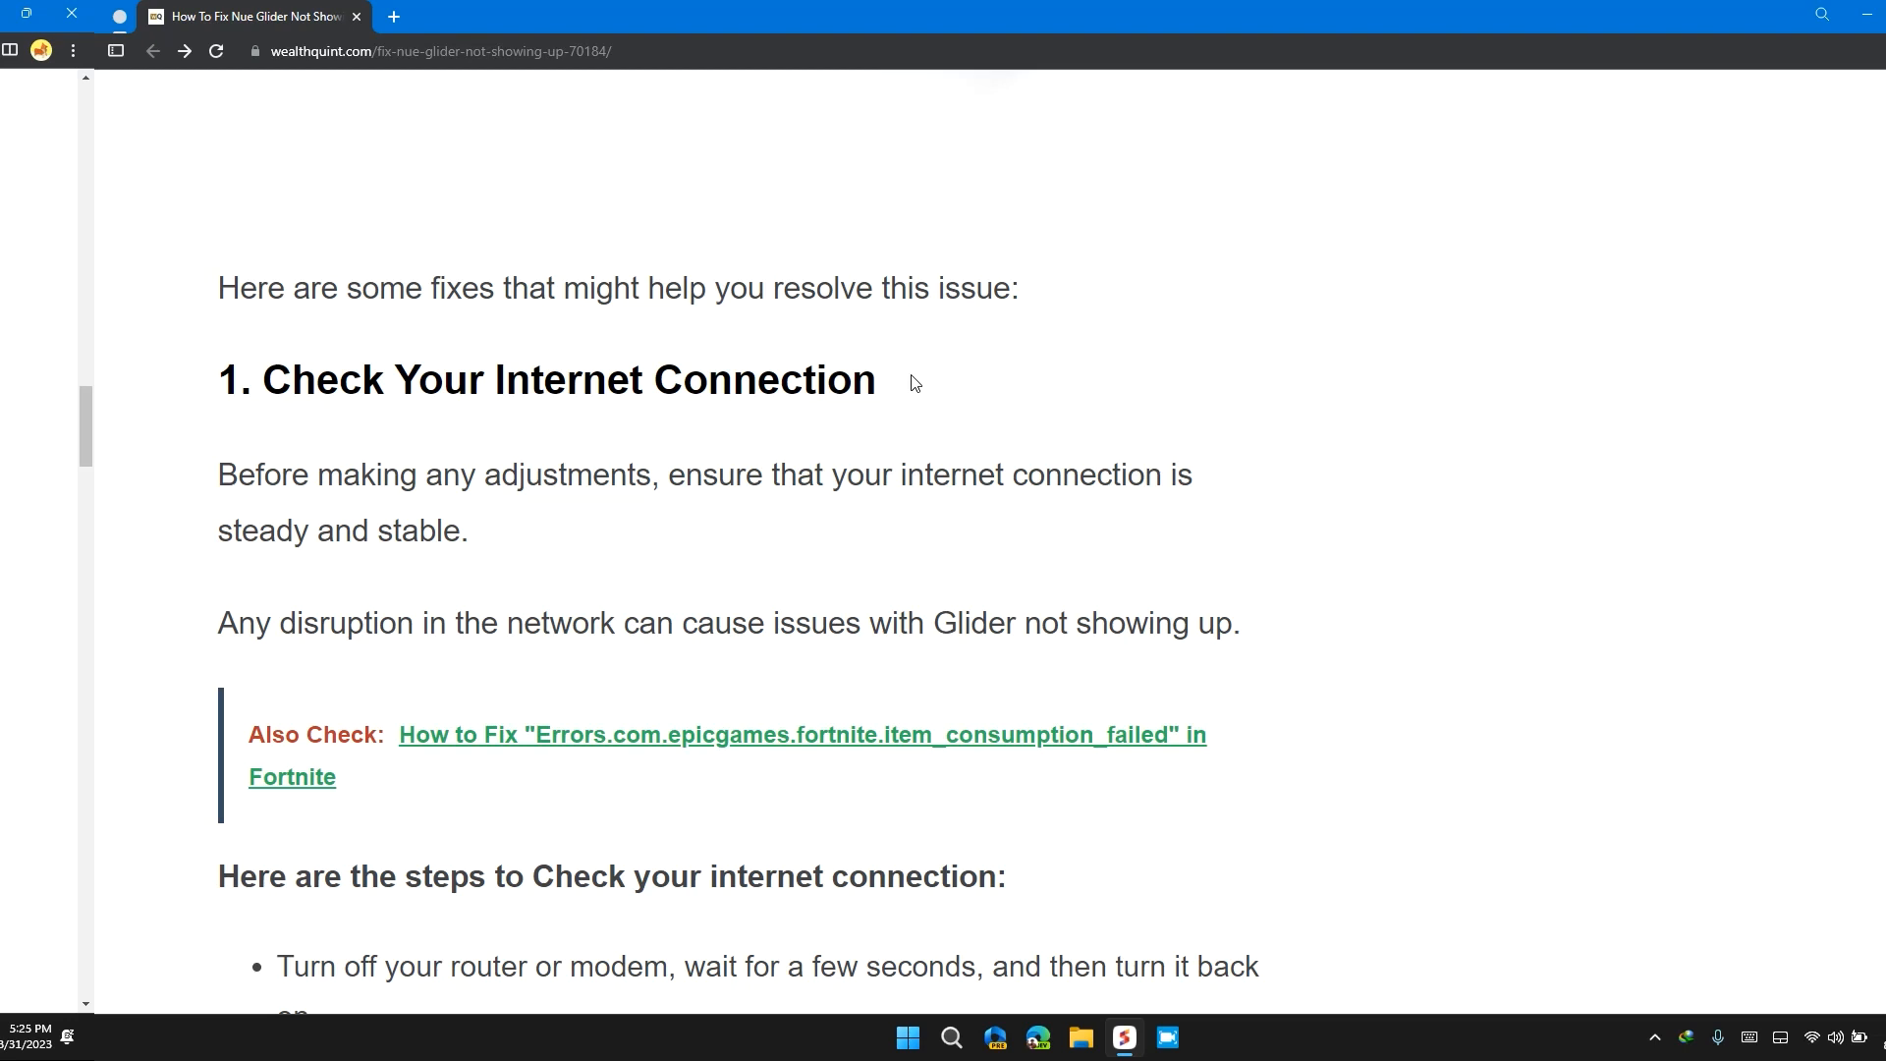
Scroll down to the router-restart steps under the internet connection fix
scroll("down", 3)
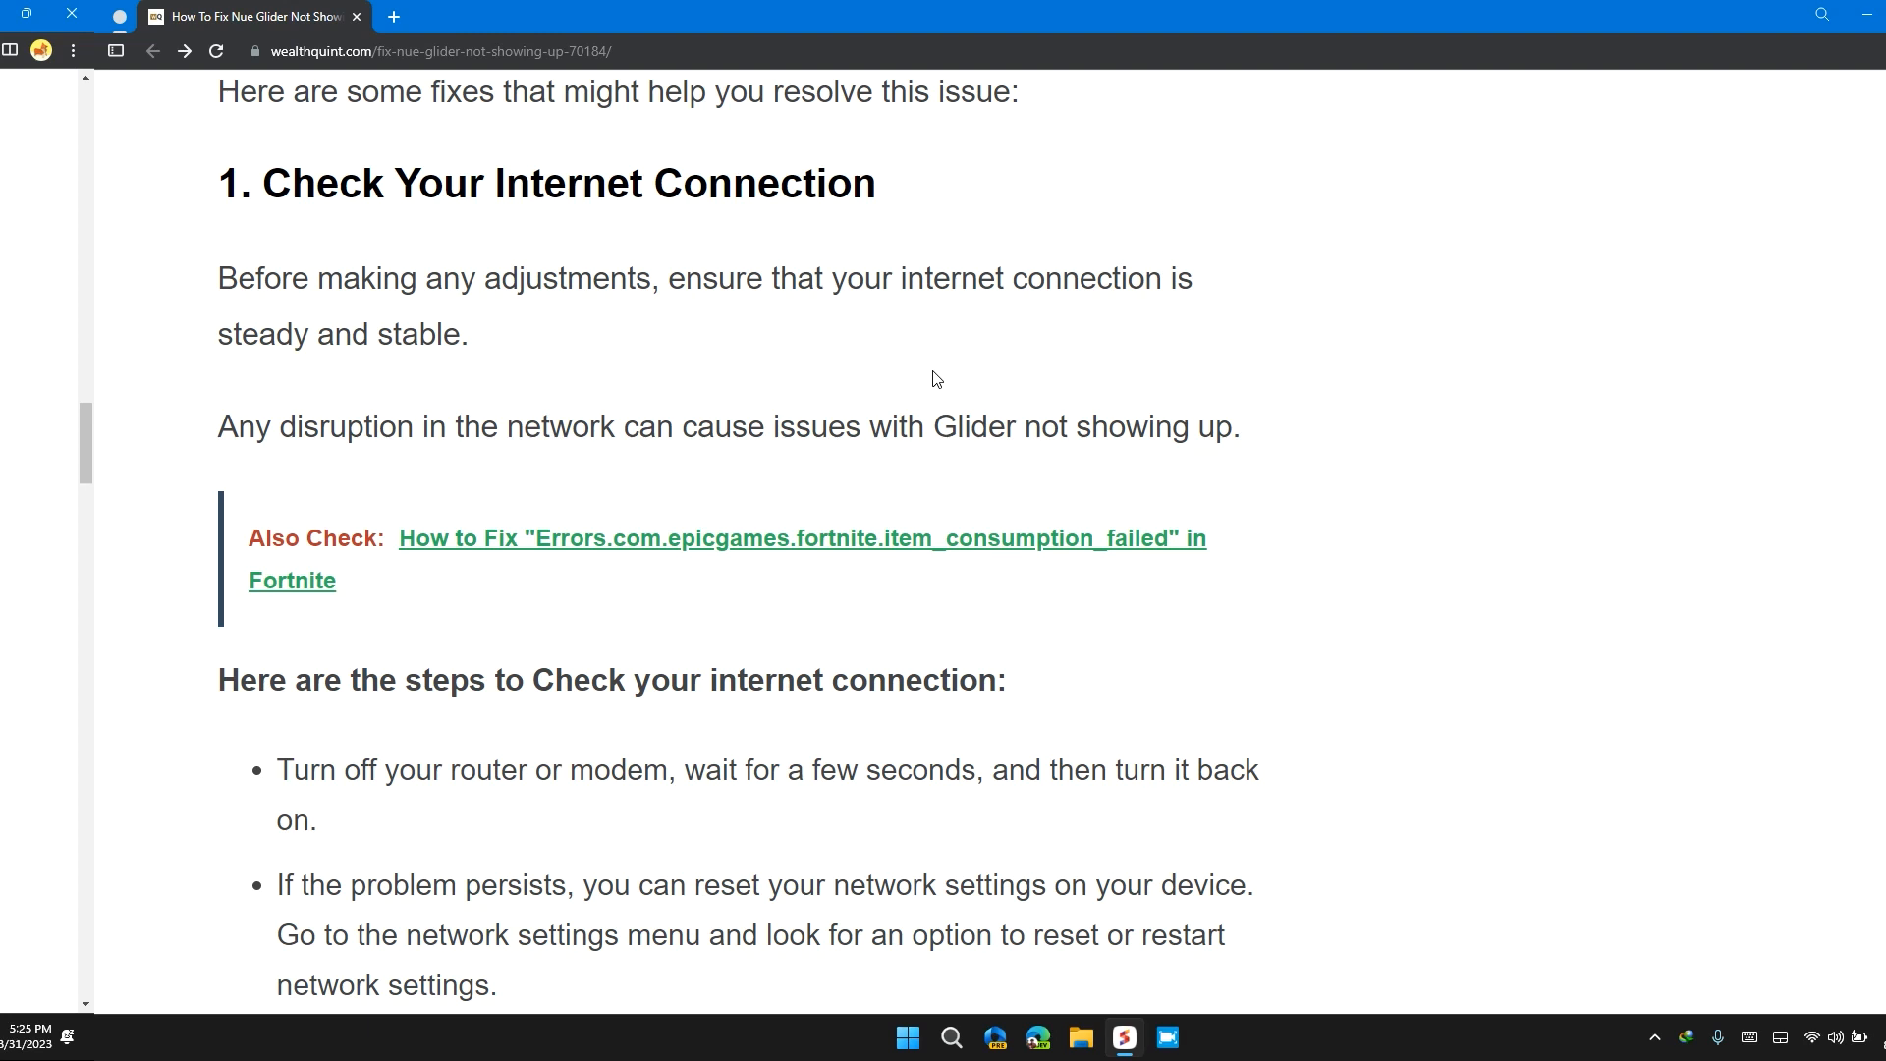
scroll("down", 3)
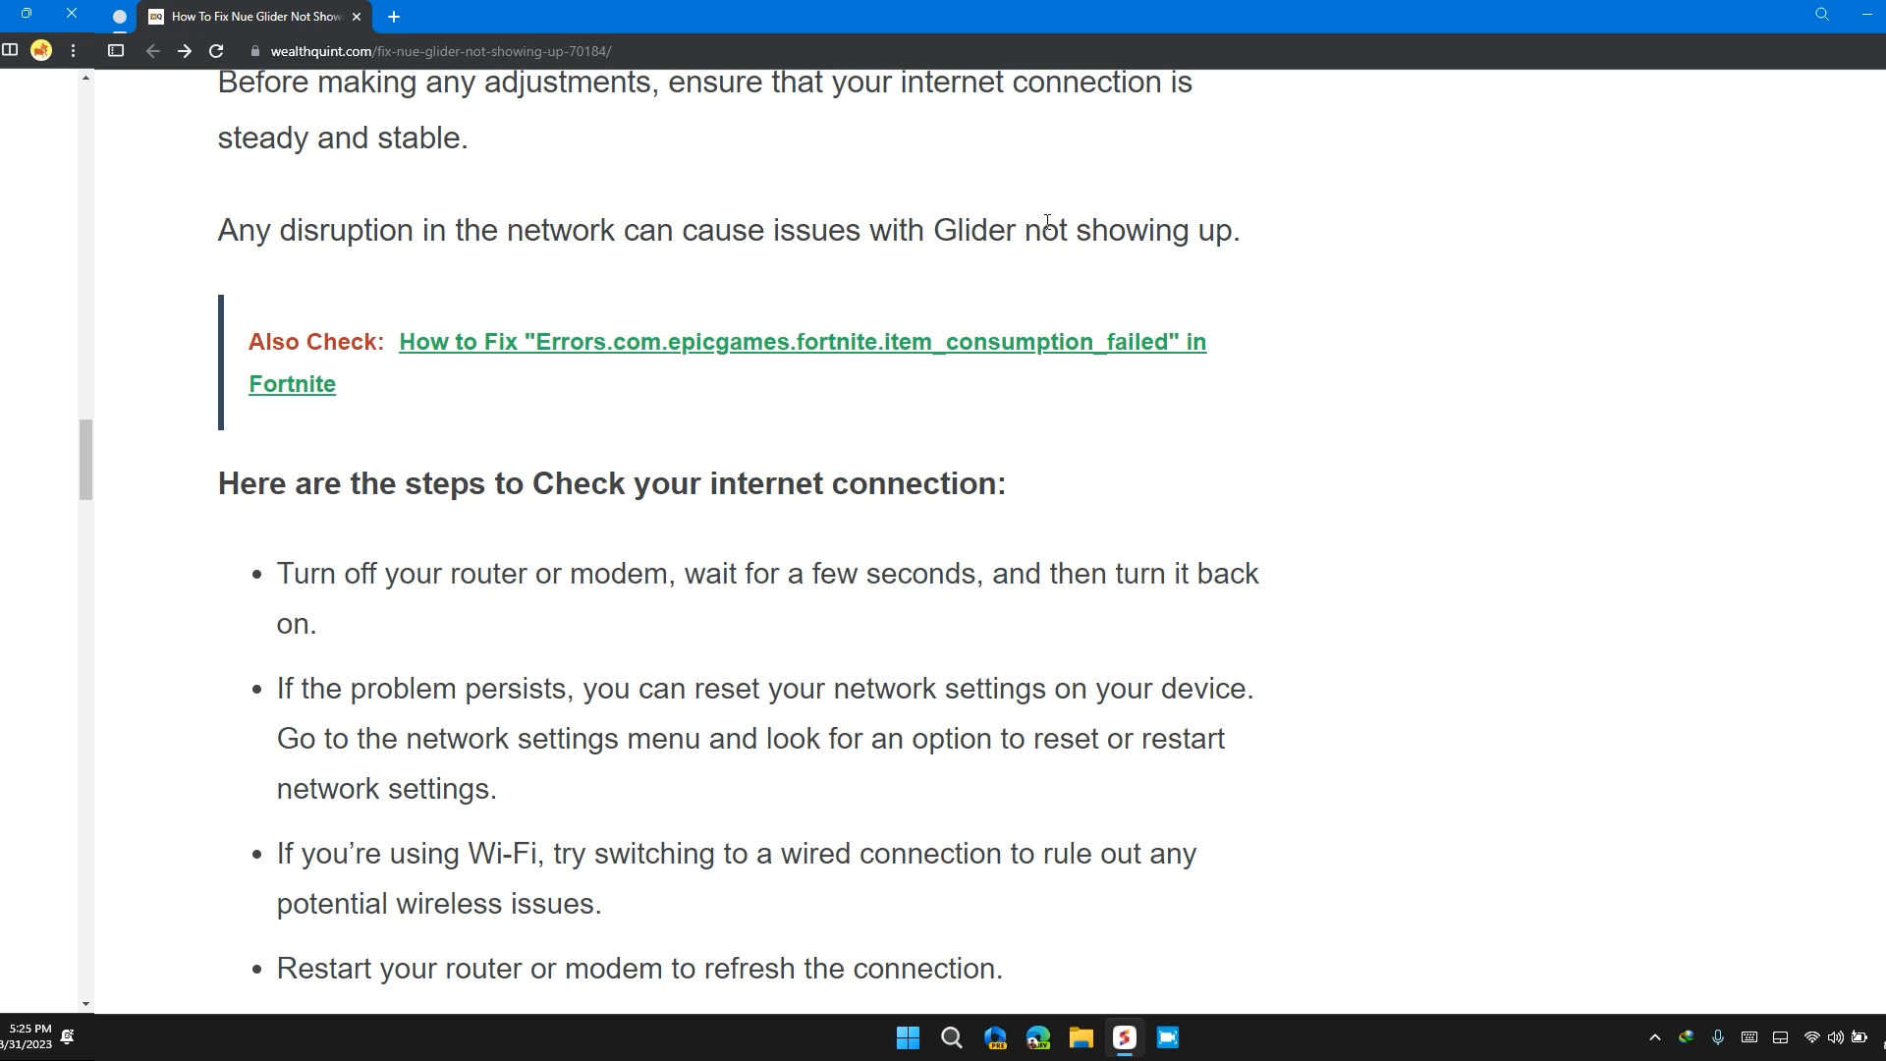
scroll("down", 3)
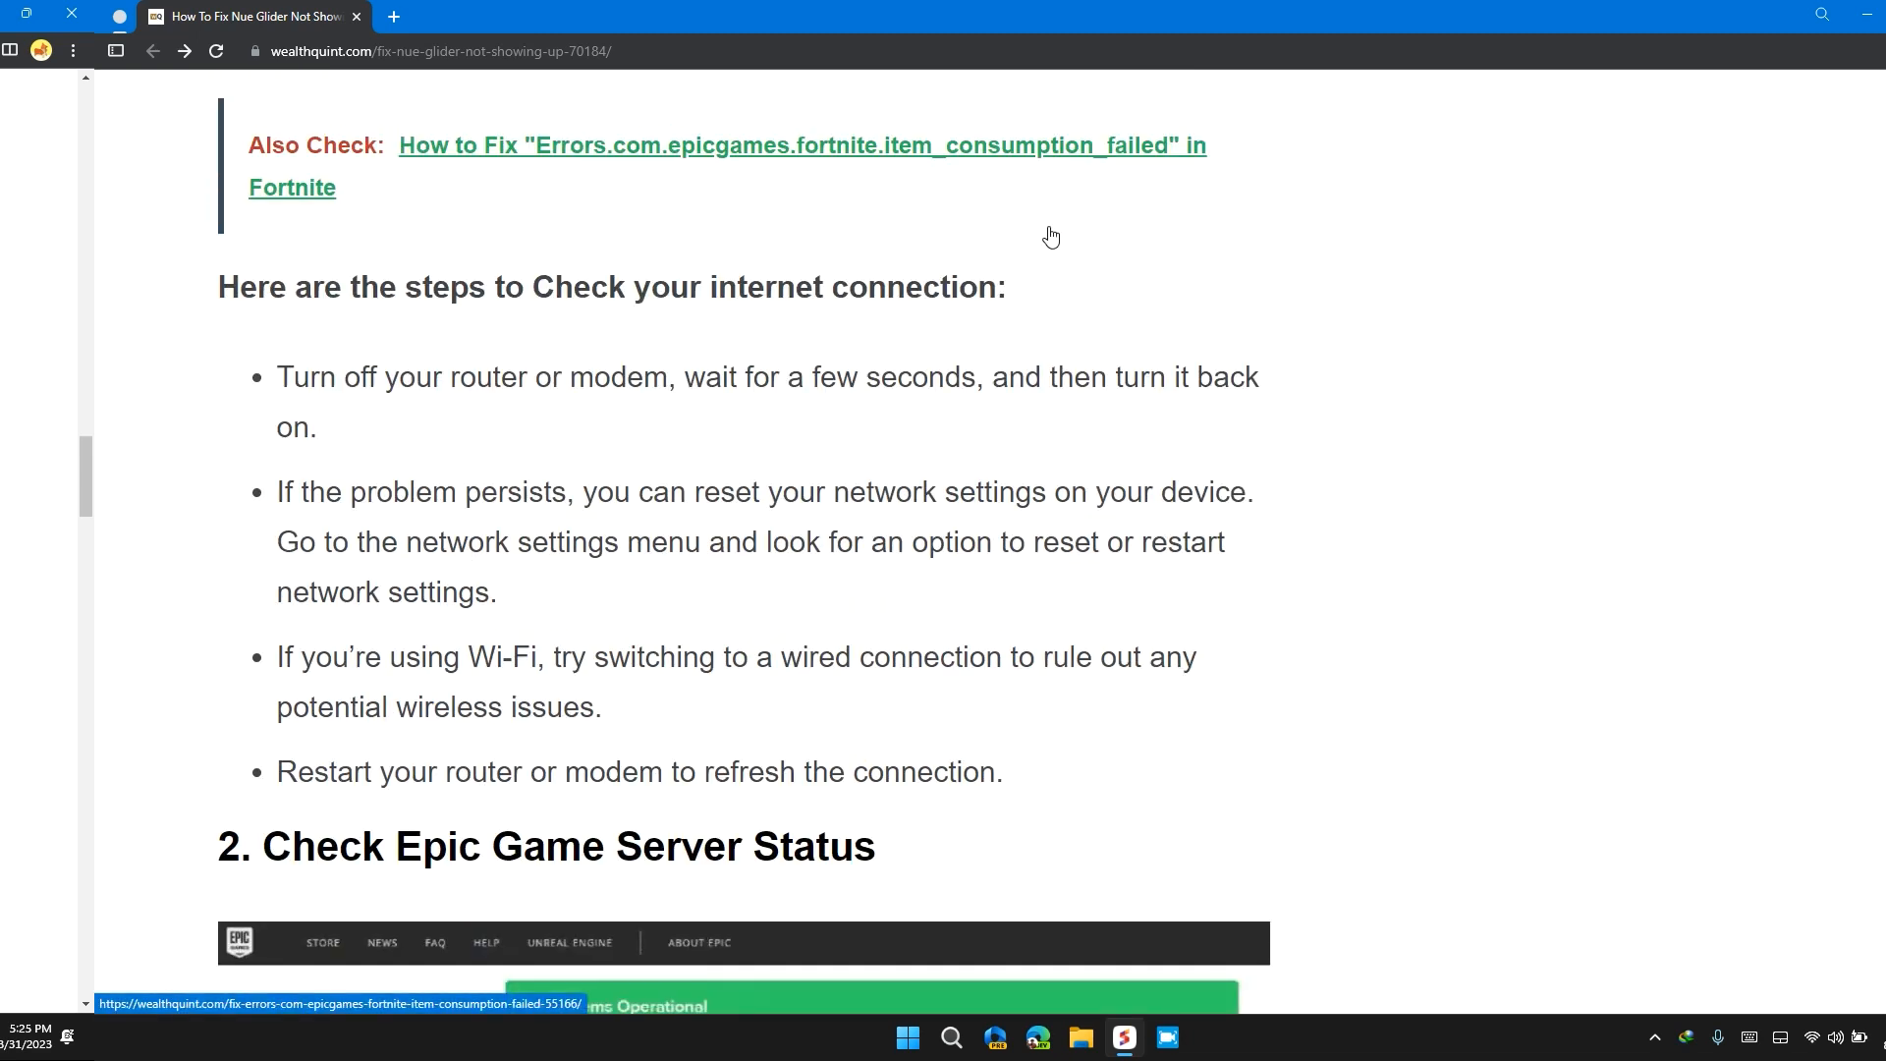
scroll("down", 3)
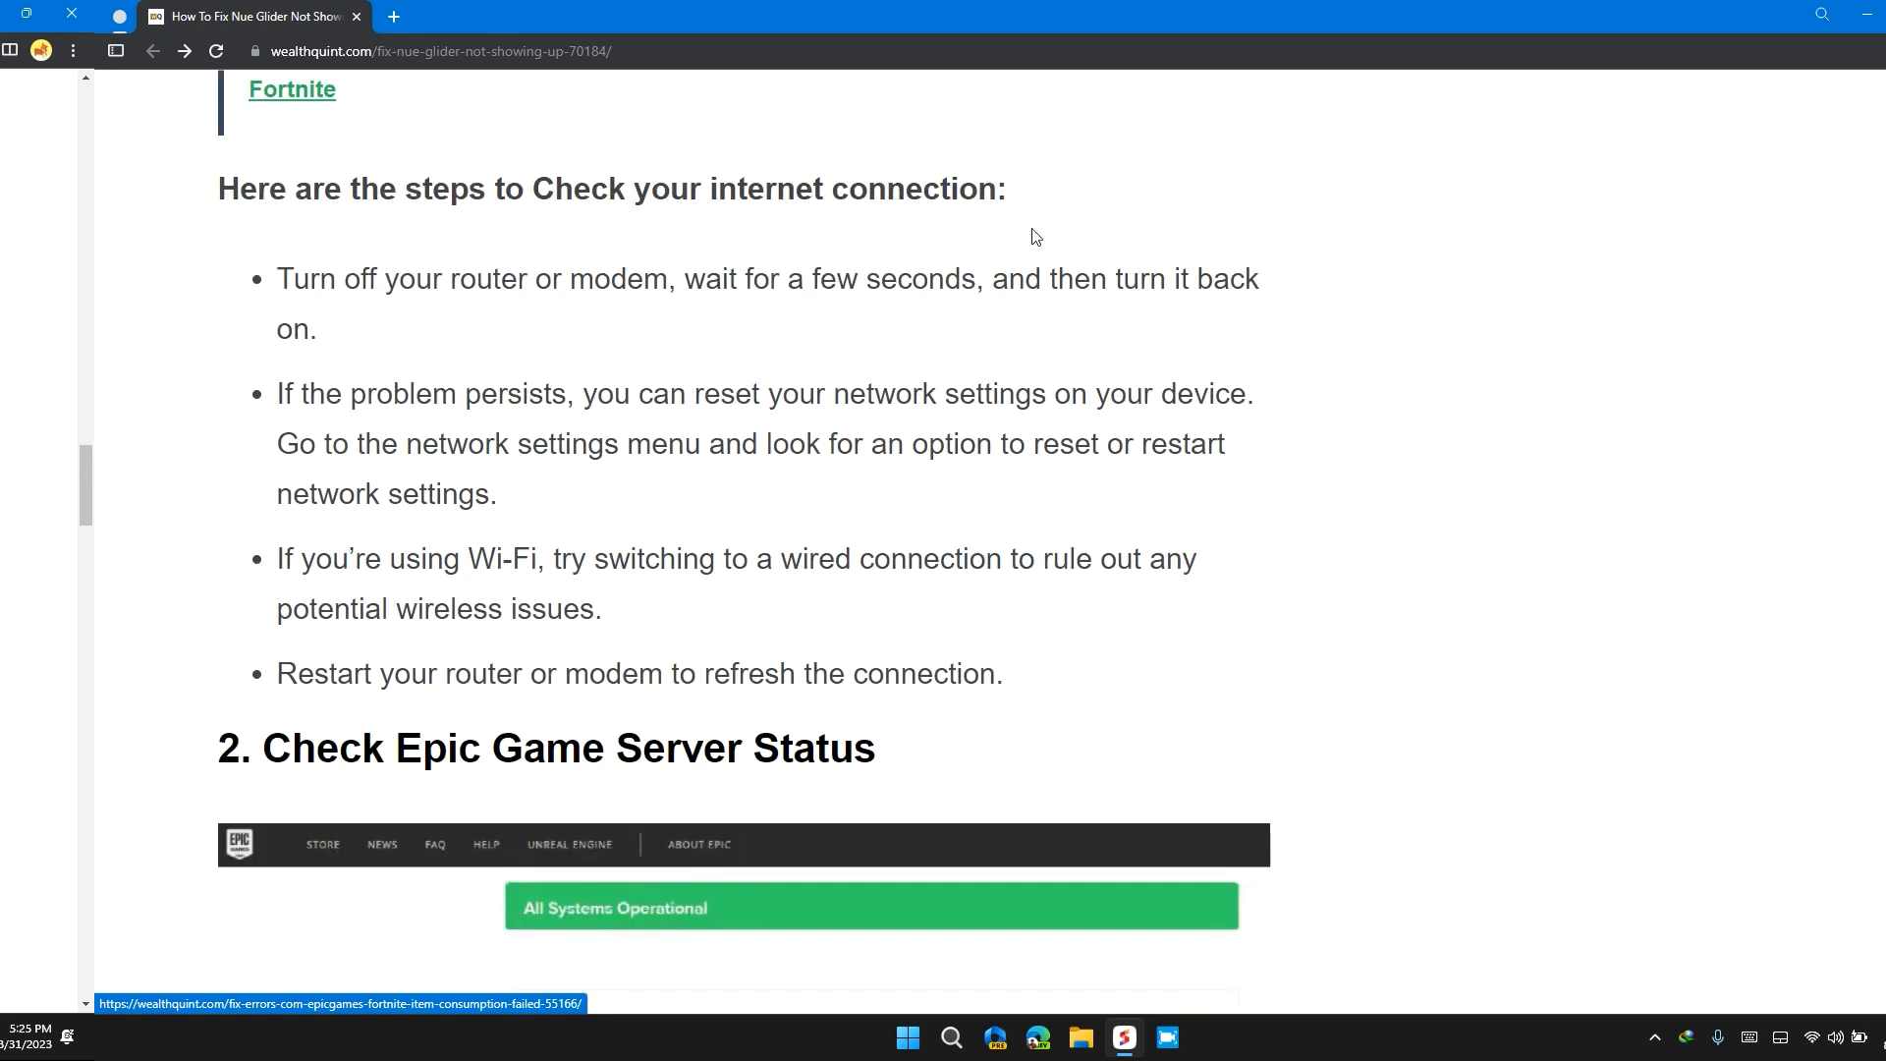
mouse_move(660, 232)
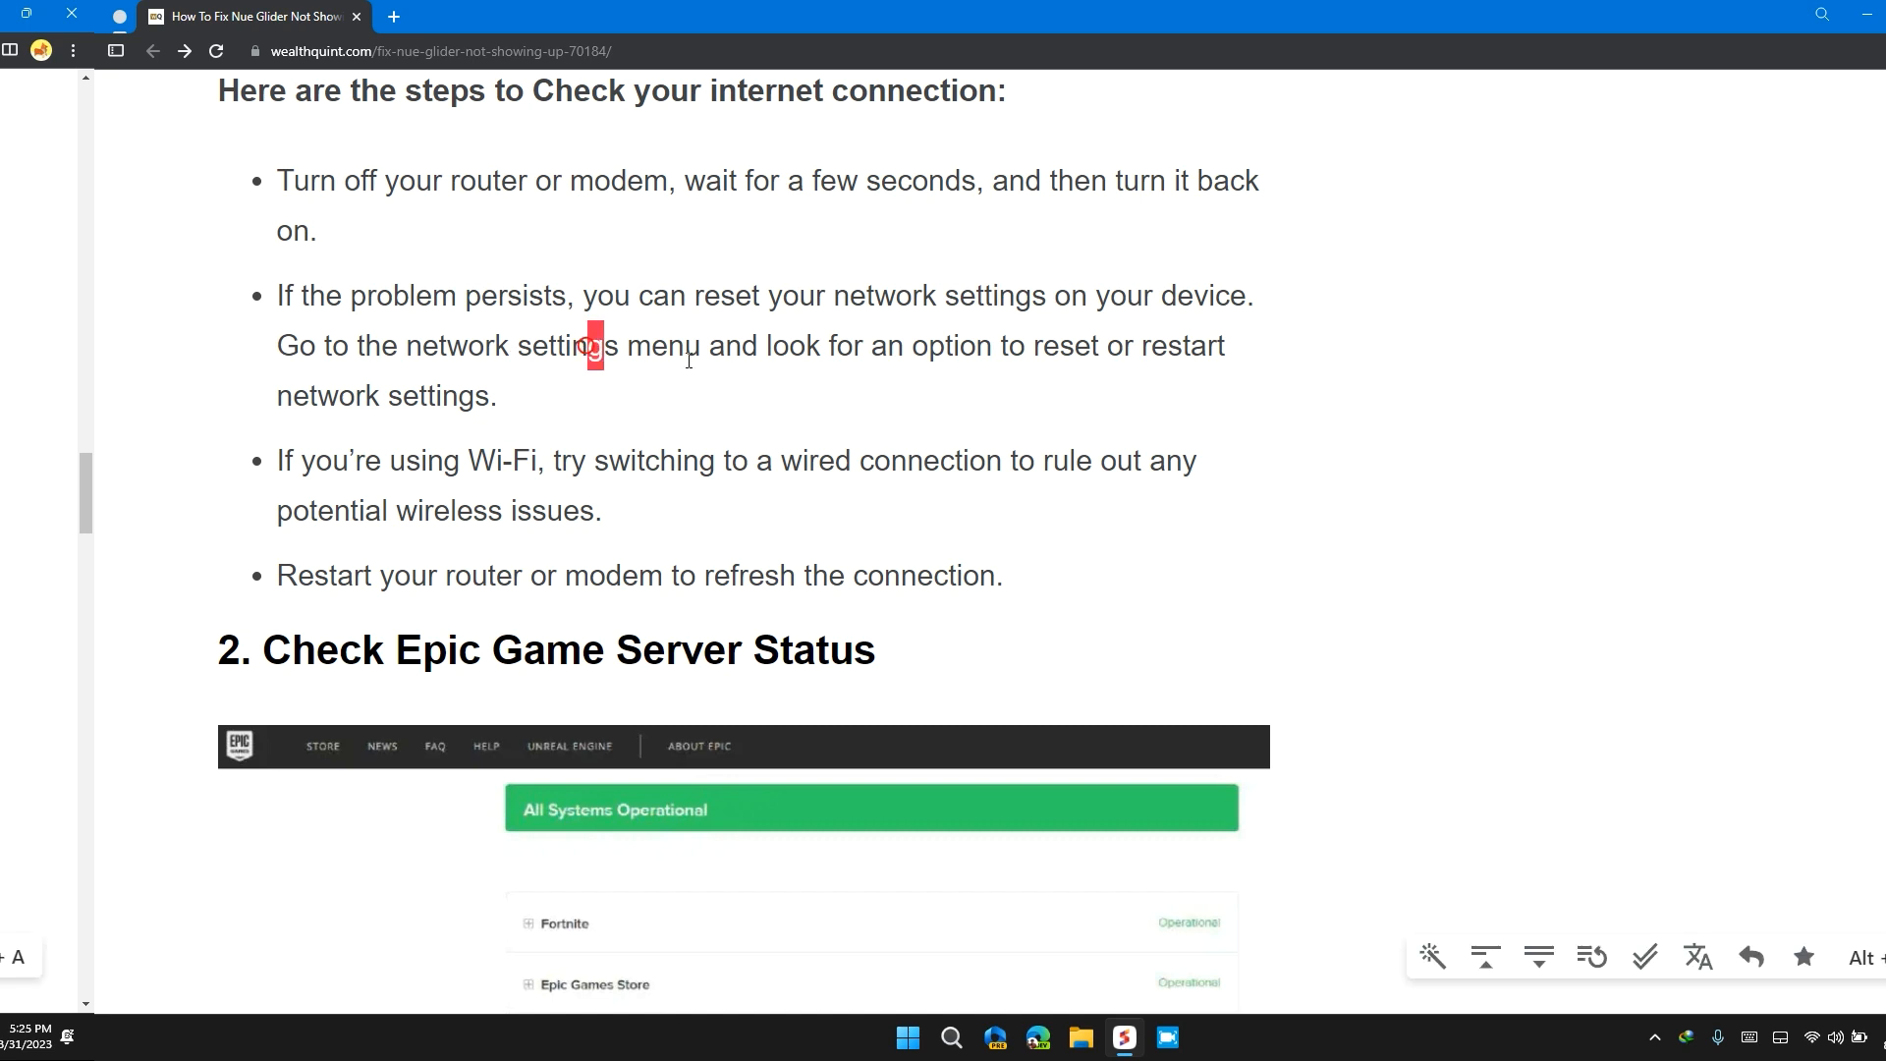
Highlight the 'switching to a wired connection' tip in red and continue to fix 2
left_click_drag(589, 346, 988, 346)
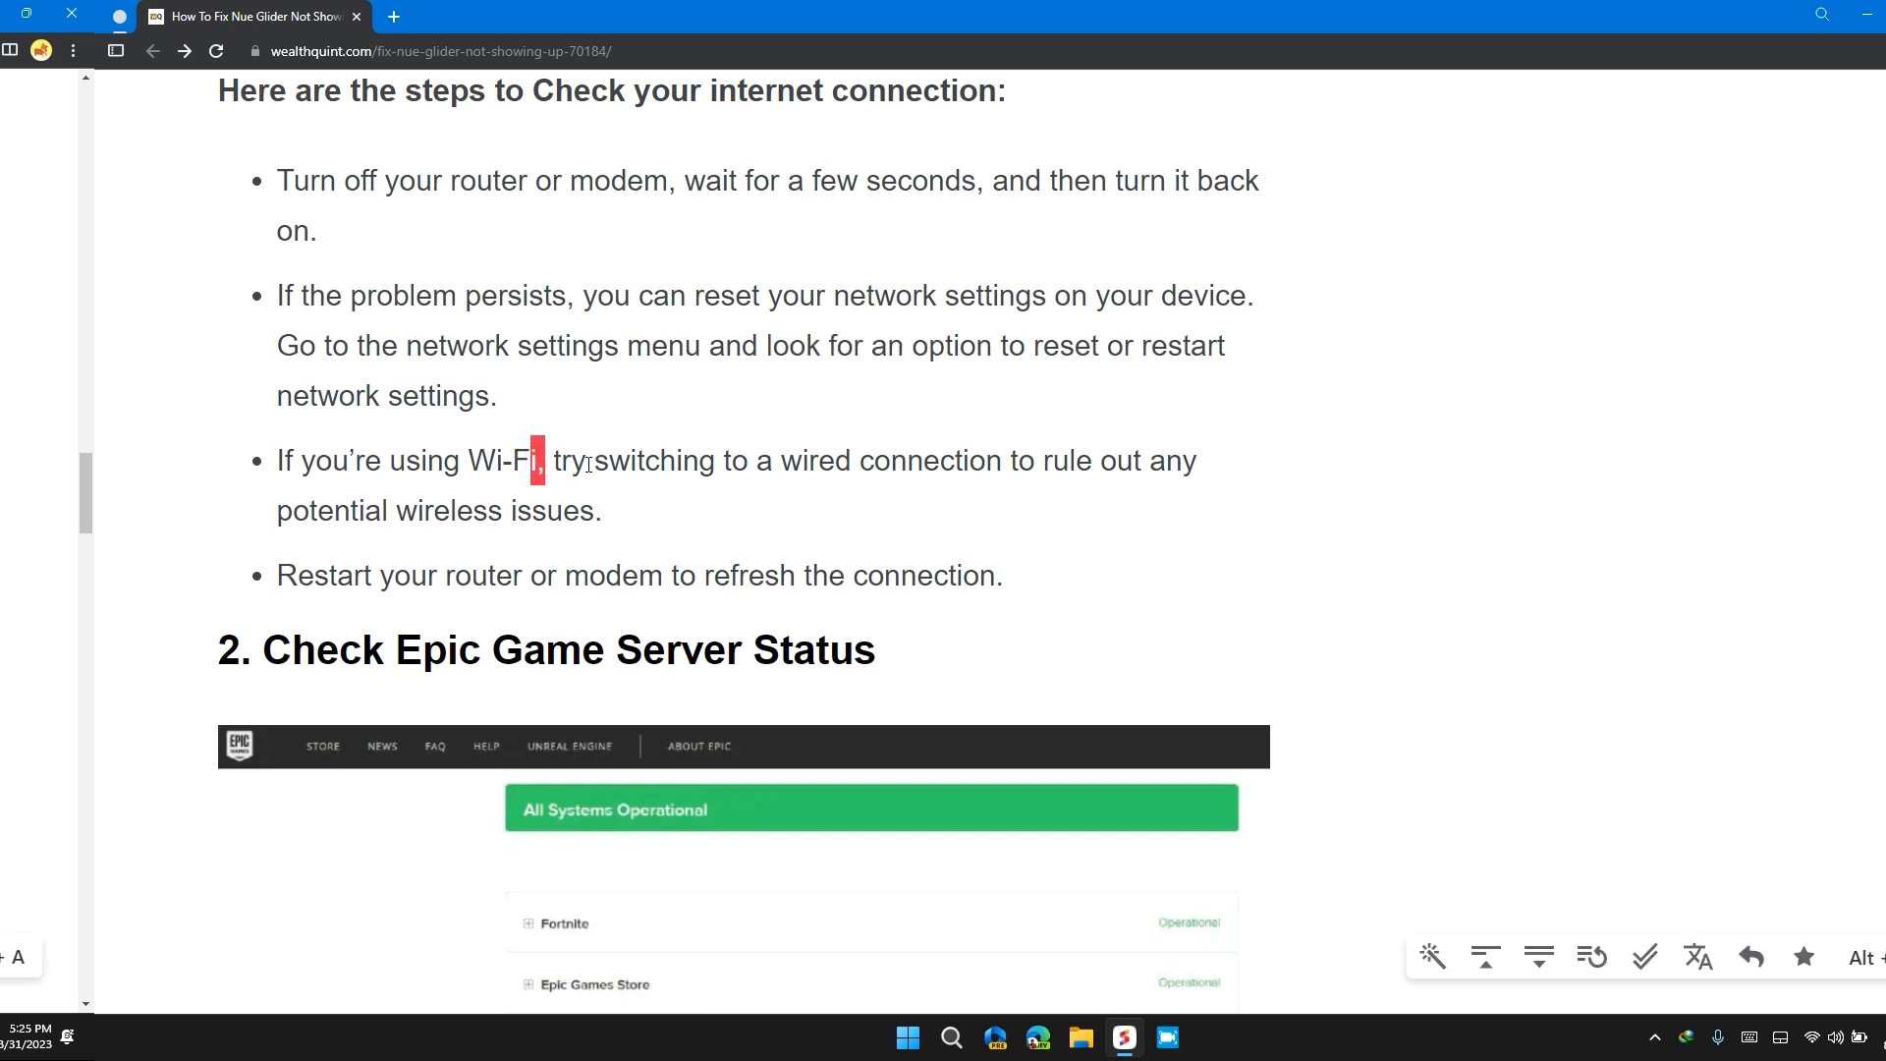
left_click_drag(548, 459, 872, 459)
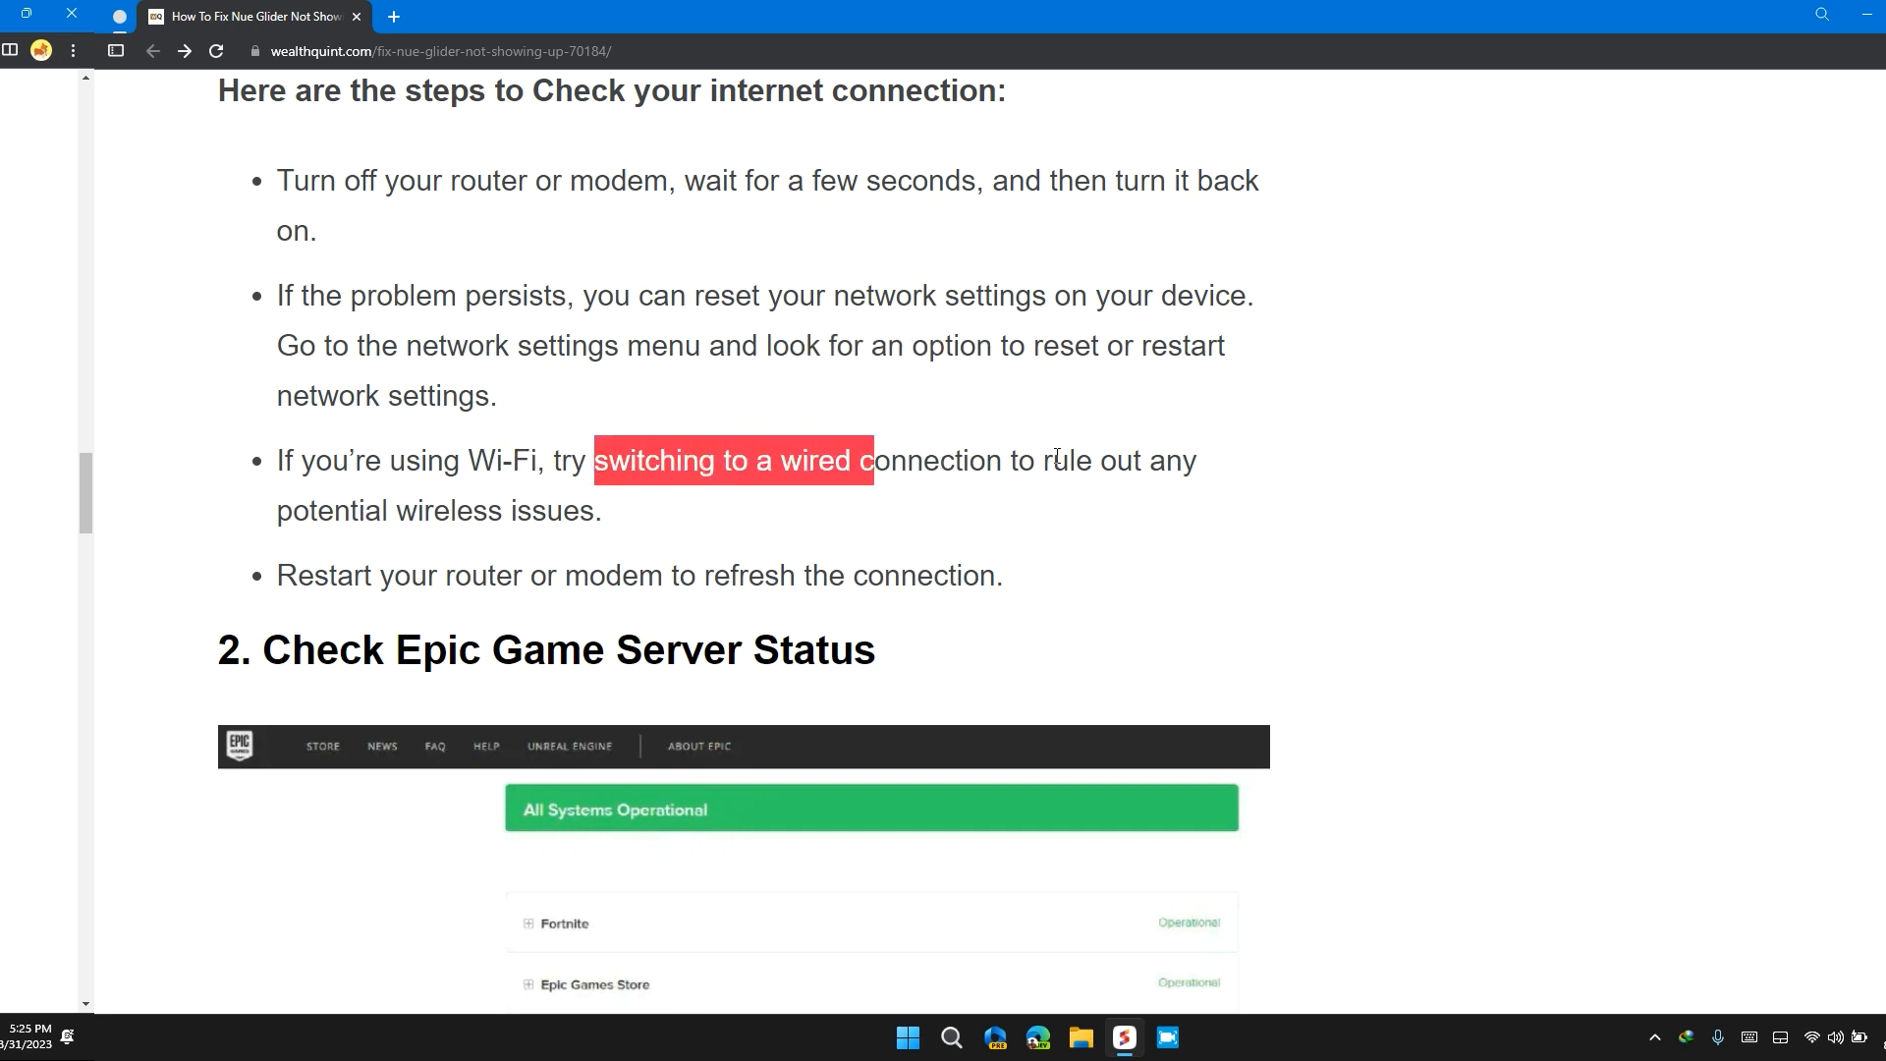
mouse_move(613, 544)
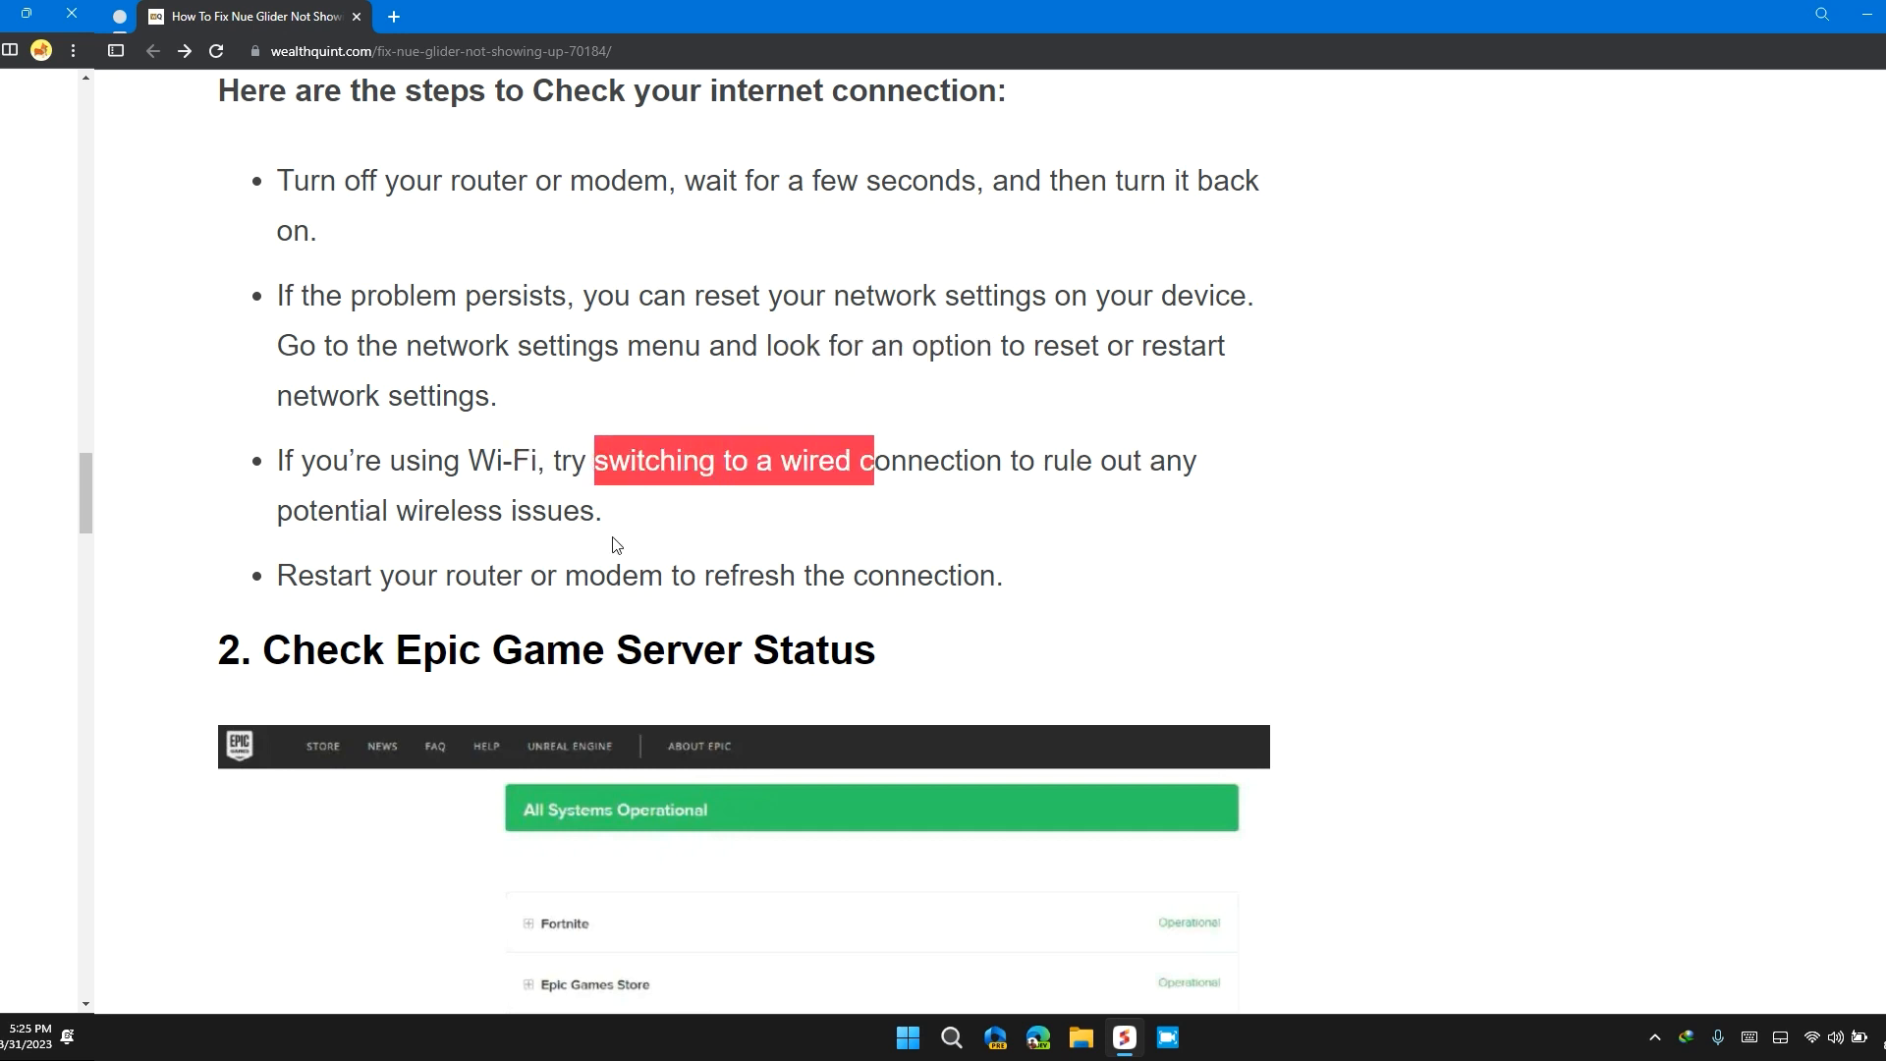
scroll("down", 3)
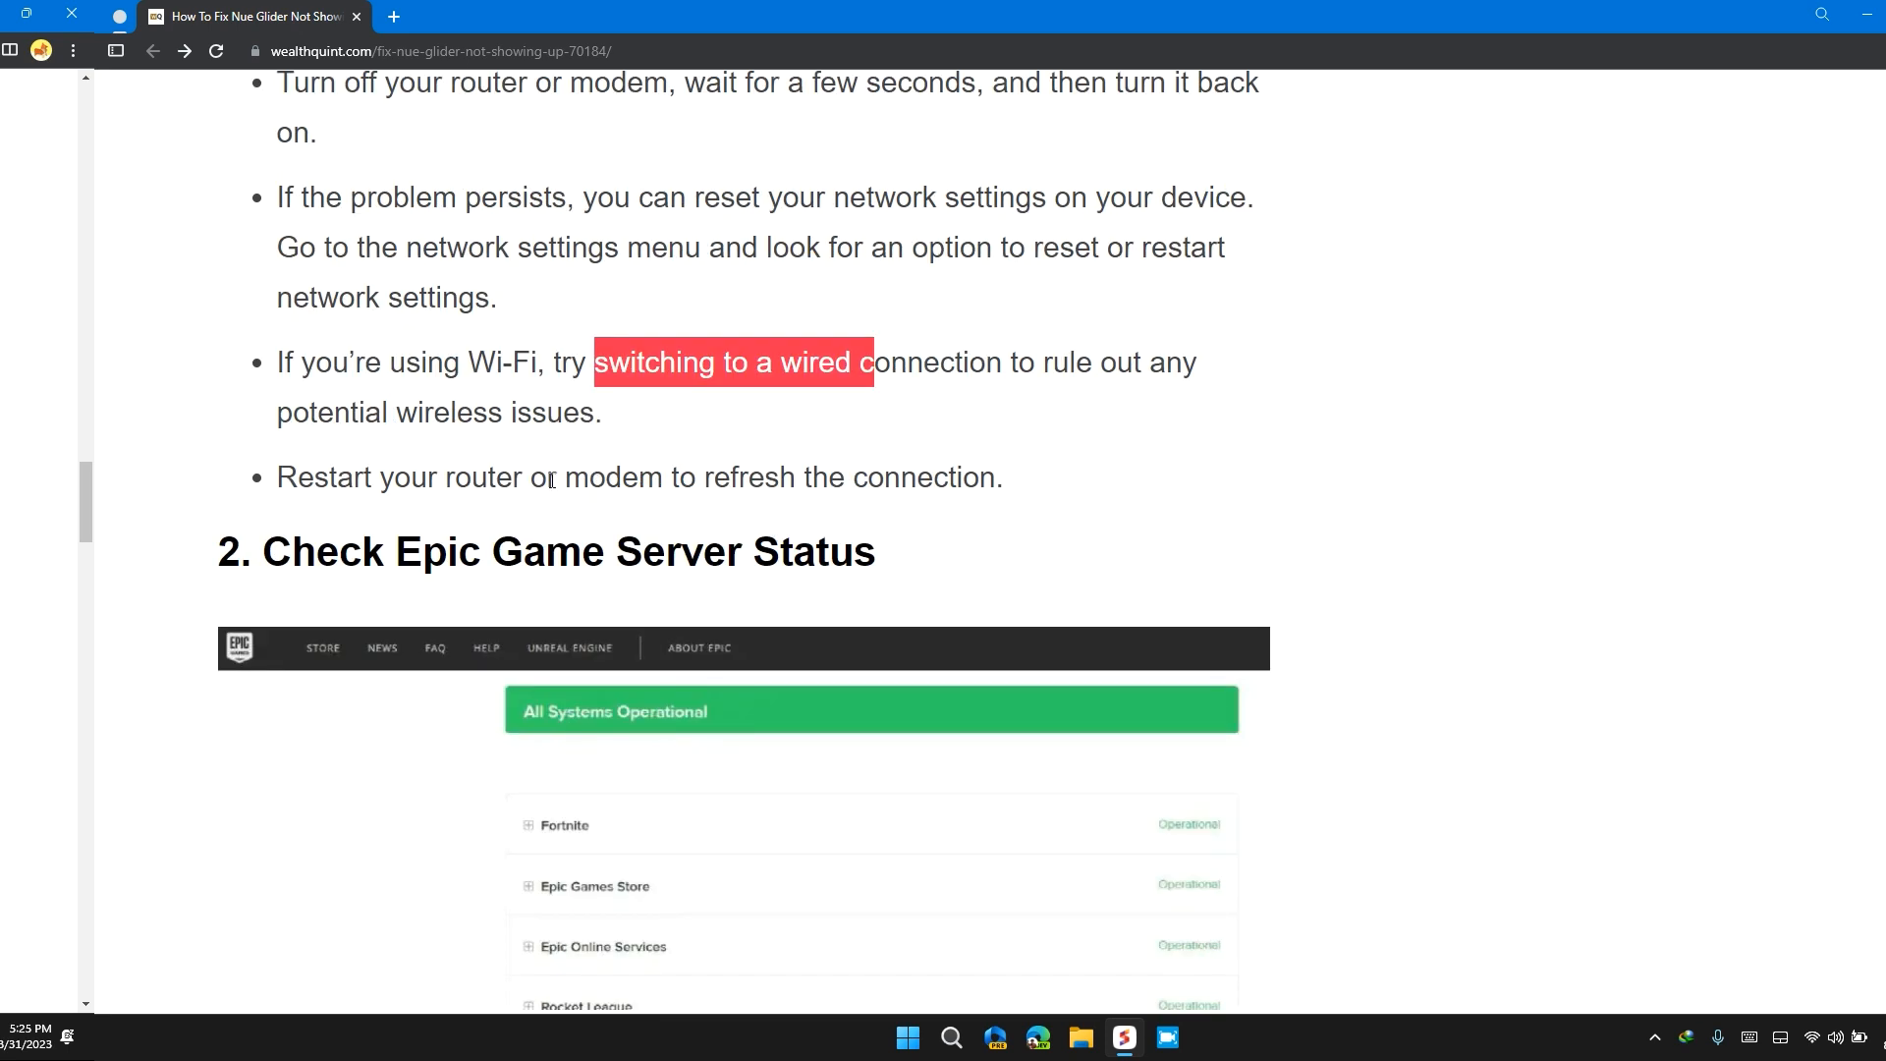
mouse_move(878, 432)
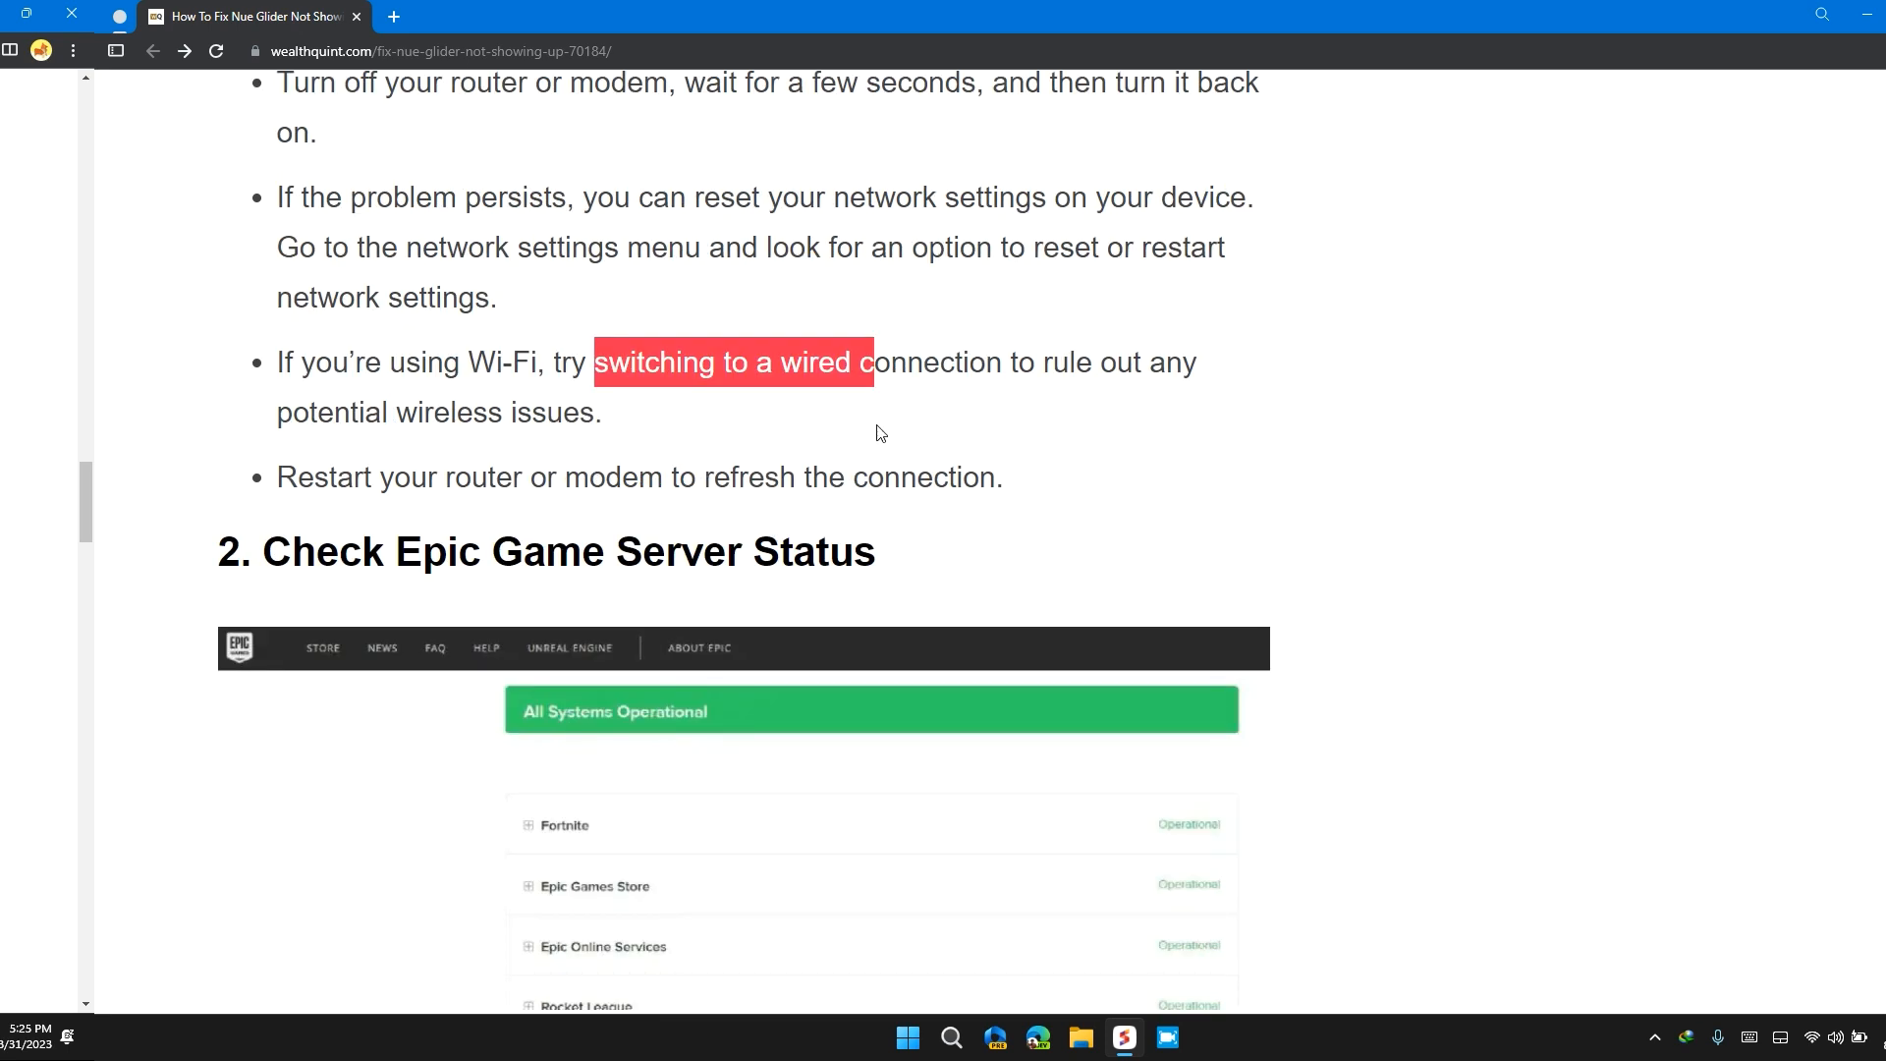
Scroll past the Epic Games server status screenshot to fix 3, Restart Your PC/Console
scroll("down", 3)
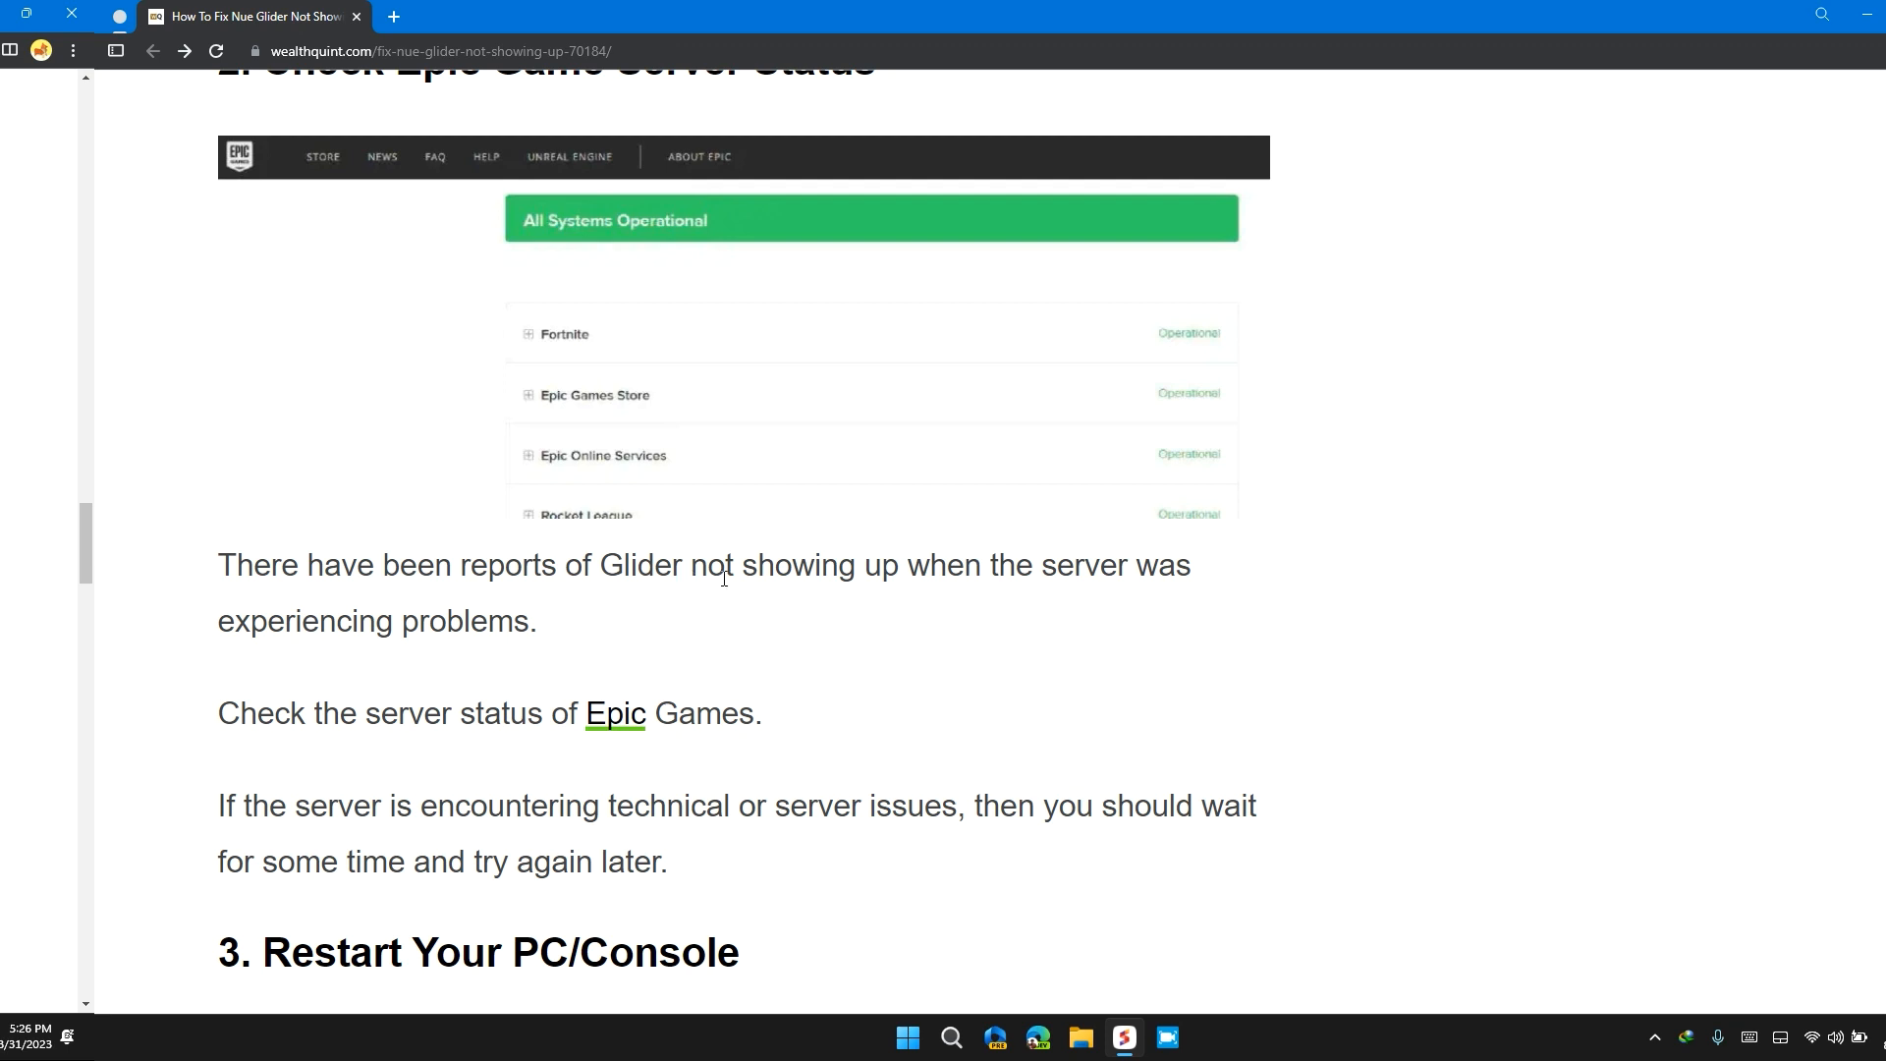
mouse_move(311, 601)
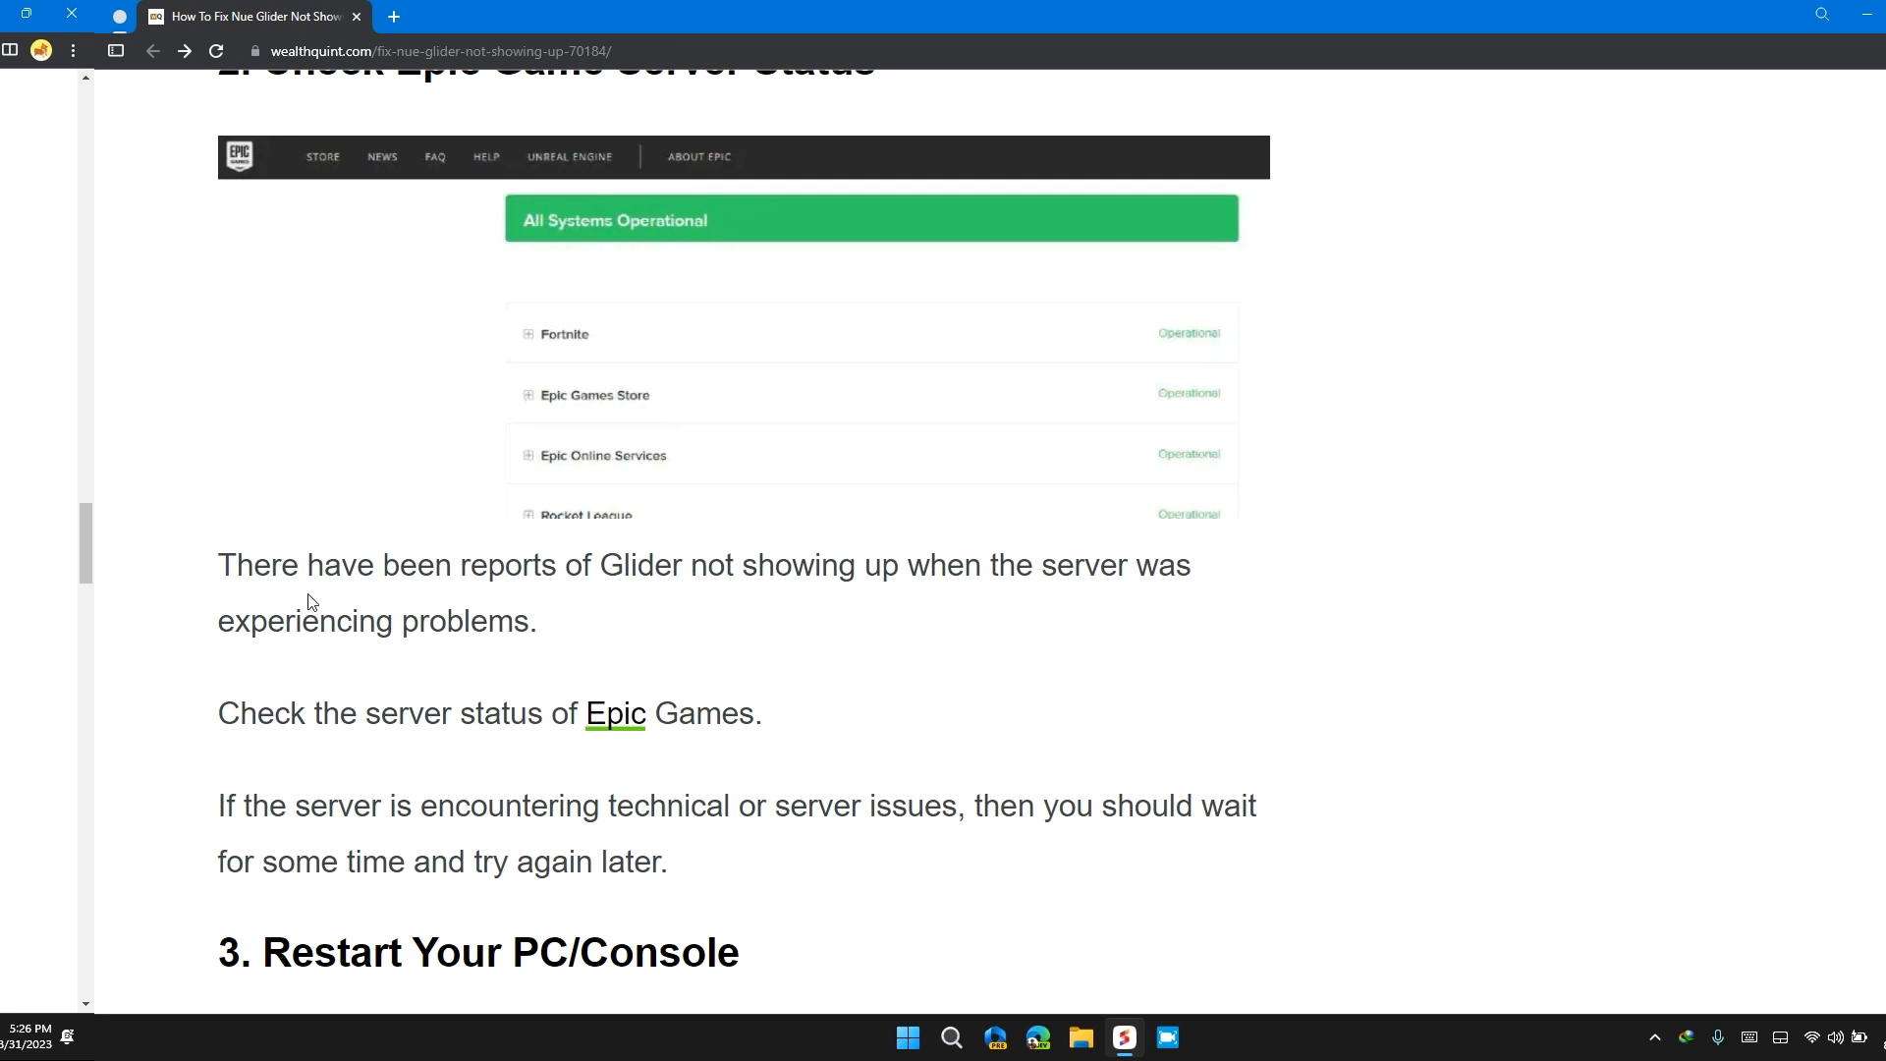
scroll("down", 3)
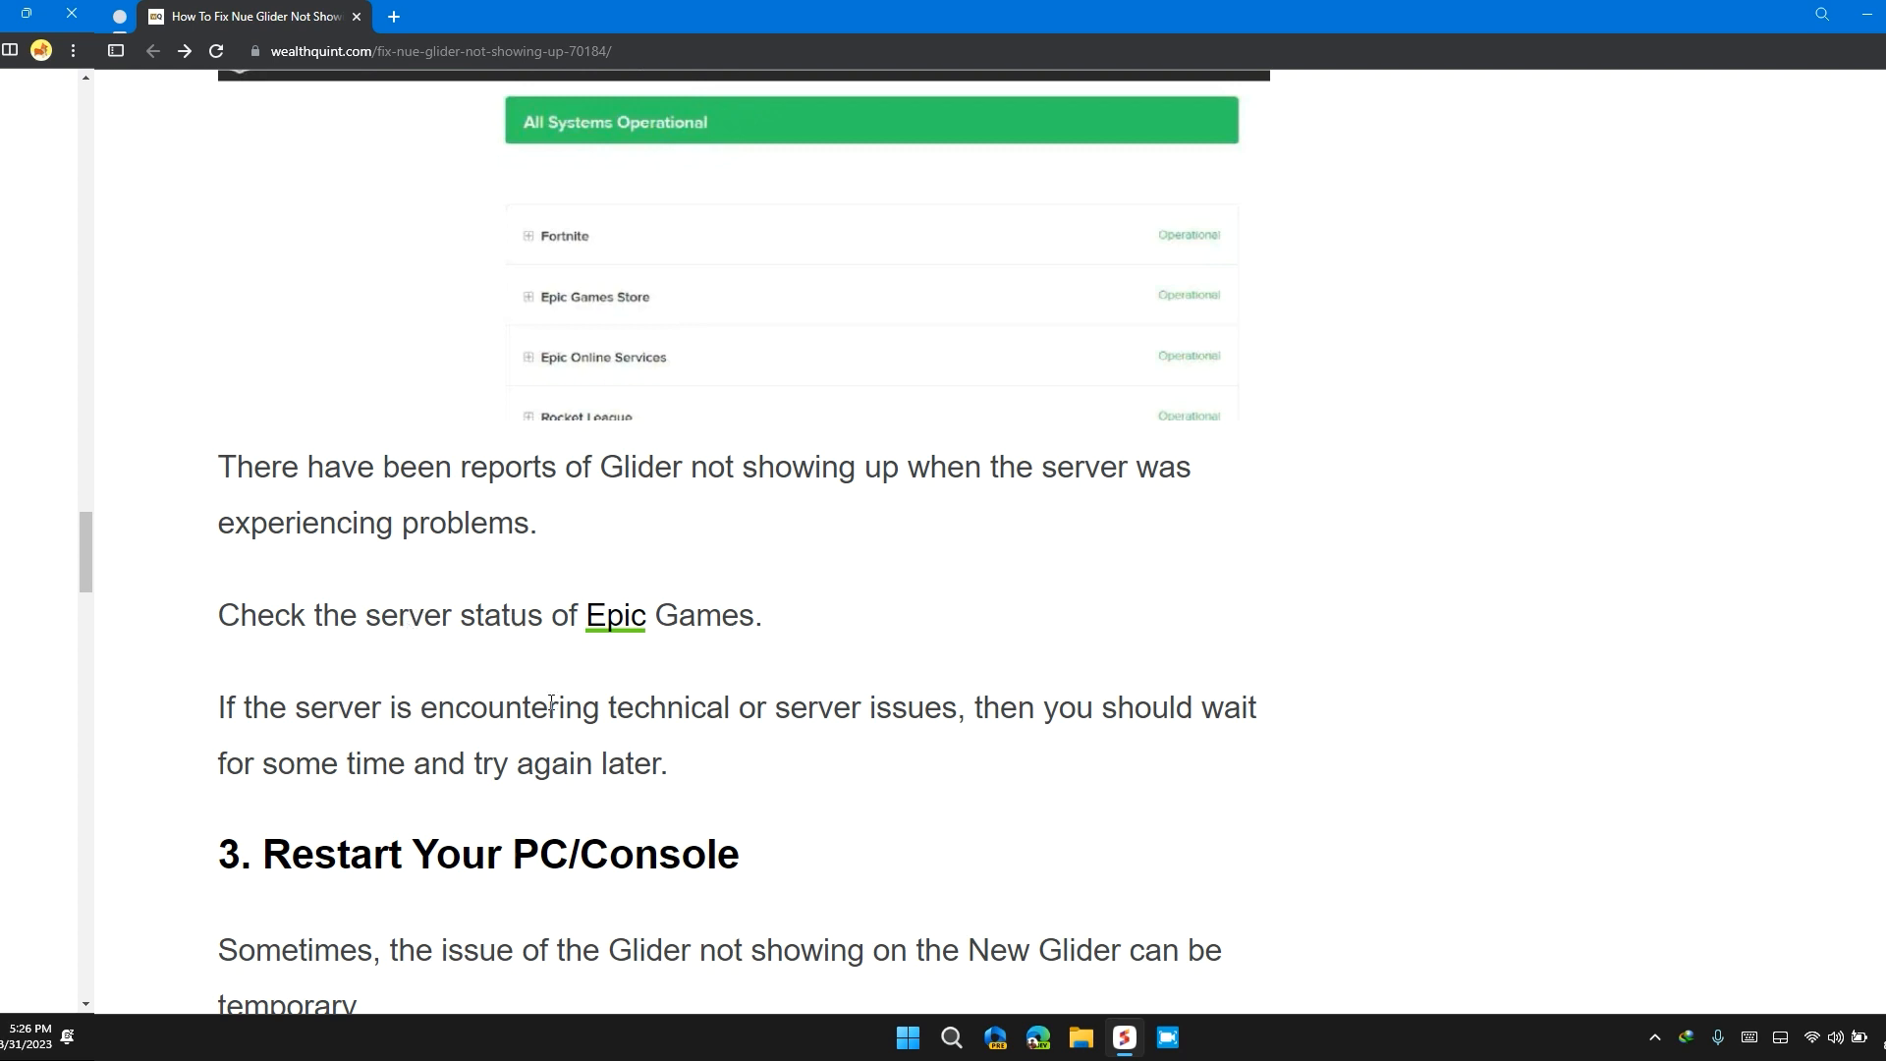
mouse_move(839, 711)
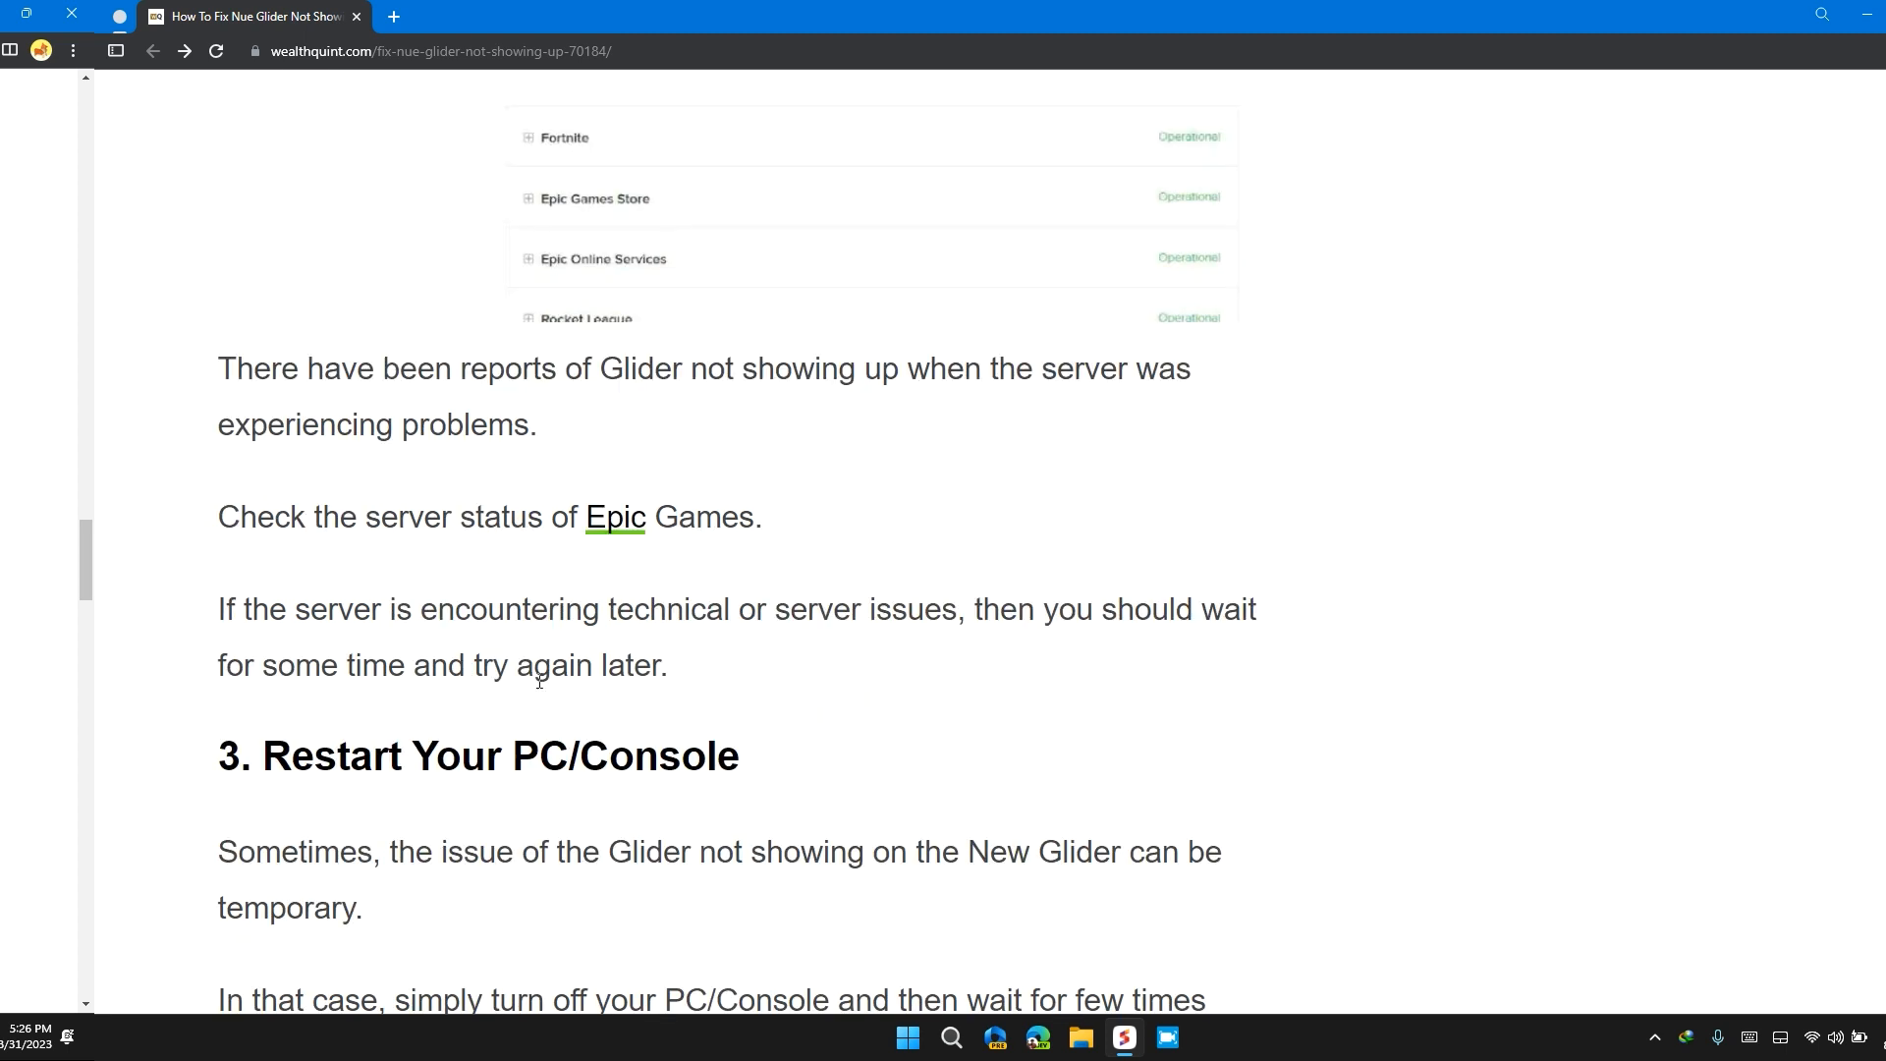
Scroll past fix 4 down to fix 5, Check For Fortnite Updates
scroll("down", 3)
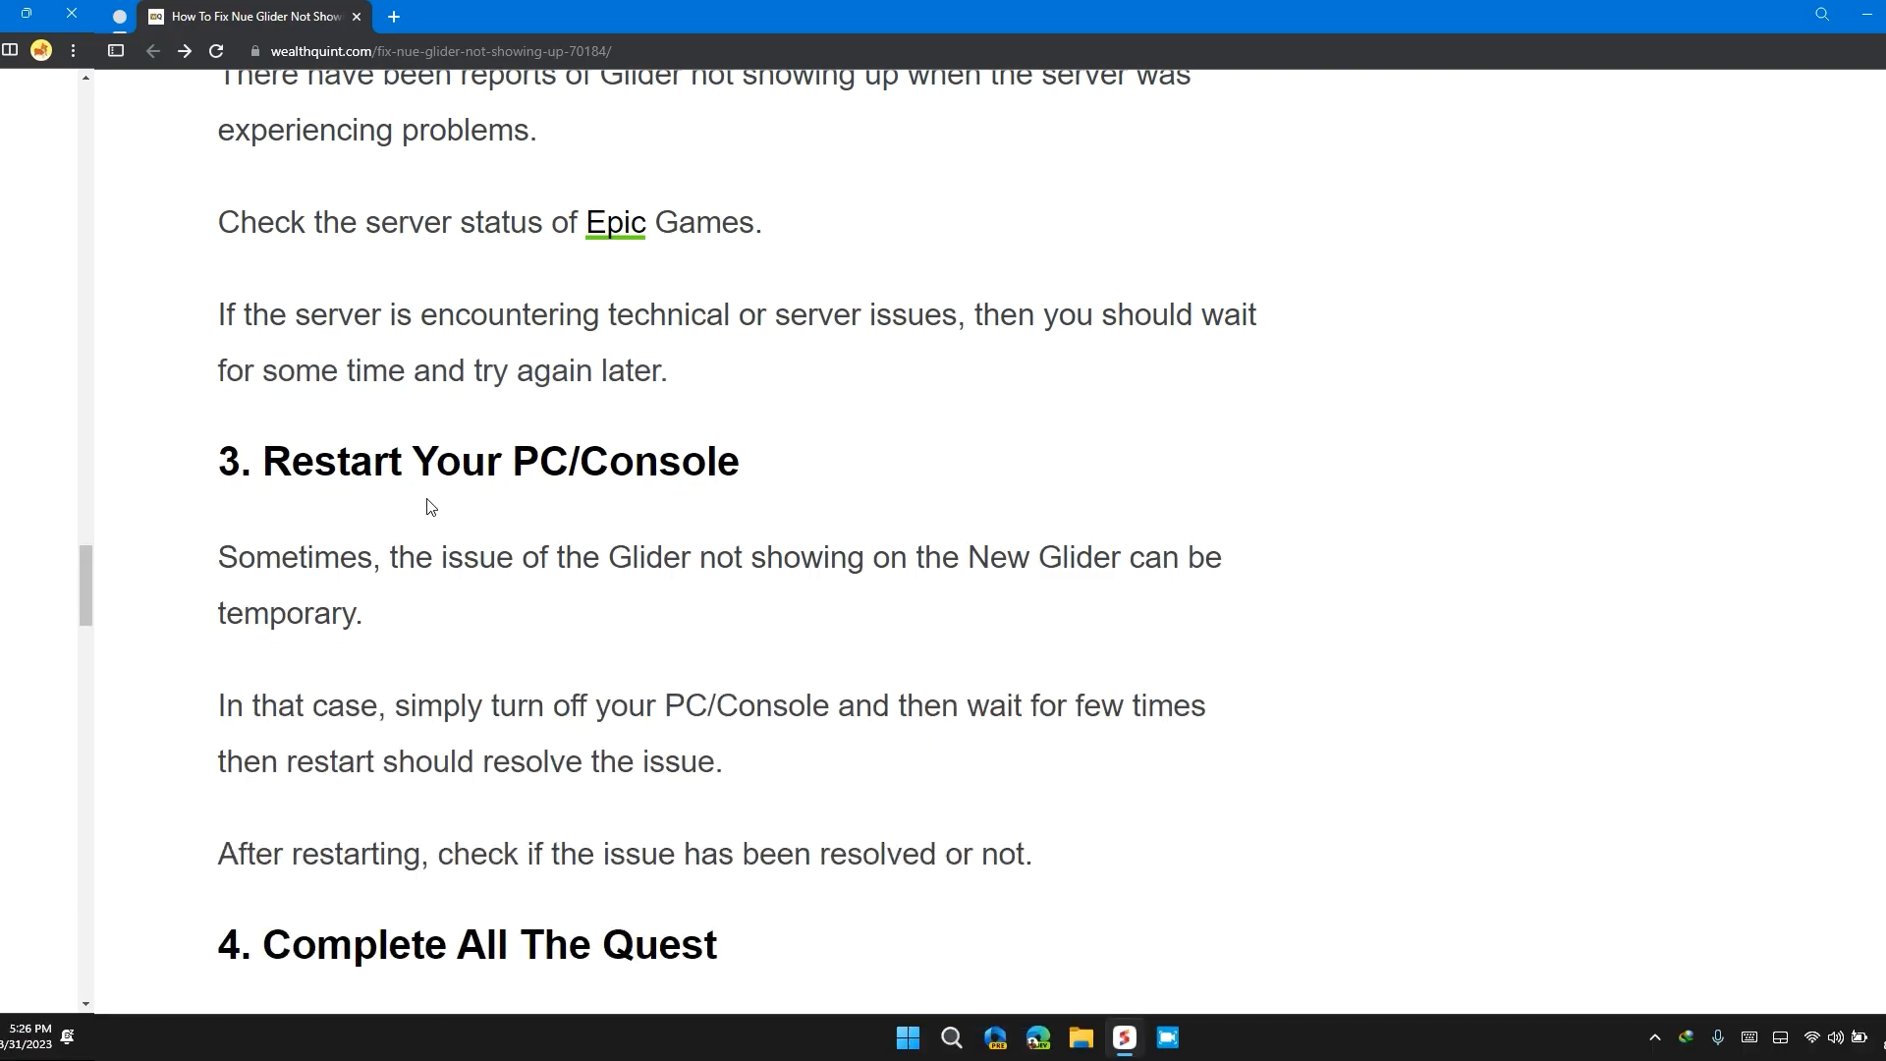
mouse_move(357, 484)
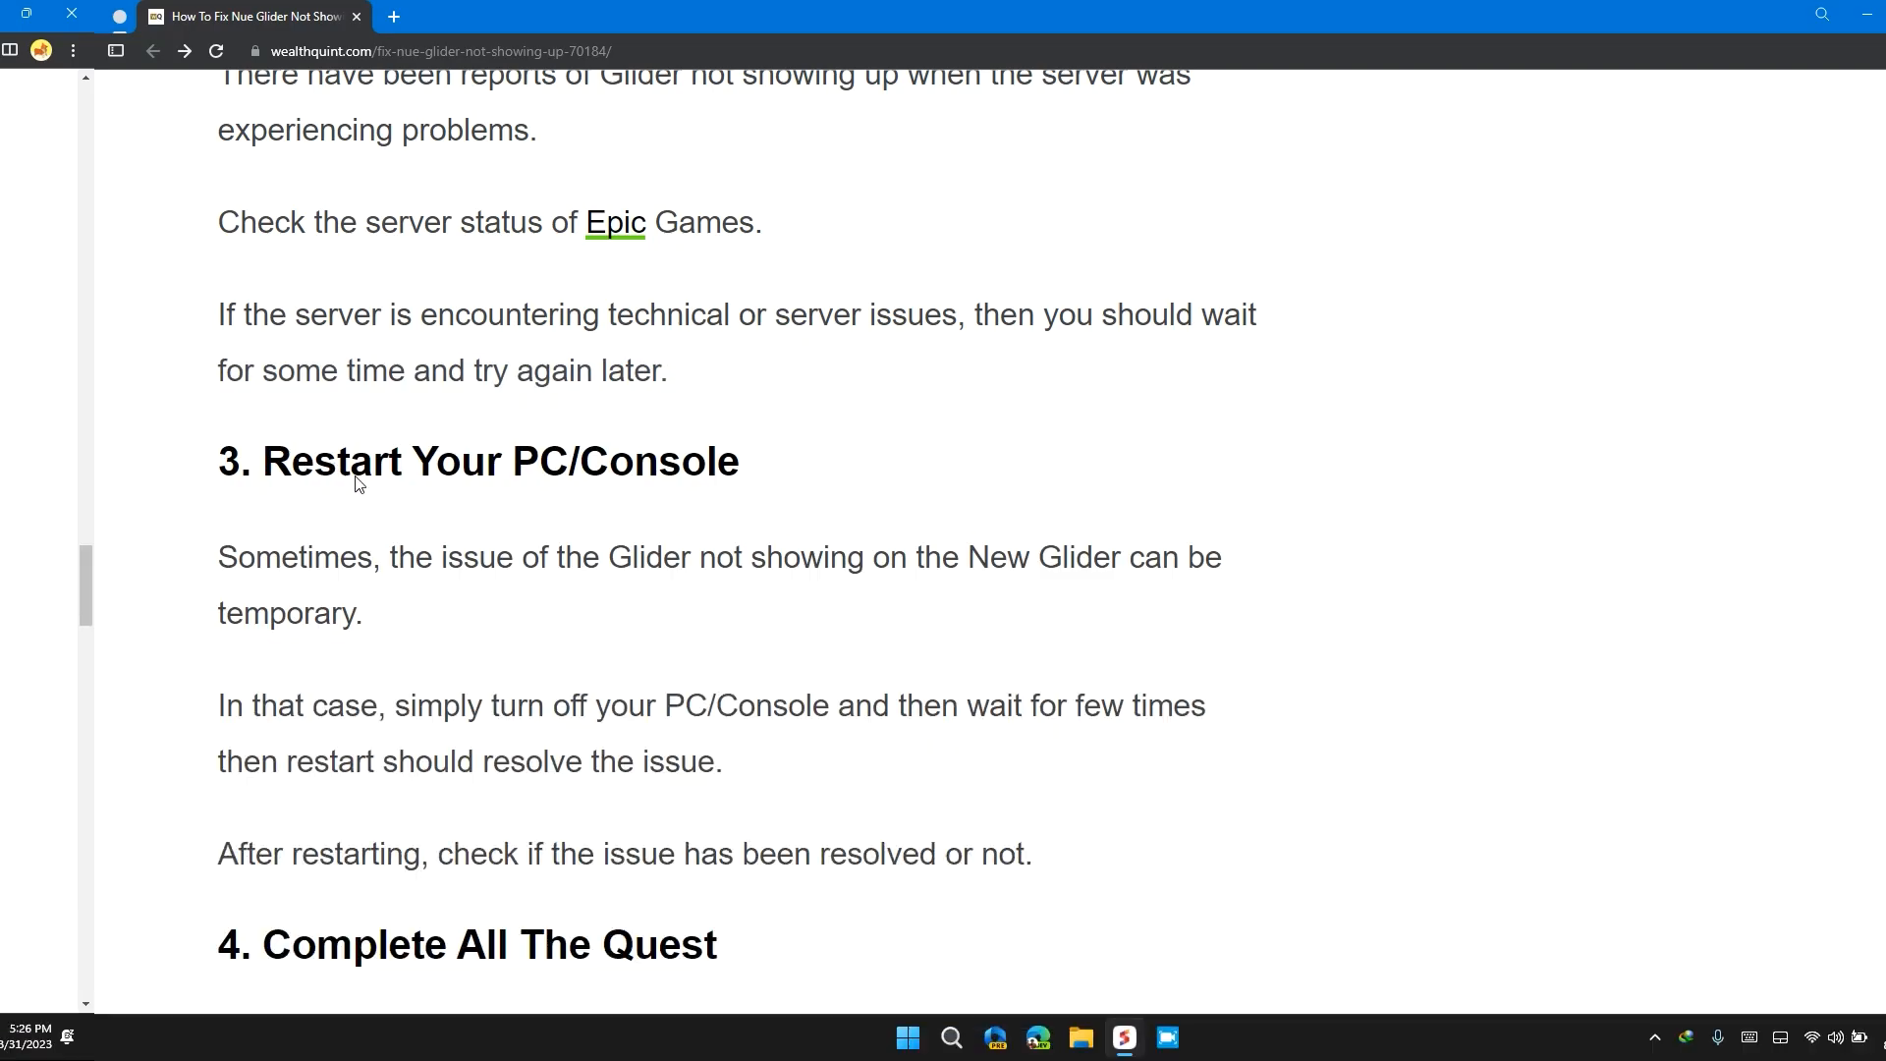
scroll("down", 3)
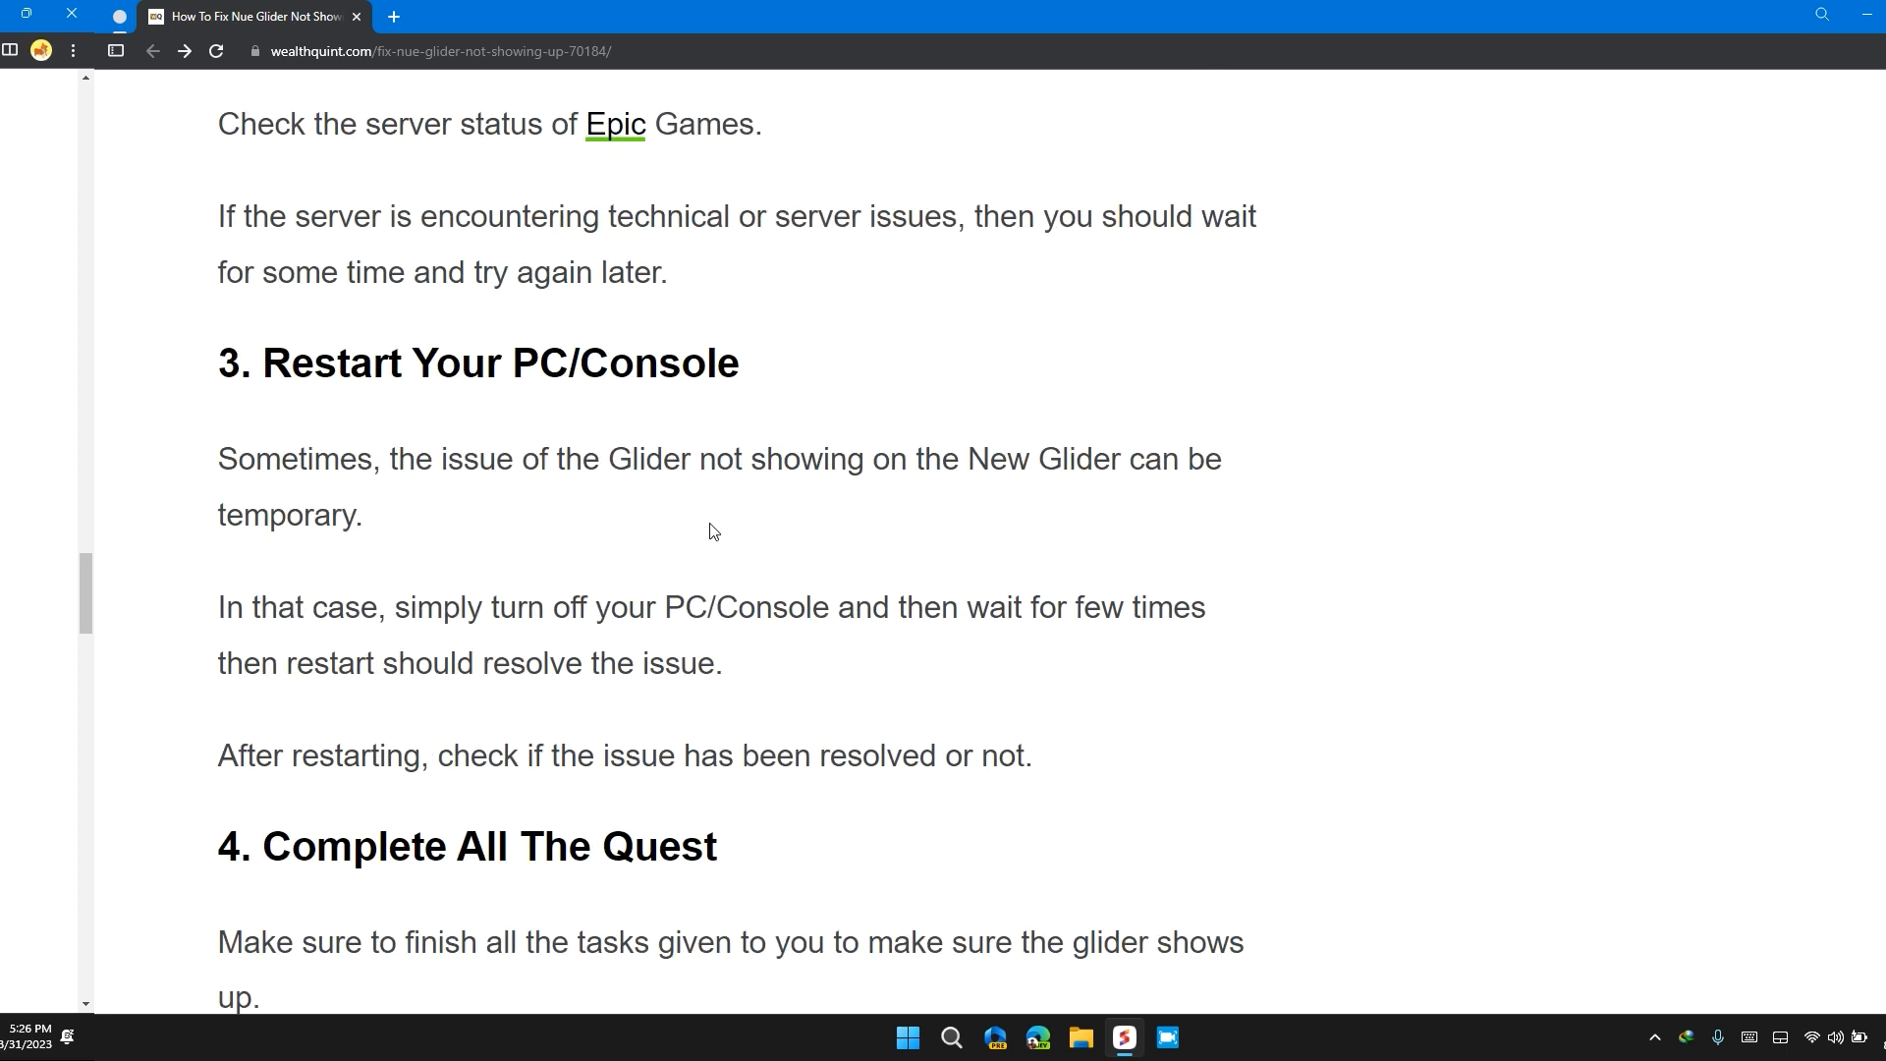
scroll("down", 3)
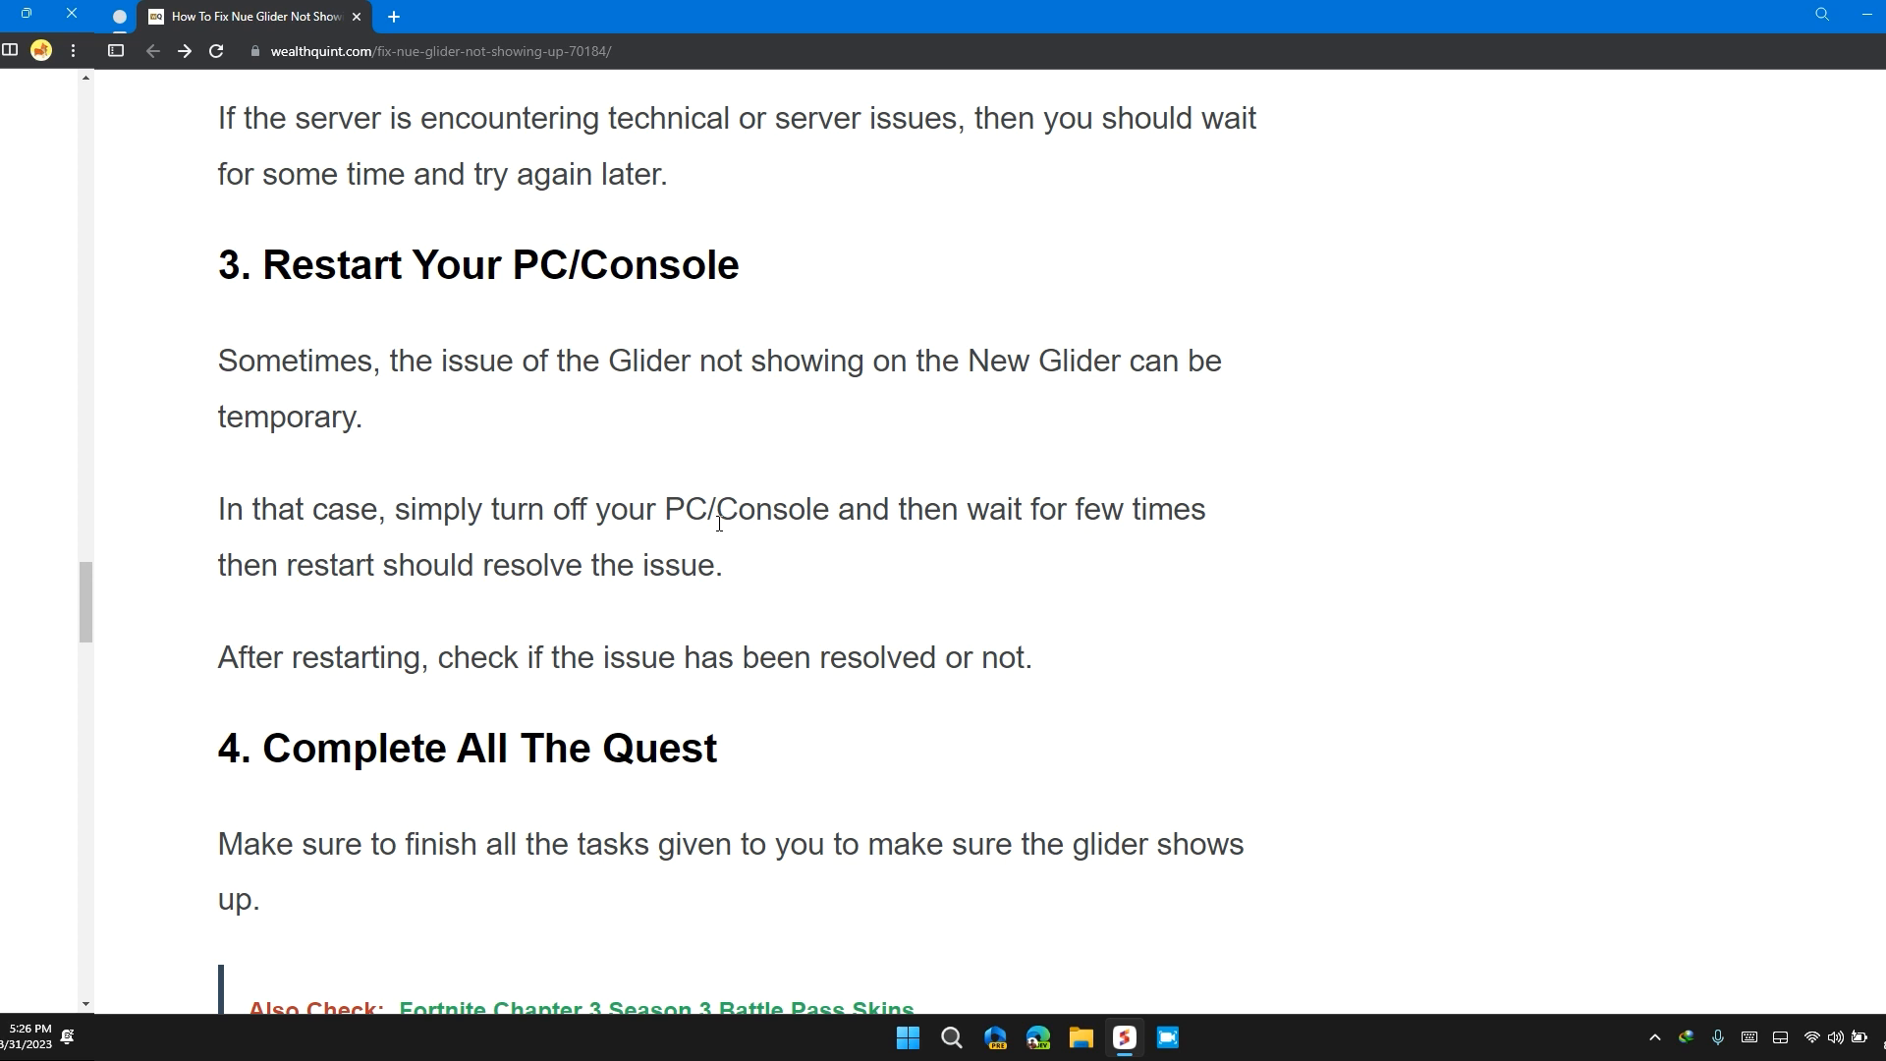
mouse_move(865, 489)
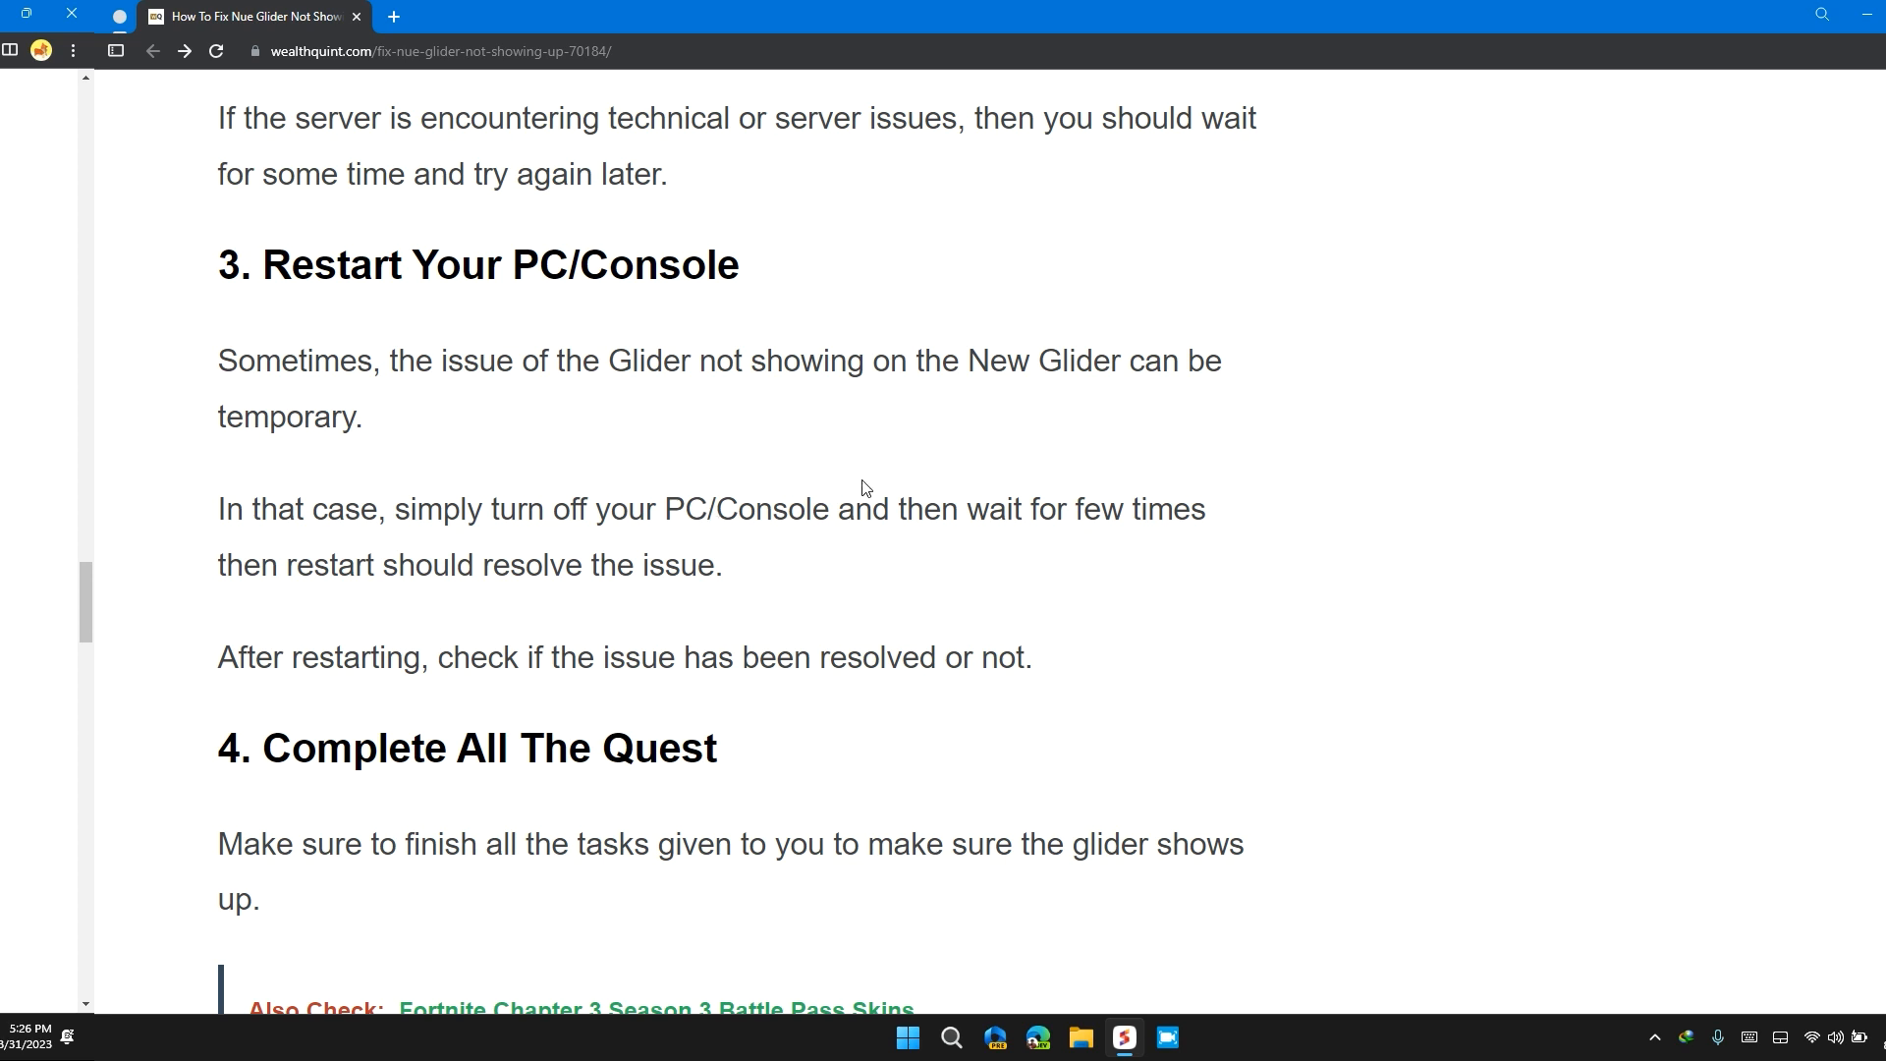
mouse_move(1032, 497)
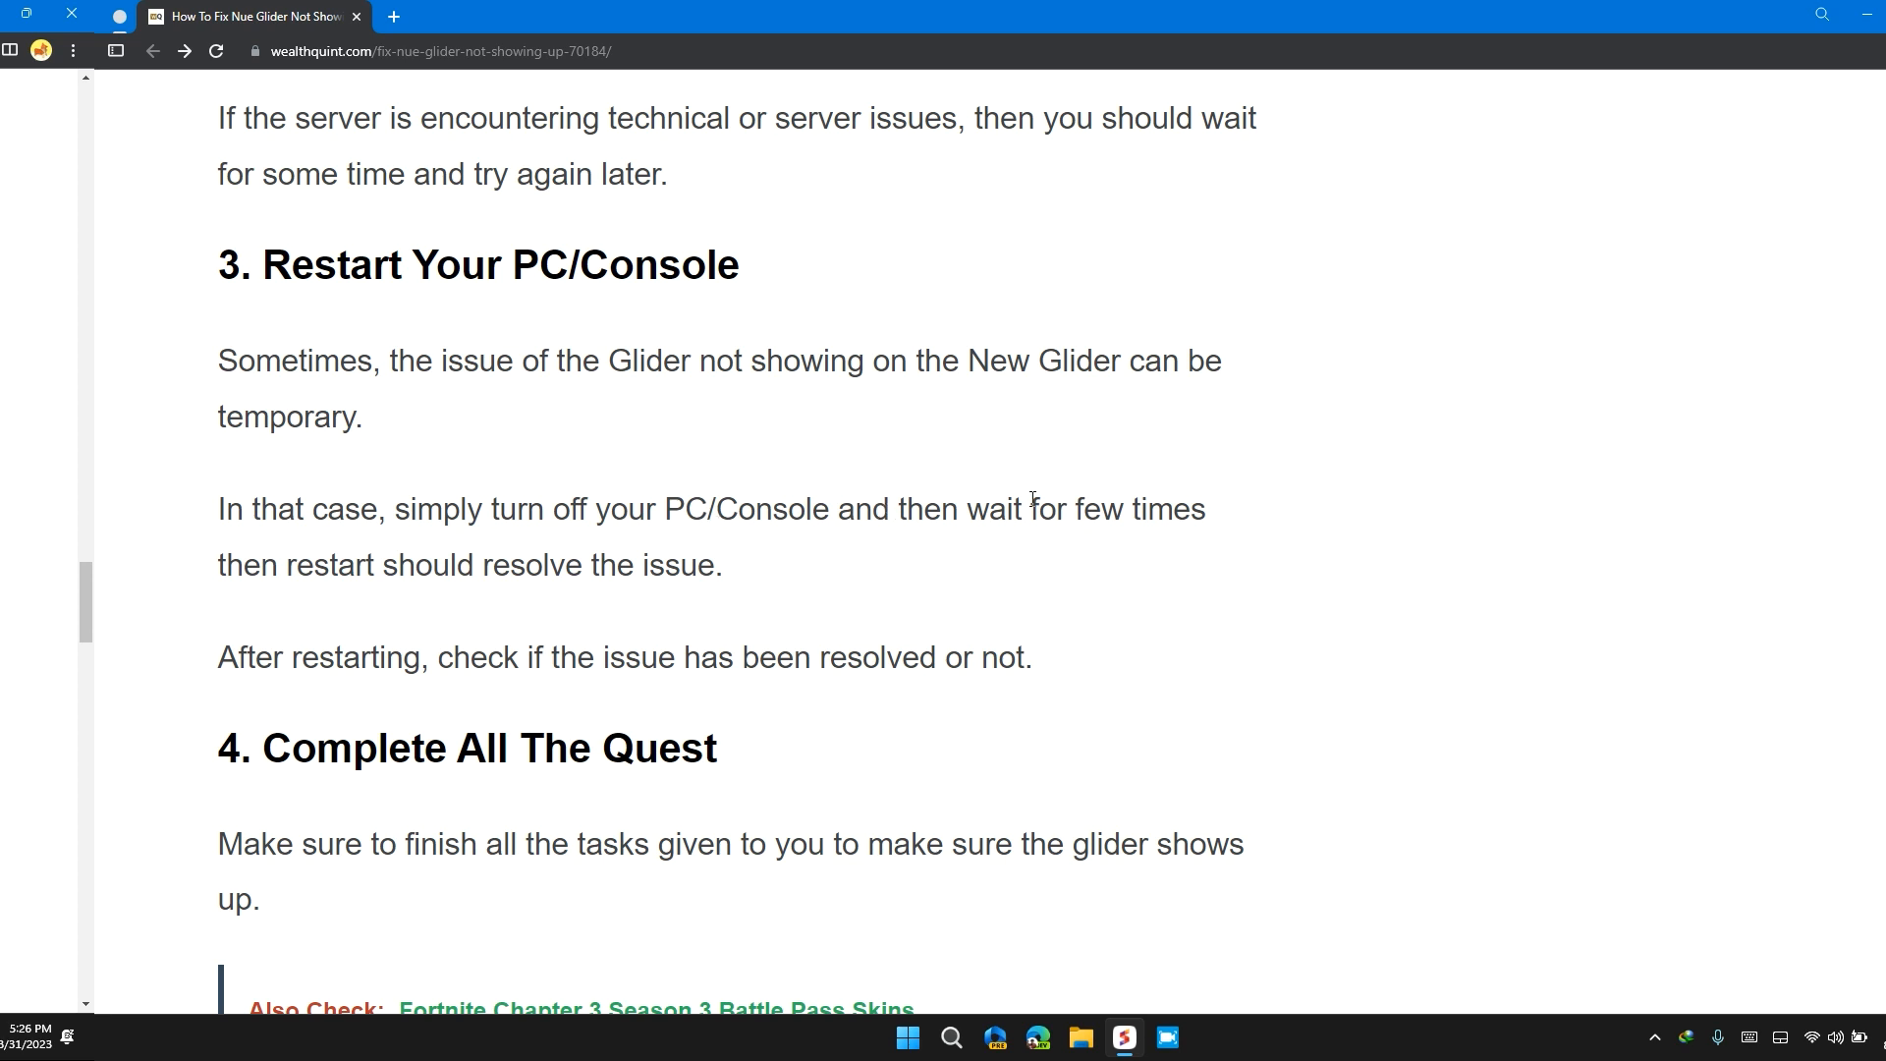
scroll("down", 3)
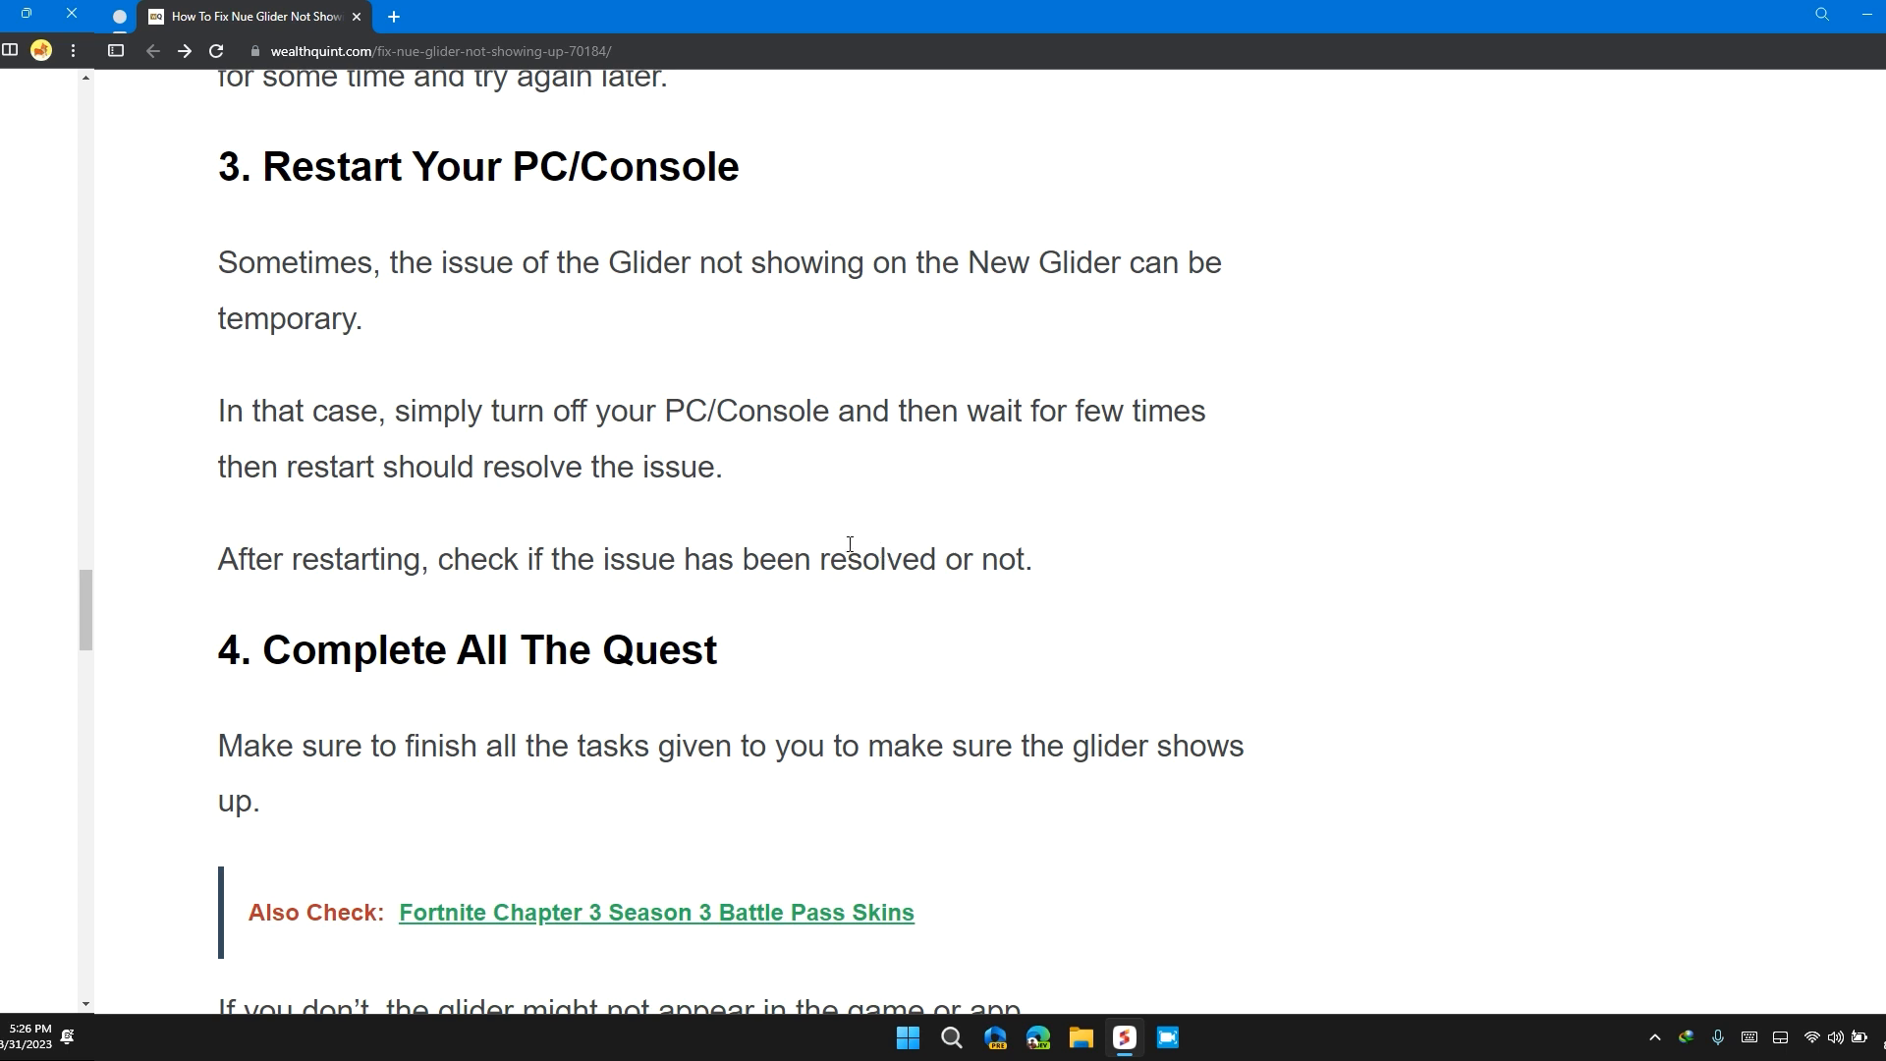
scroll("down", 3)
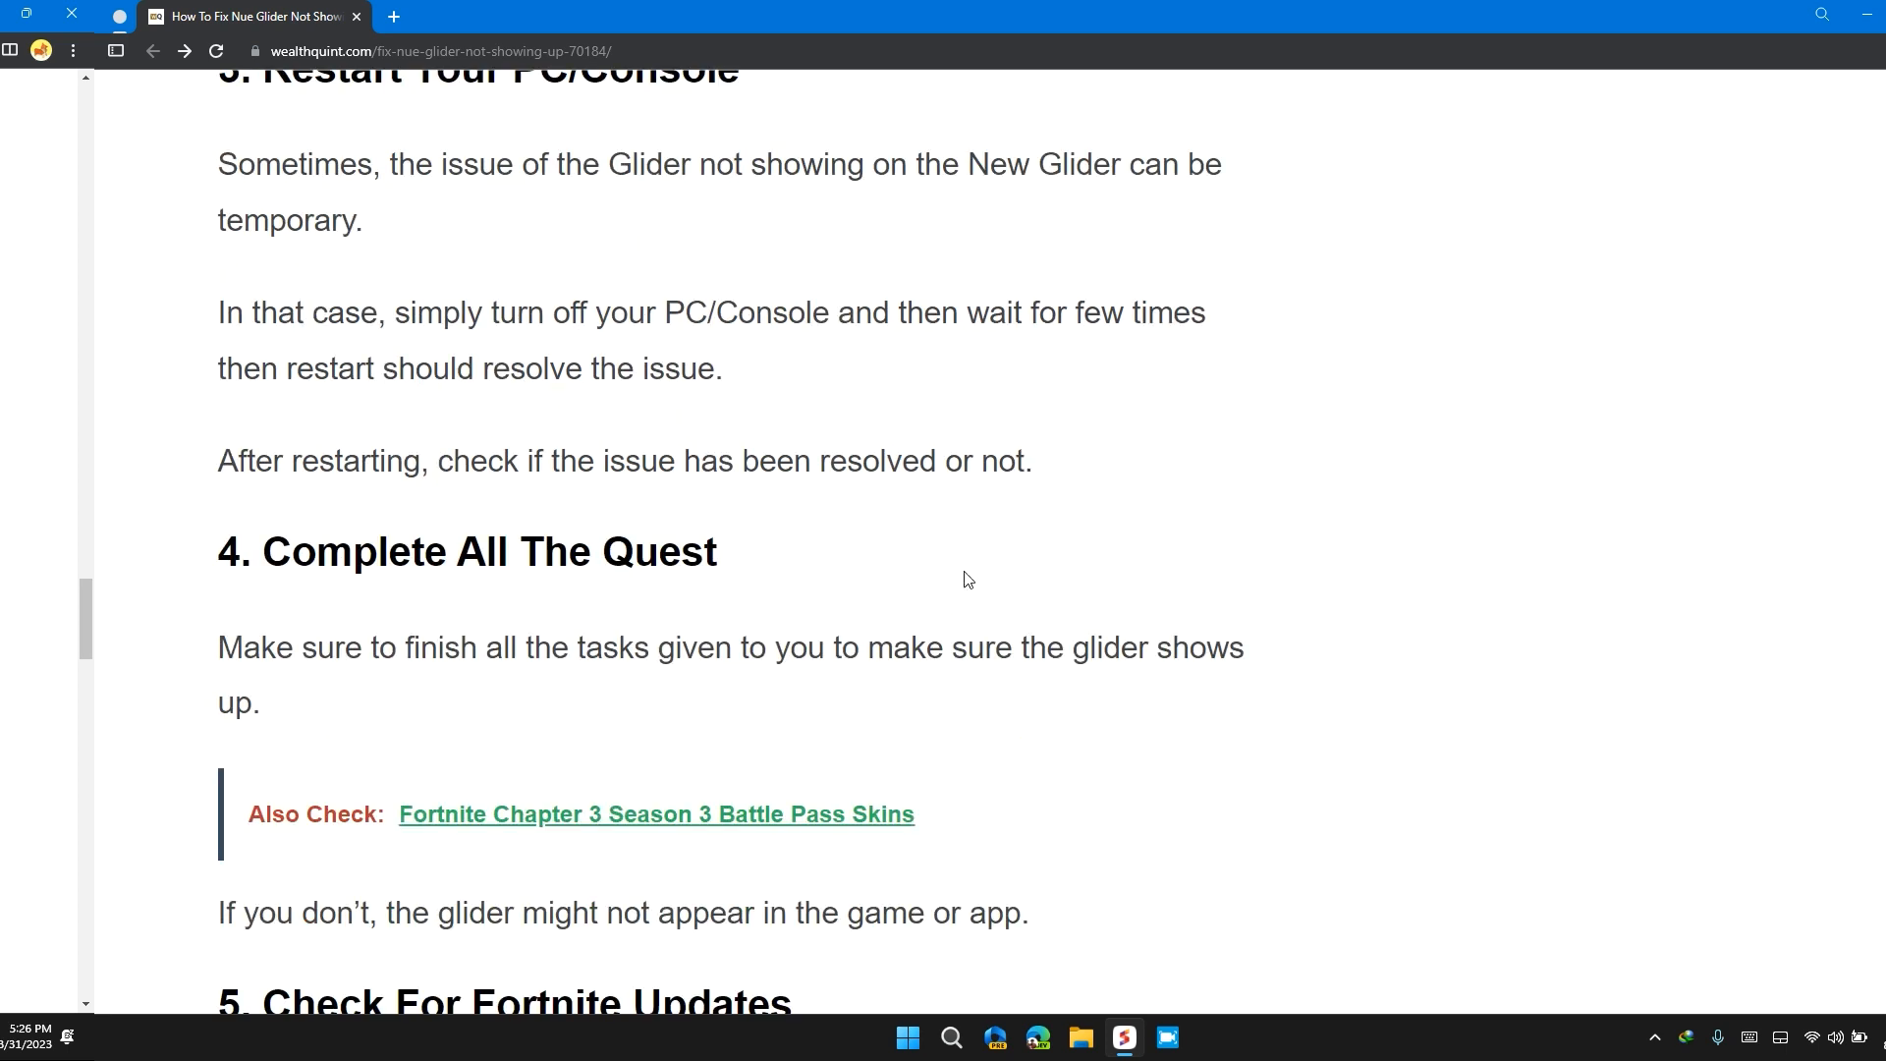
mouse_move(947, 631)
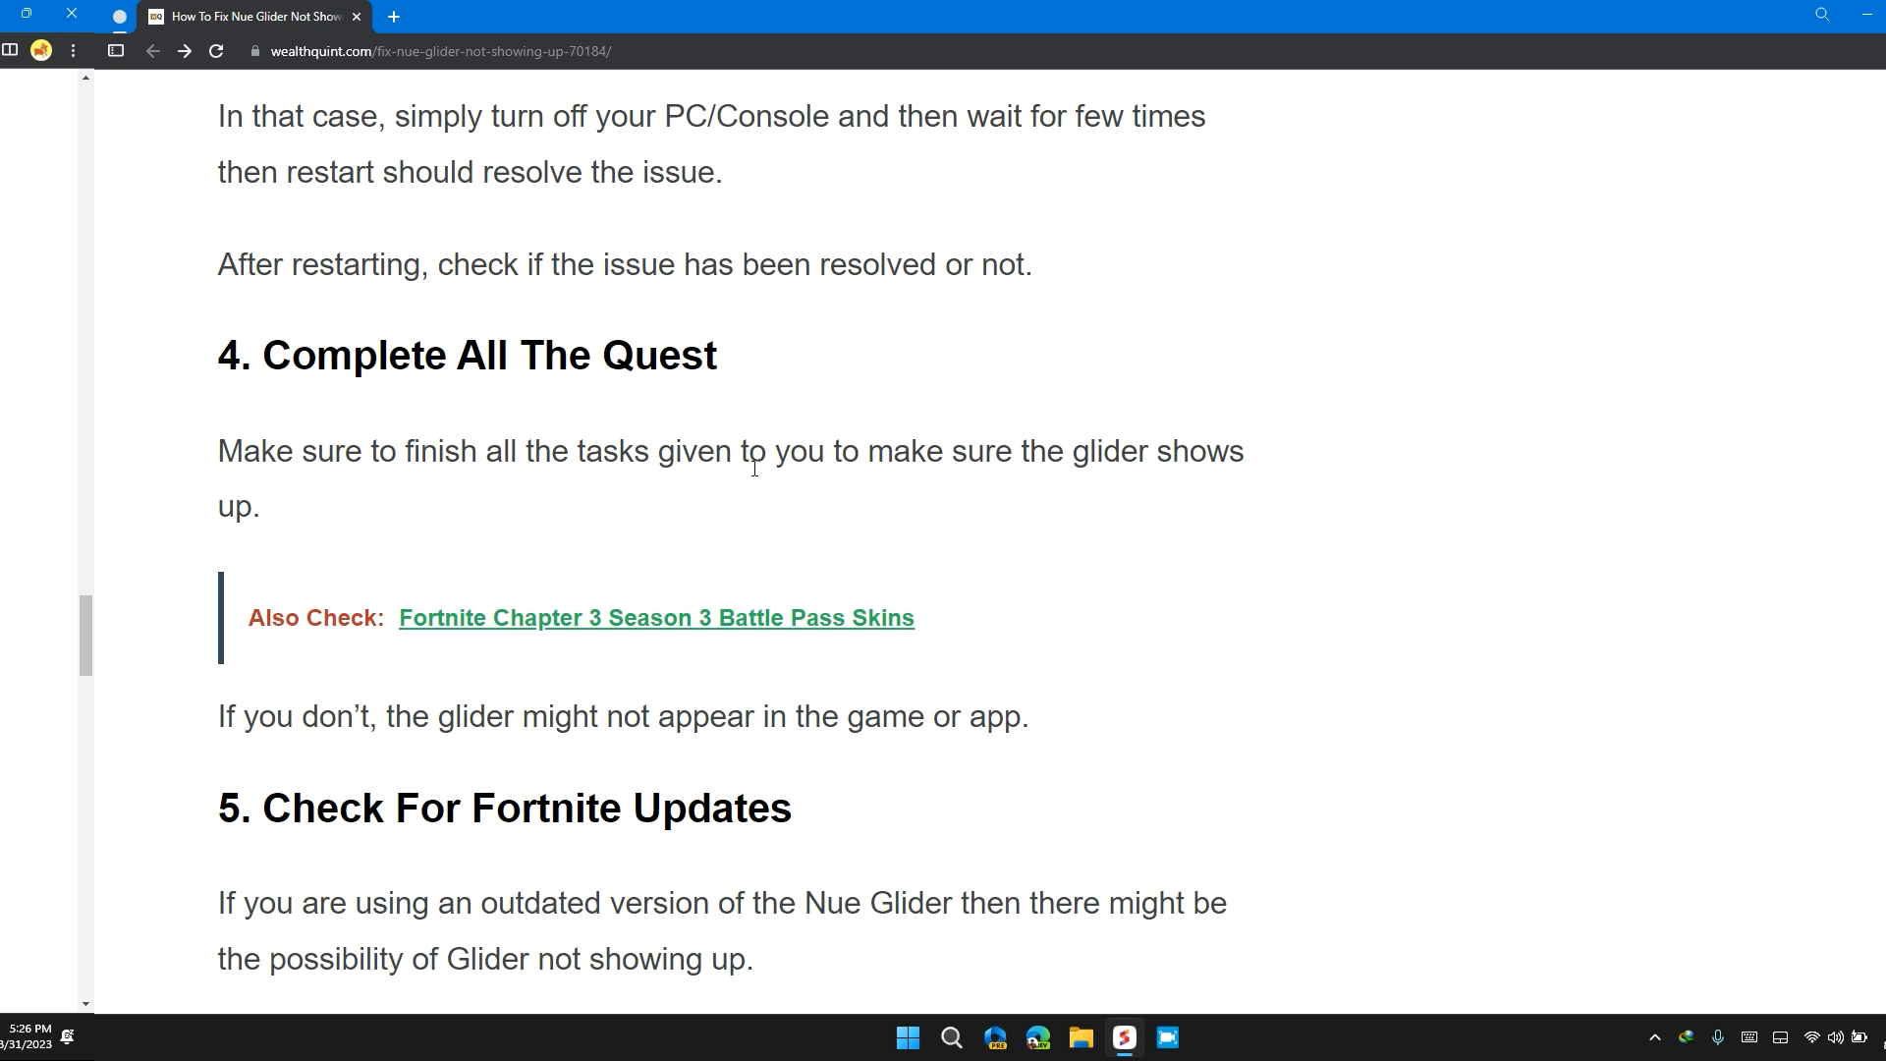
mouse_move(1000, 442)
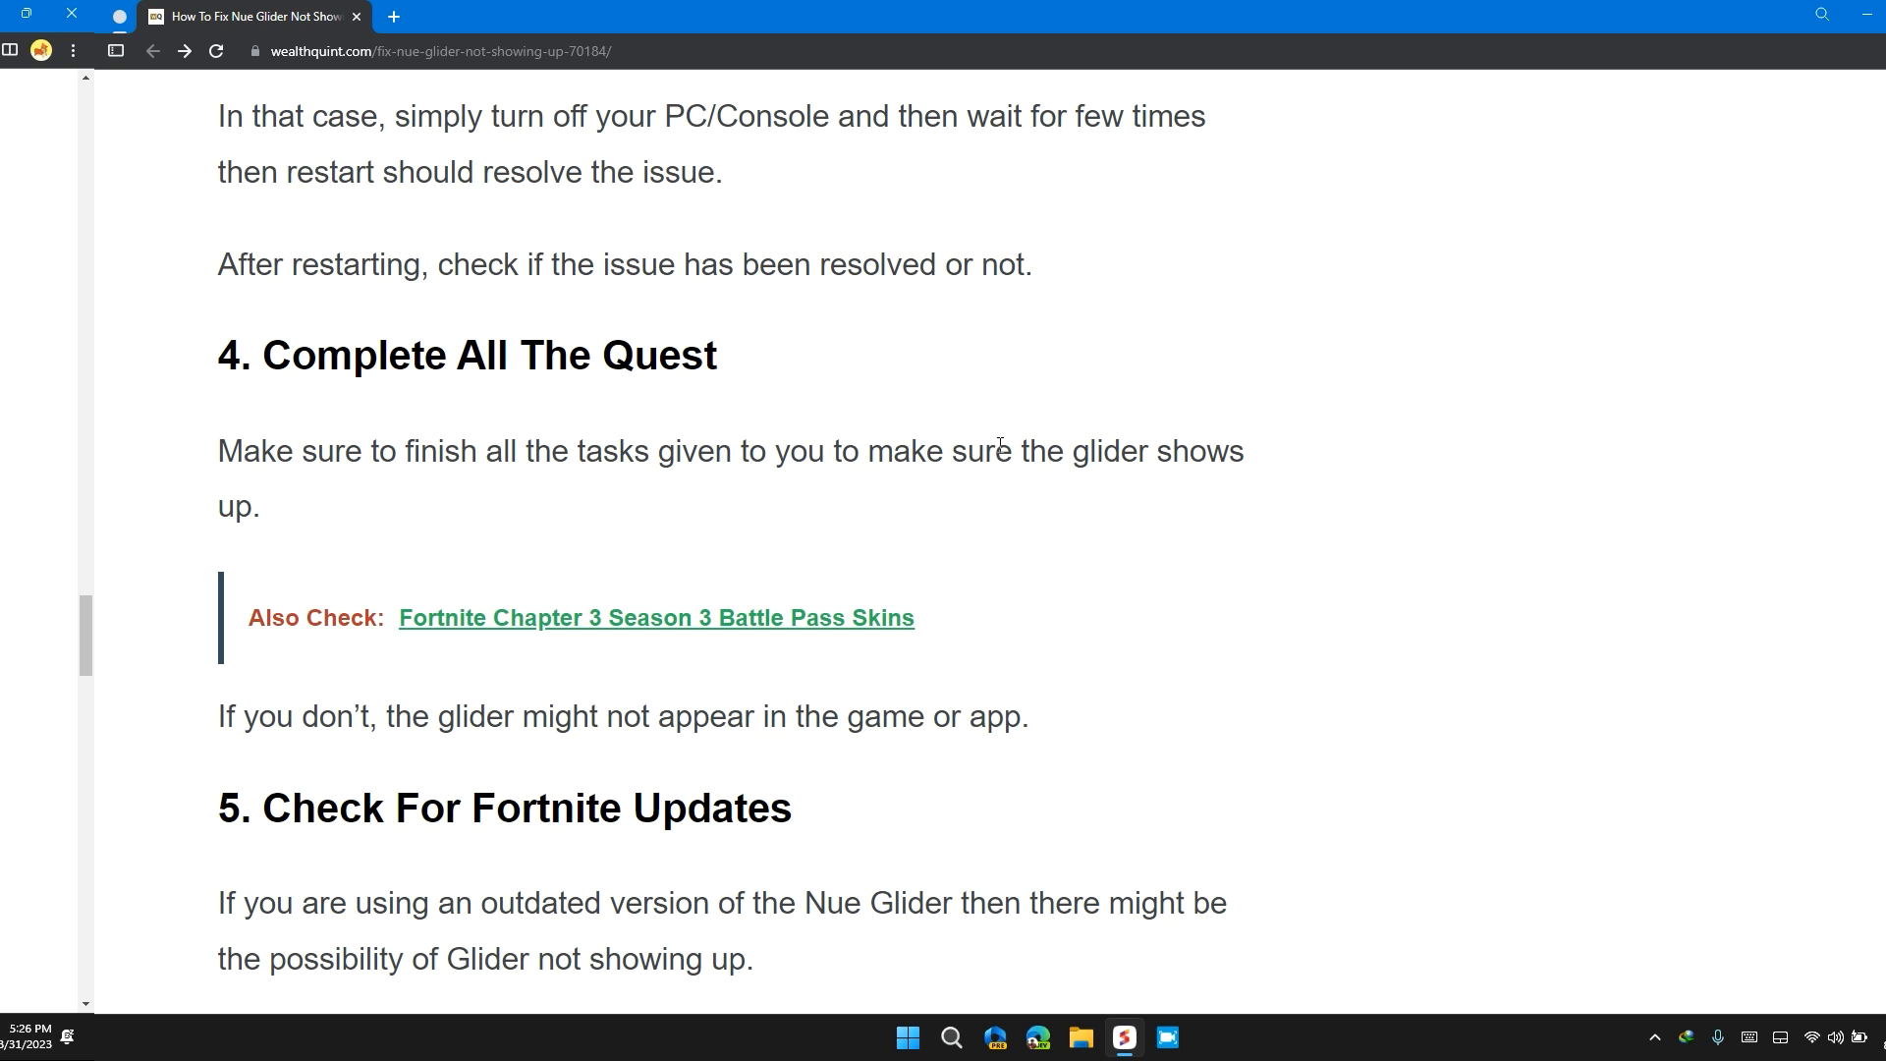
scroll("down", 3)
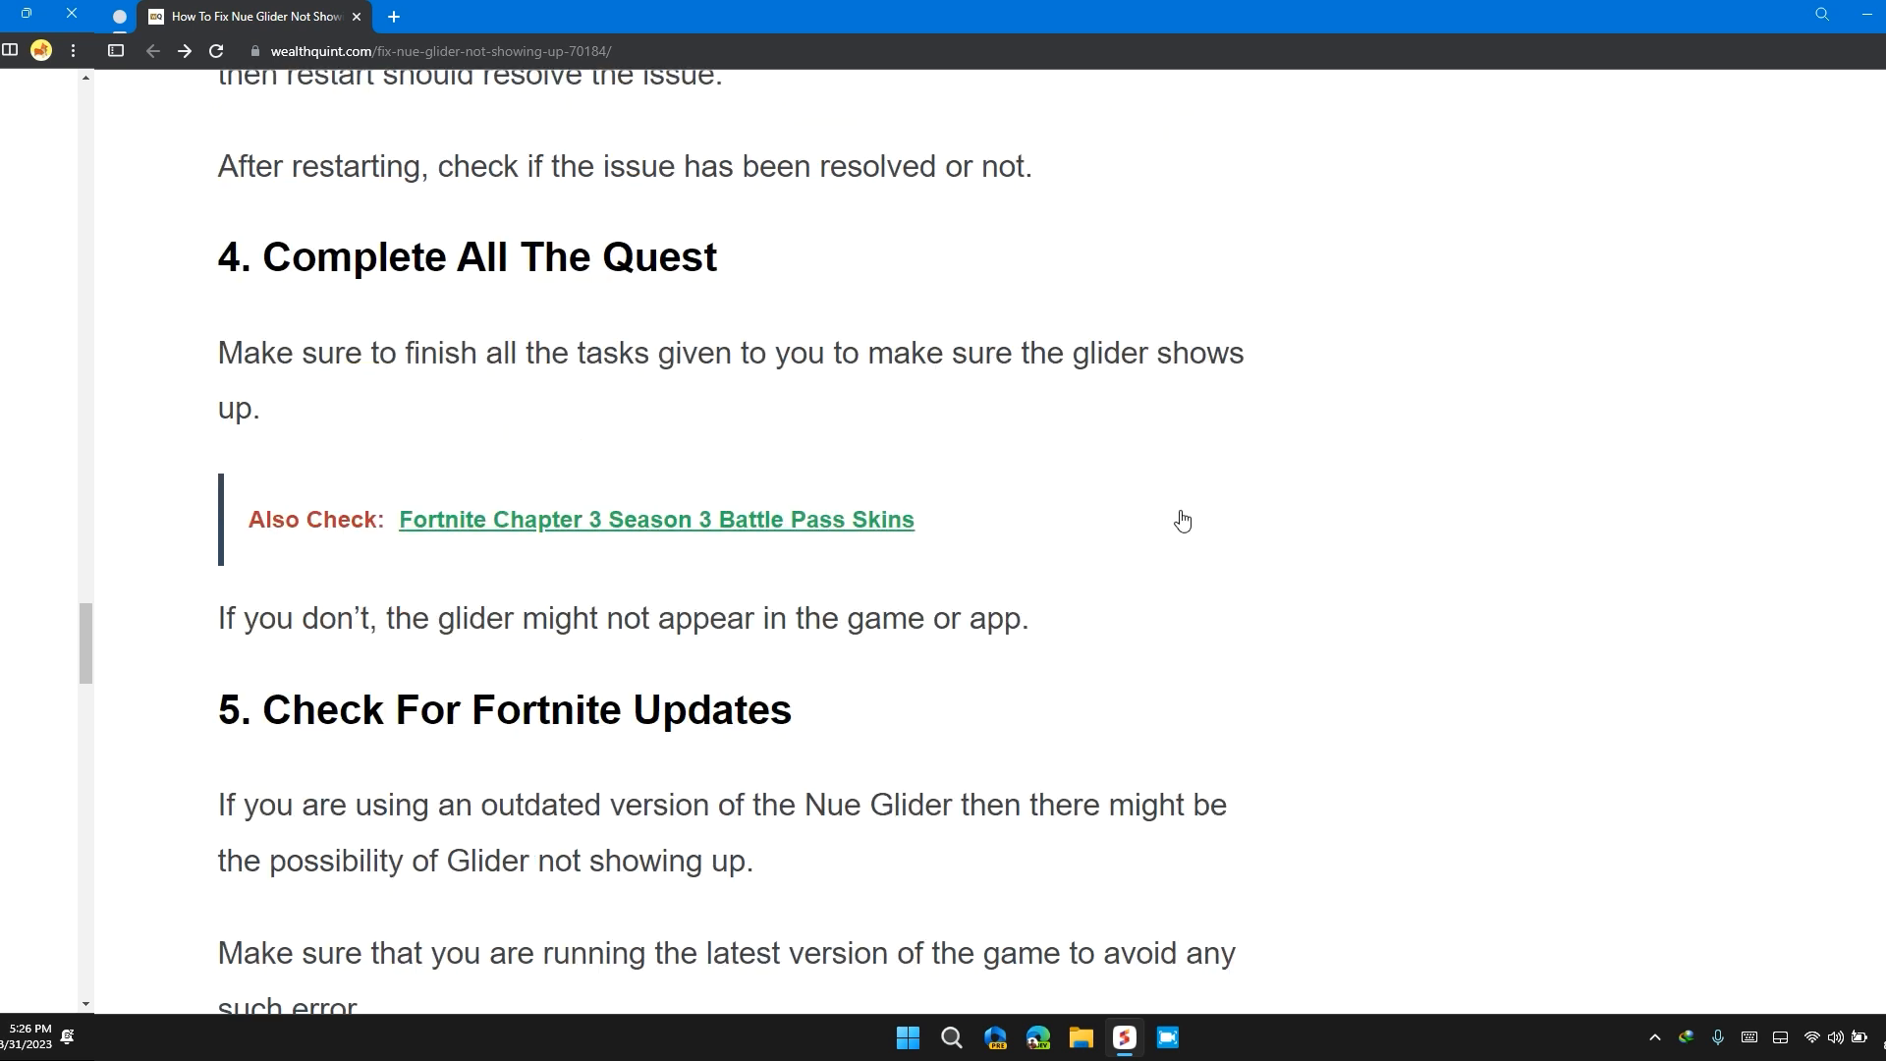
scroll("down", 3)
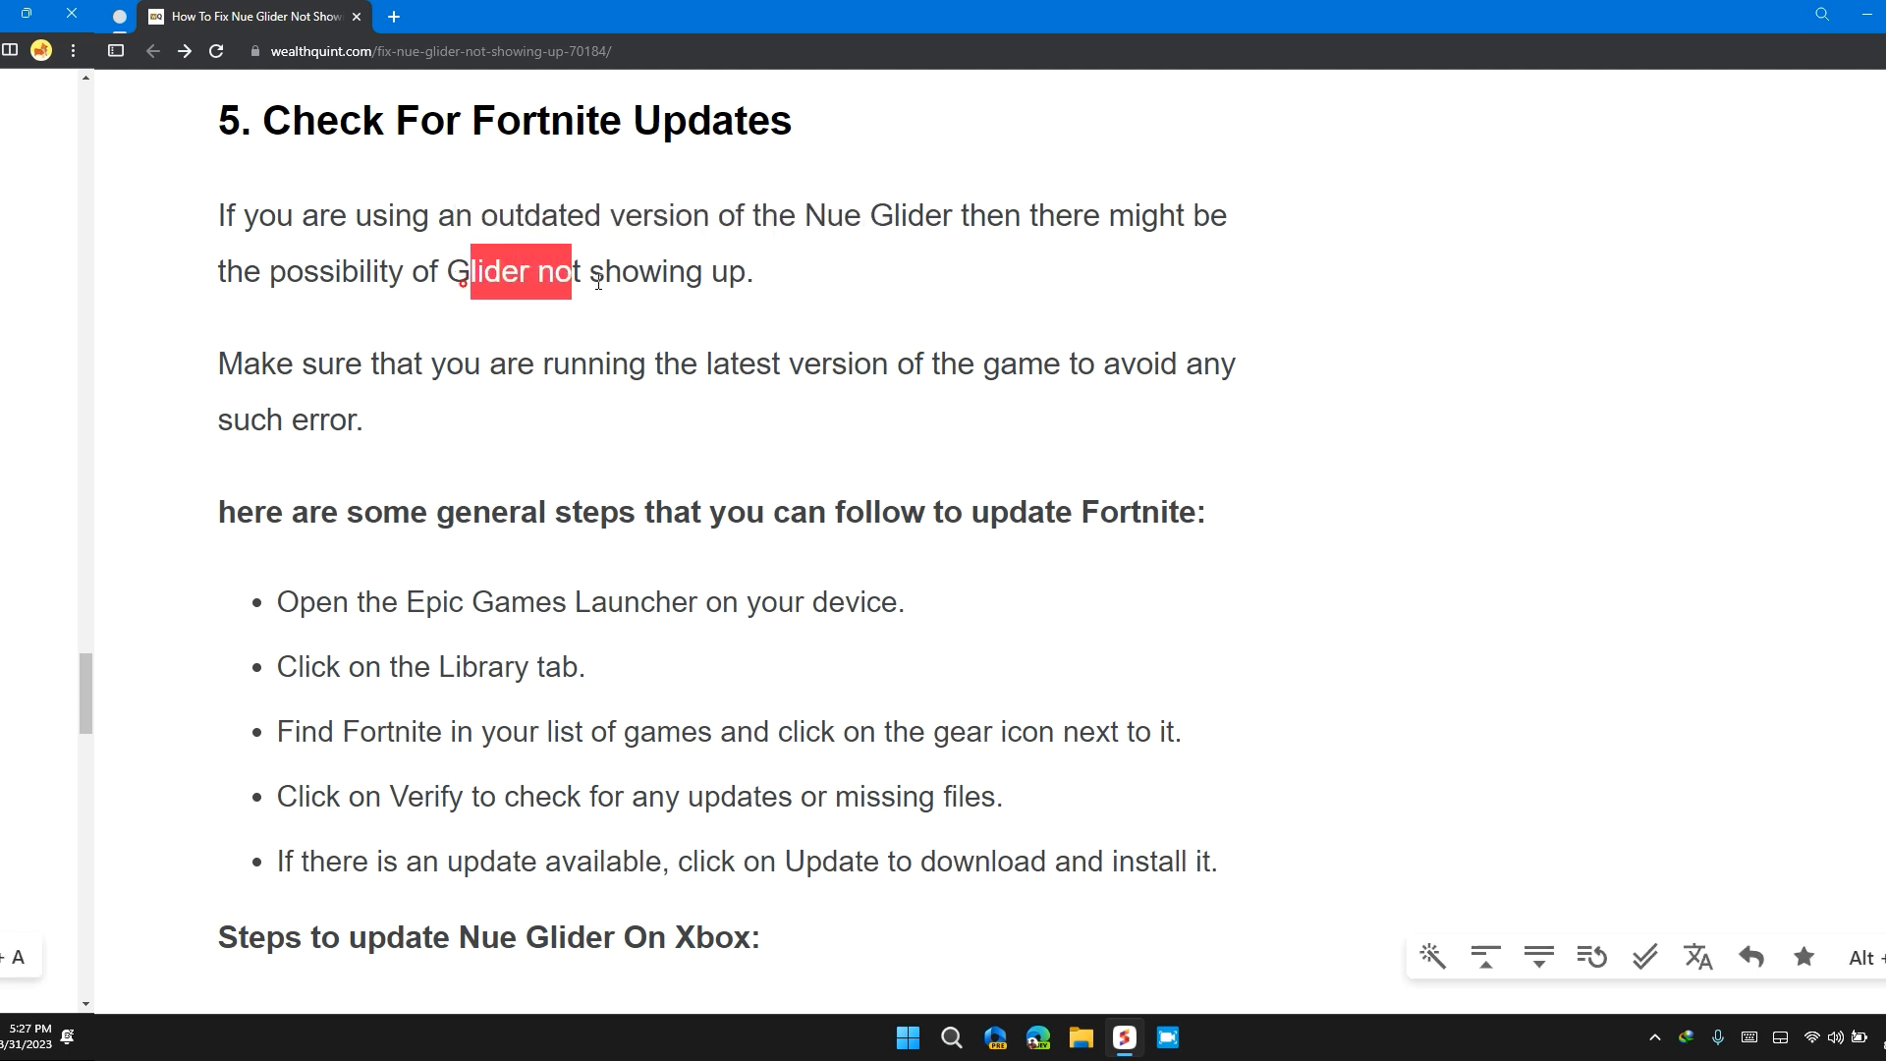
Highlight 'of the game' and 'general steps that you can' in the PC update steps
scroll("down", 3)
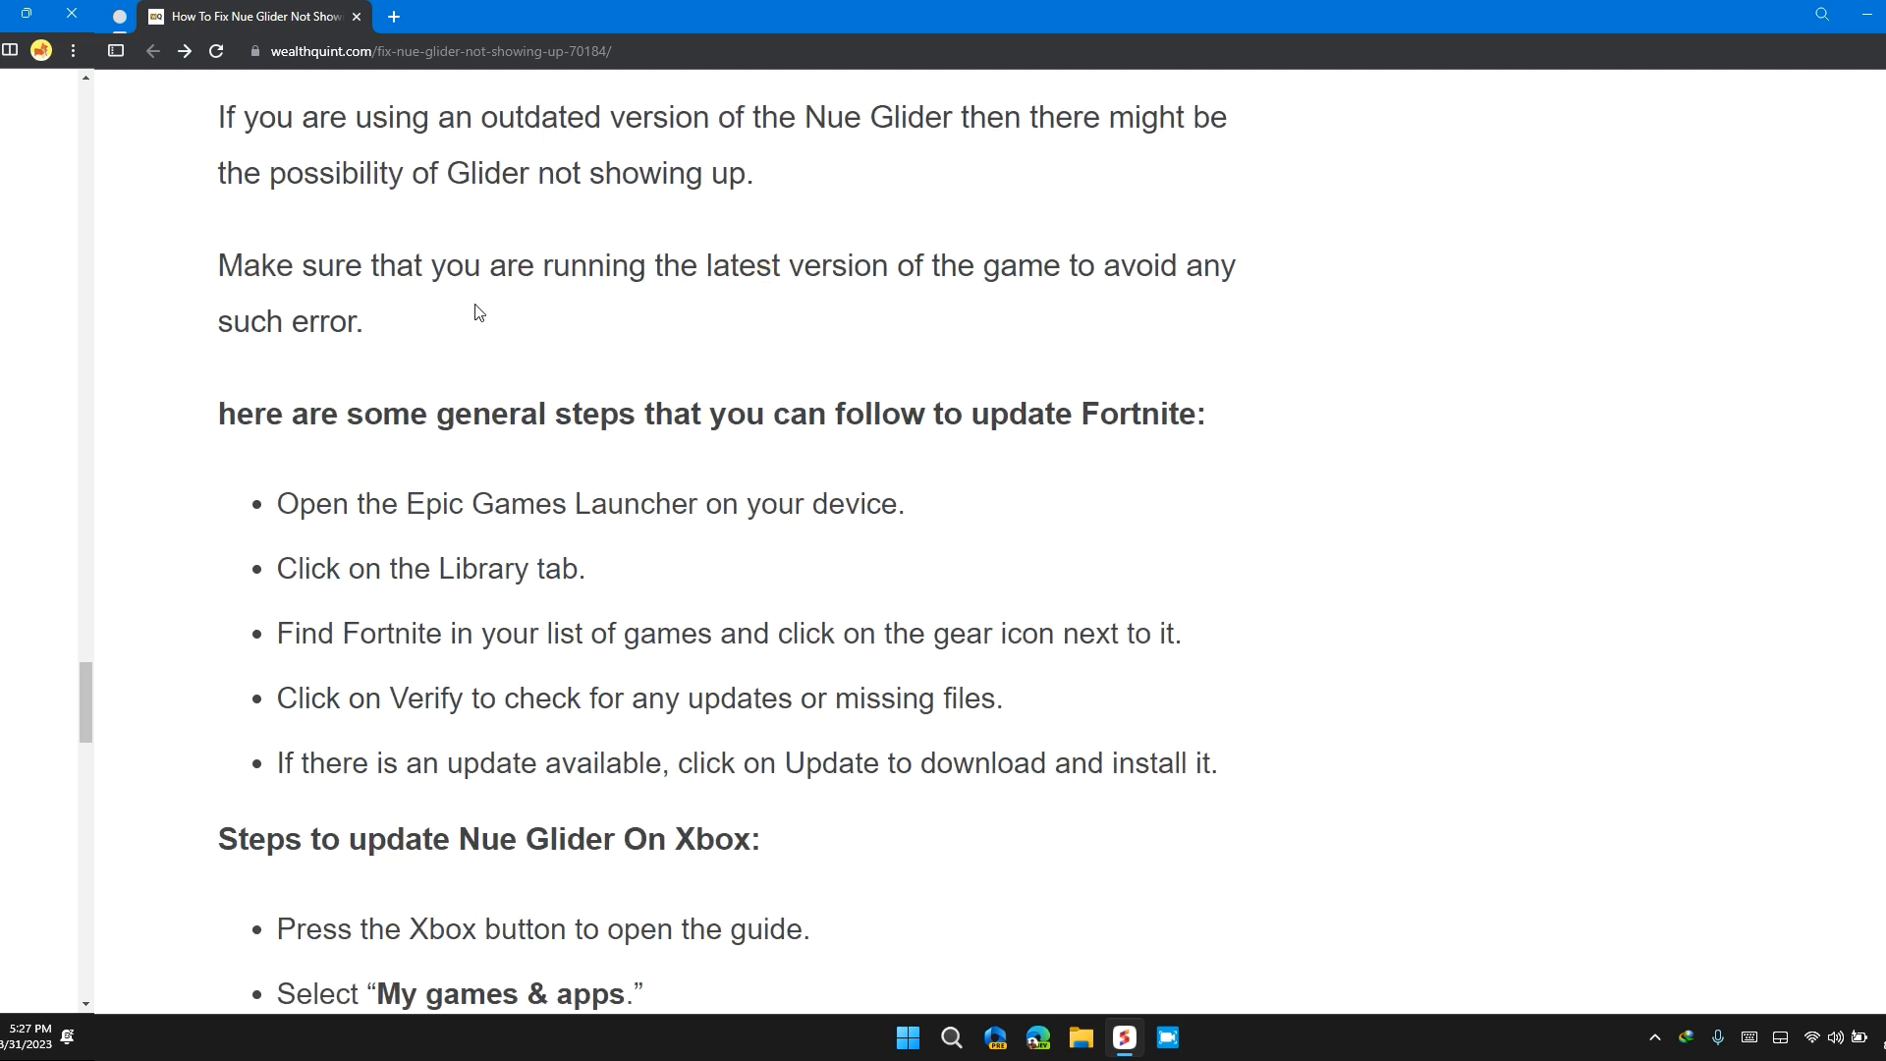
left_click_drag(884, 265, 1047, 265)
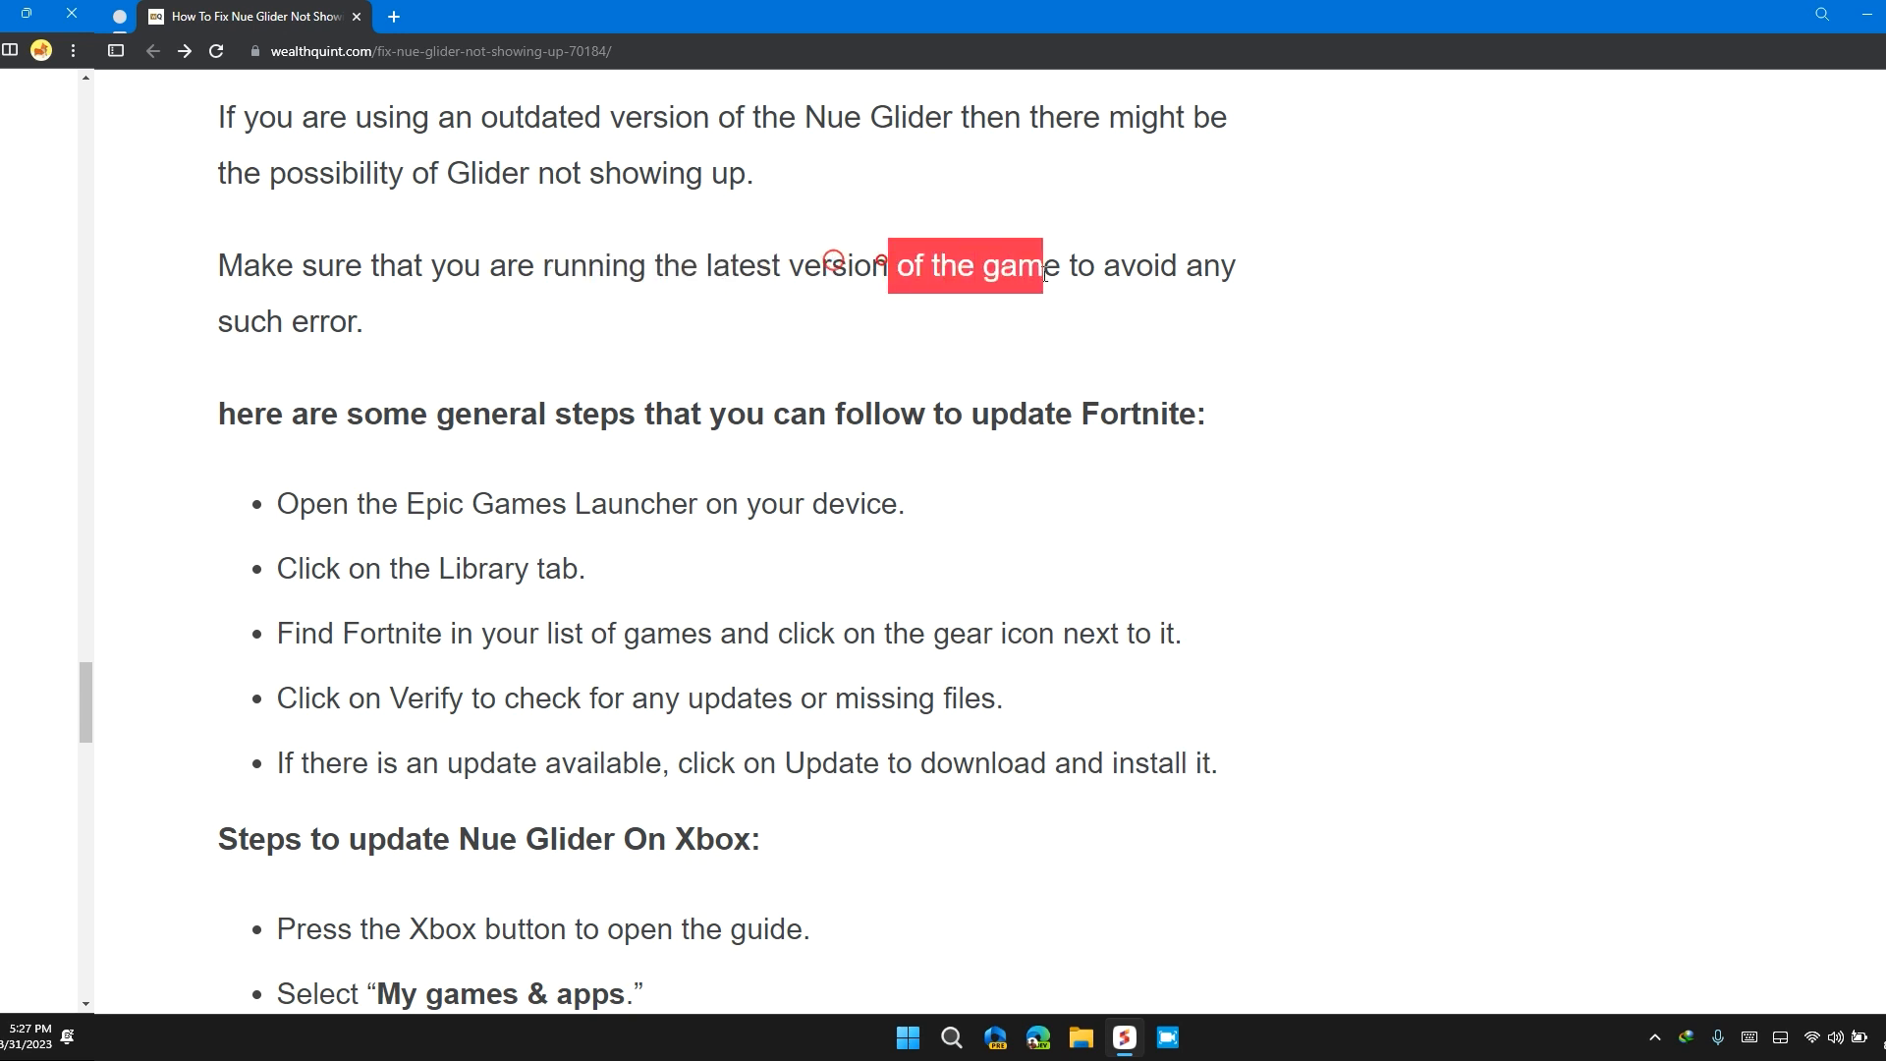
scroll("down", 3)
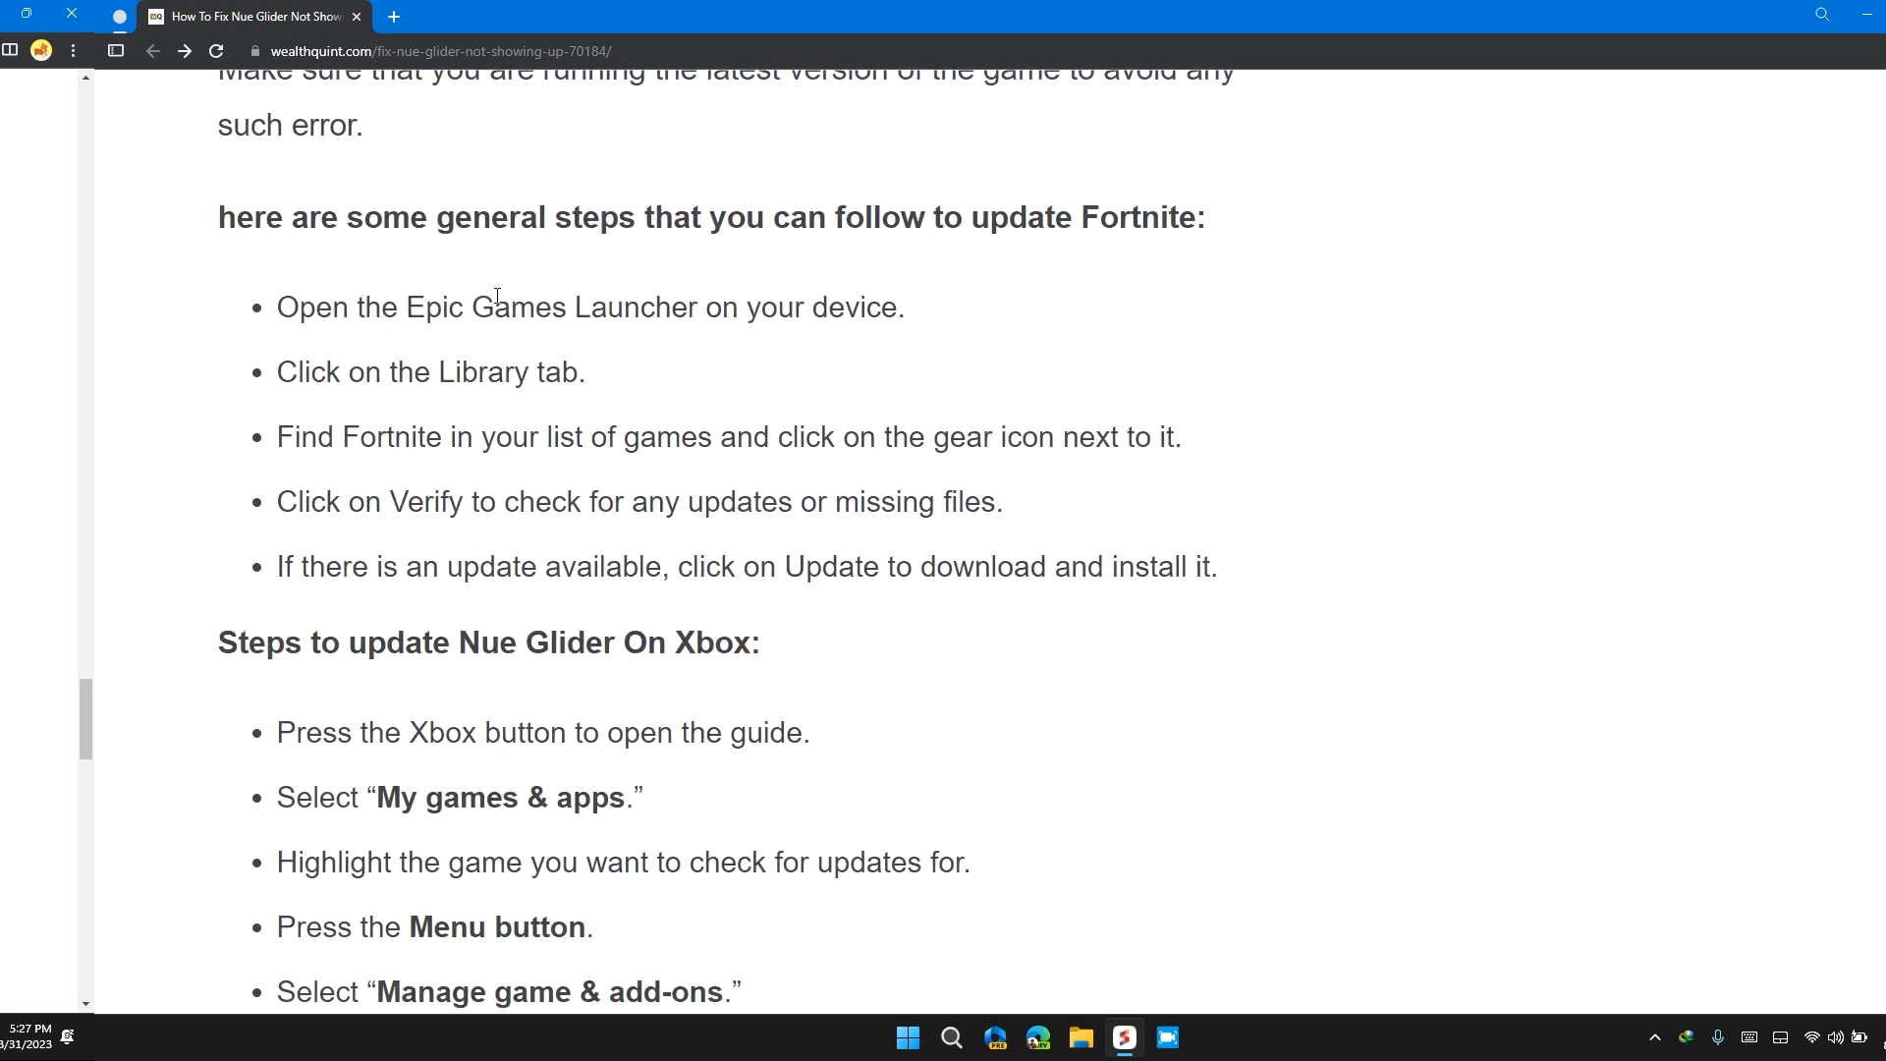
left_click_drag(438, 218, 845, 218)
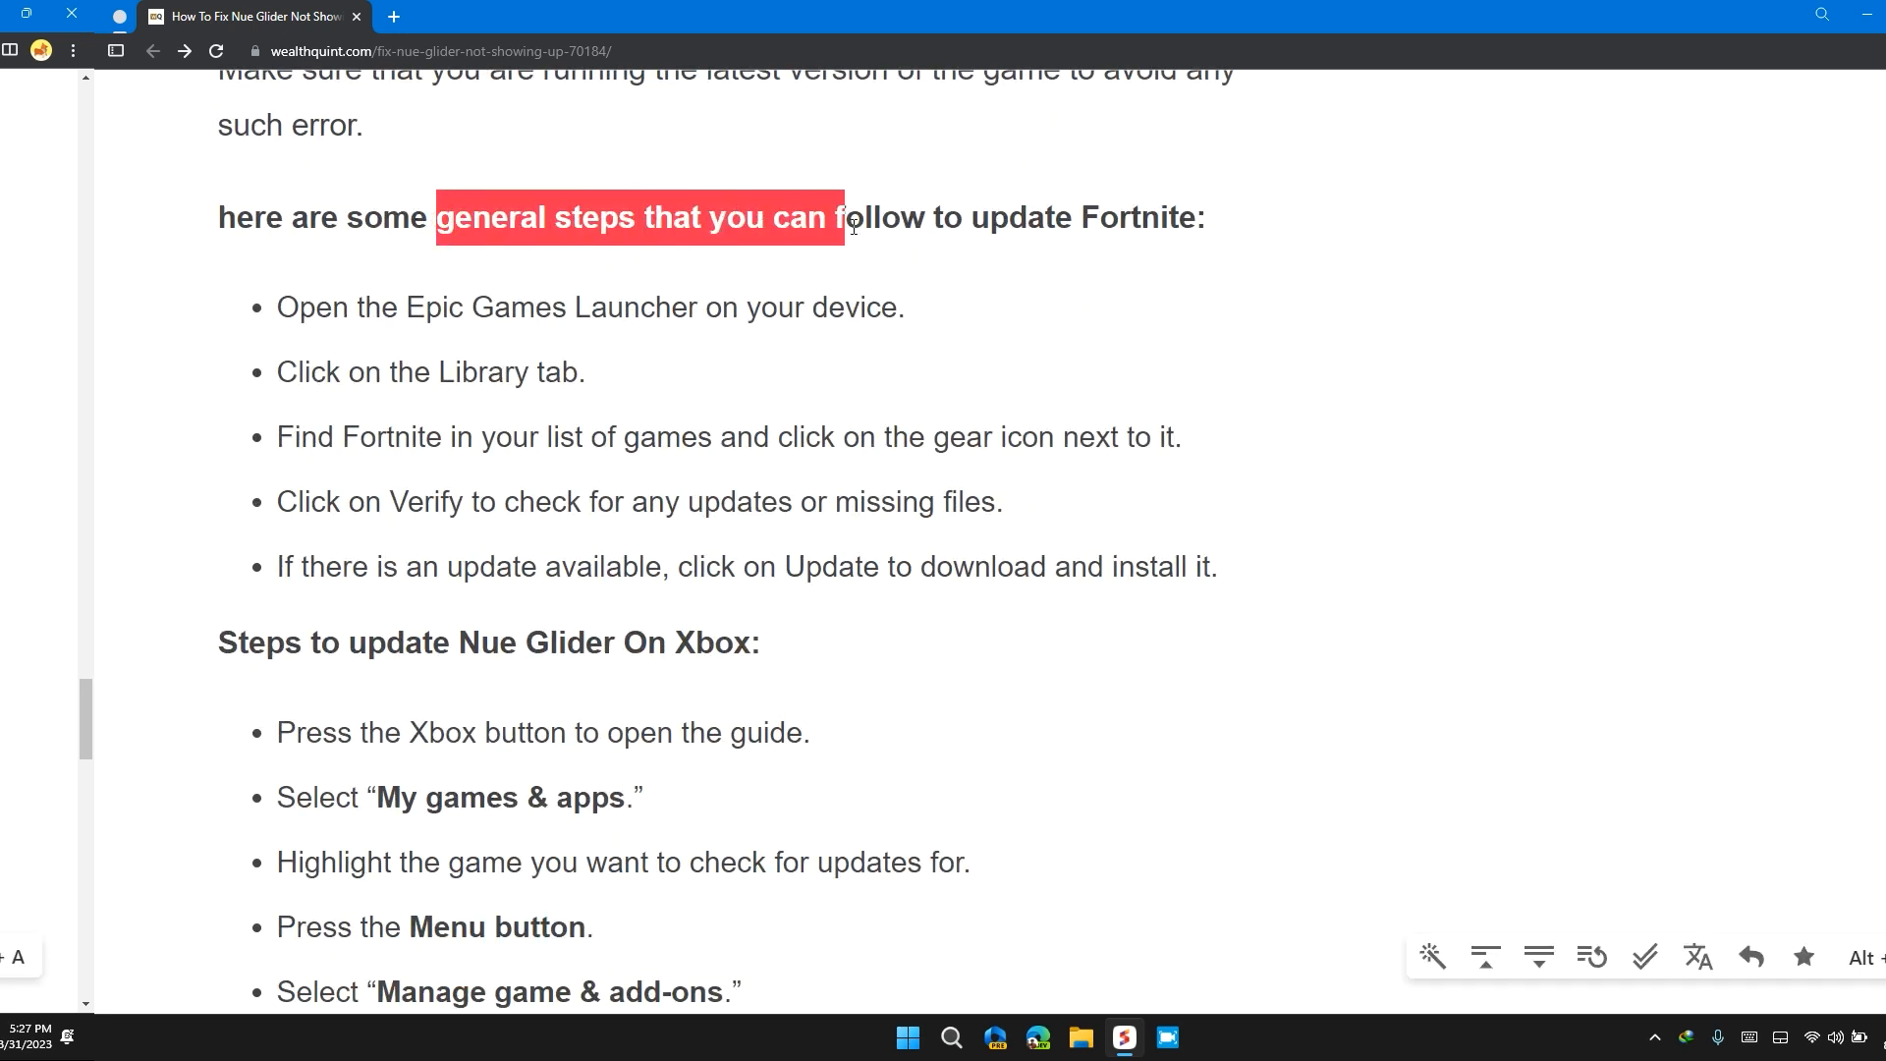
Mark the Epic Games launcher bullets and scroll to the Xbox update steps
left_click(619, 407)
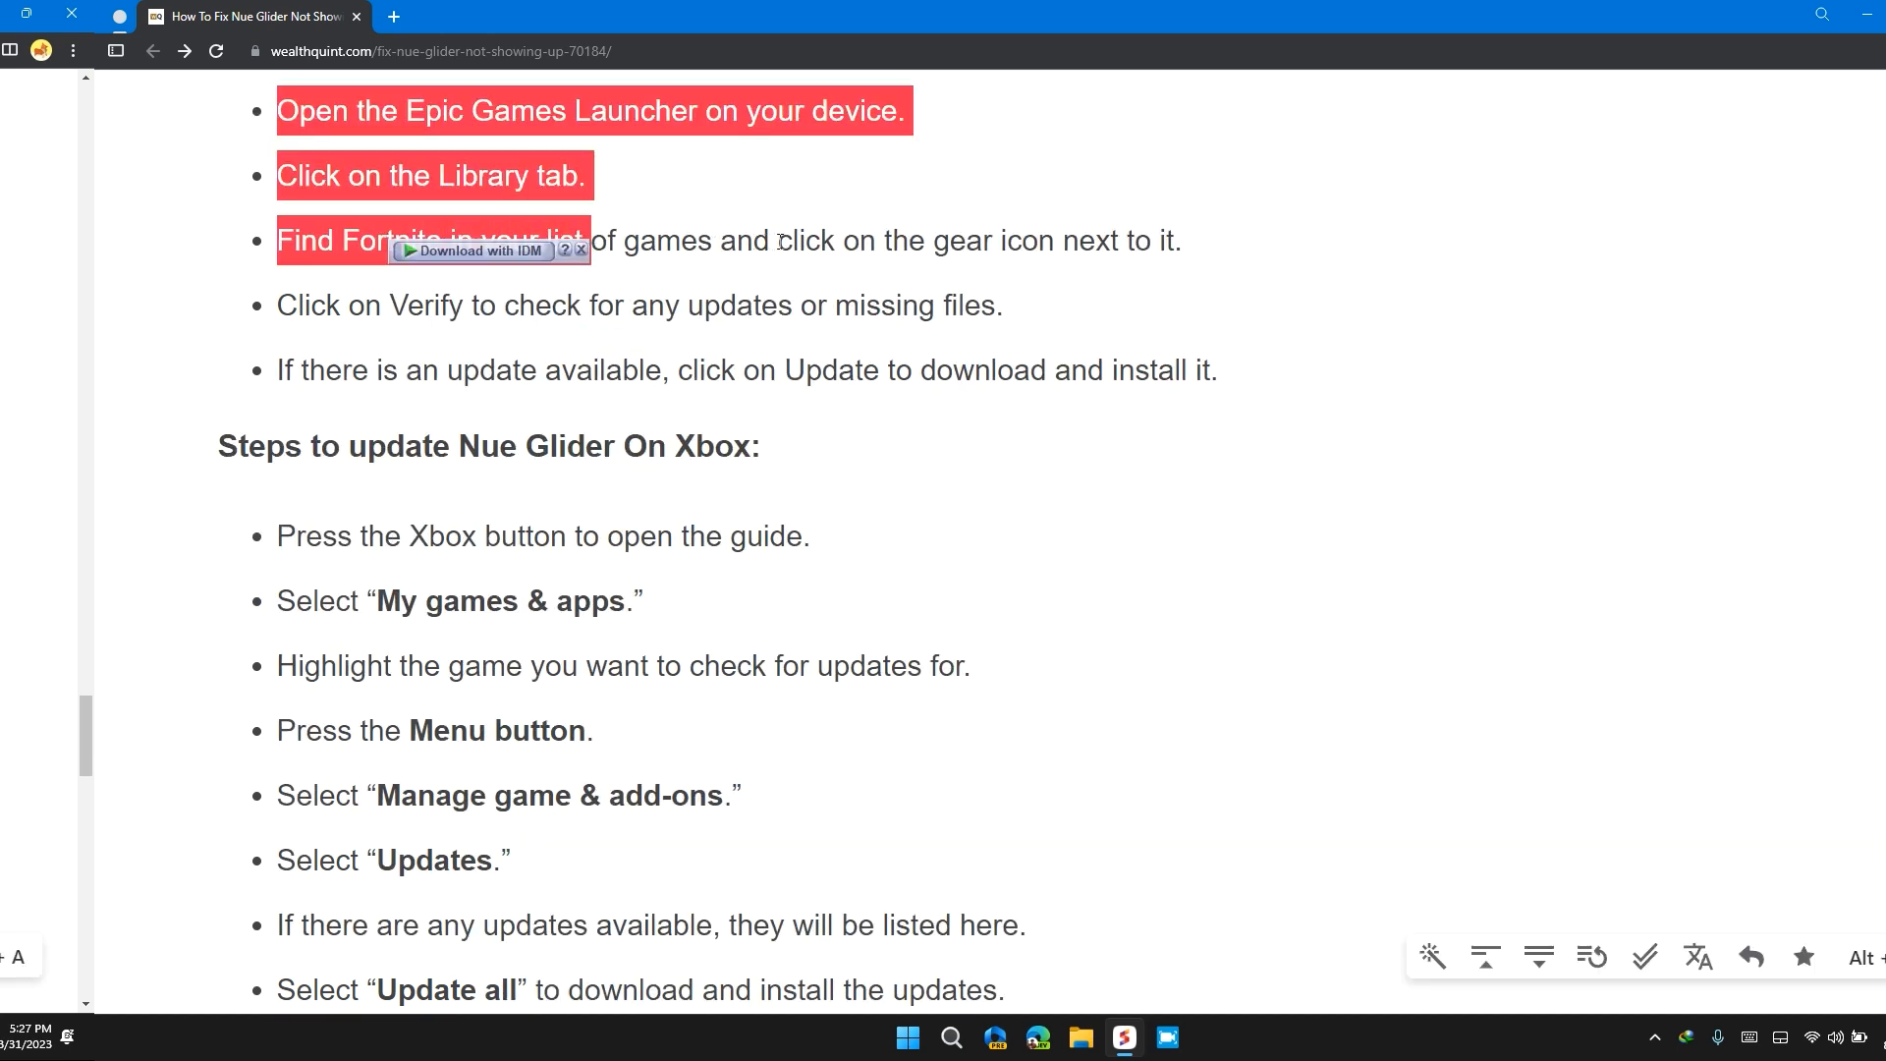
left_click(709, 293)
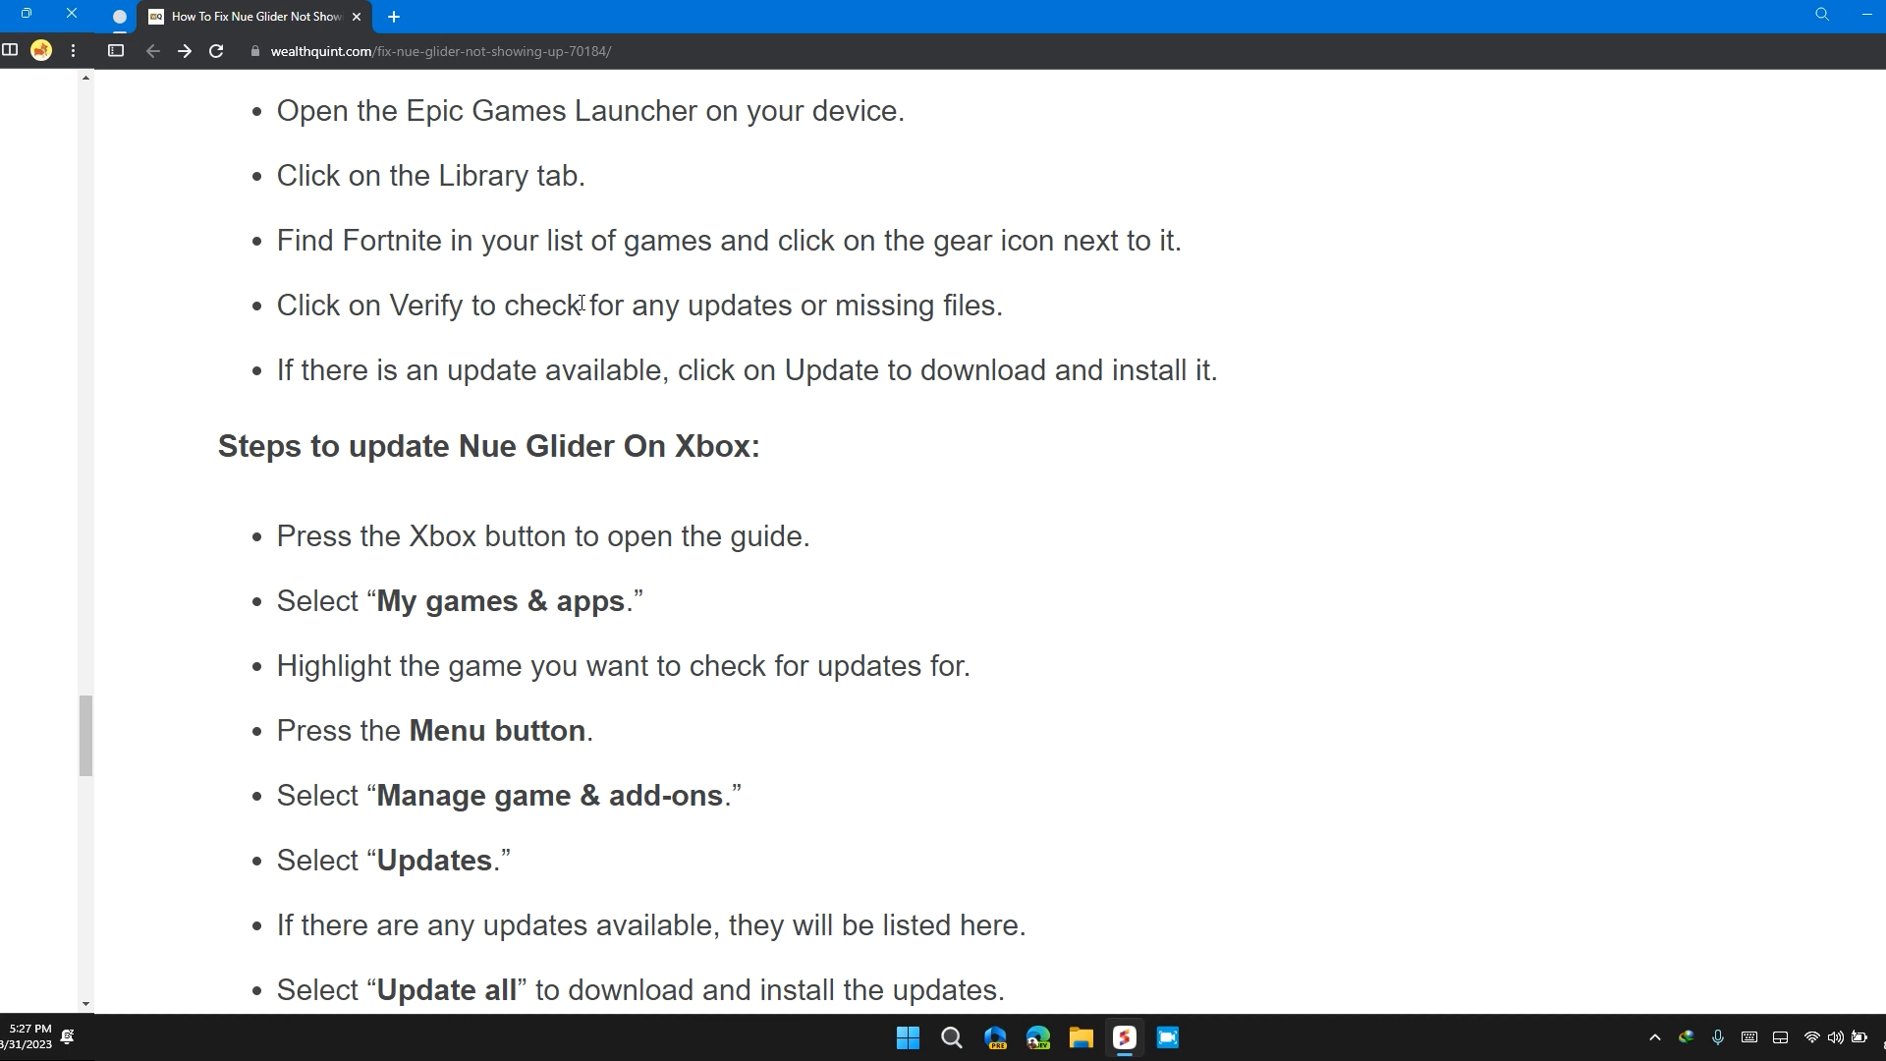
scroll("down", 3)
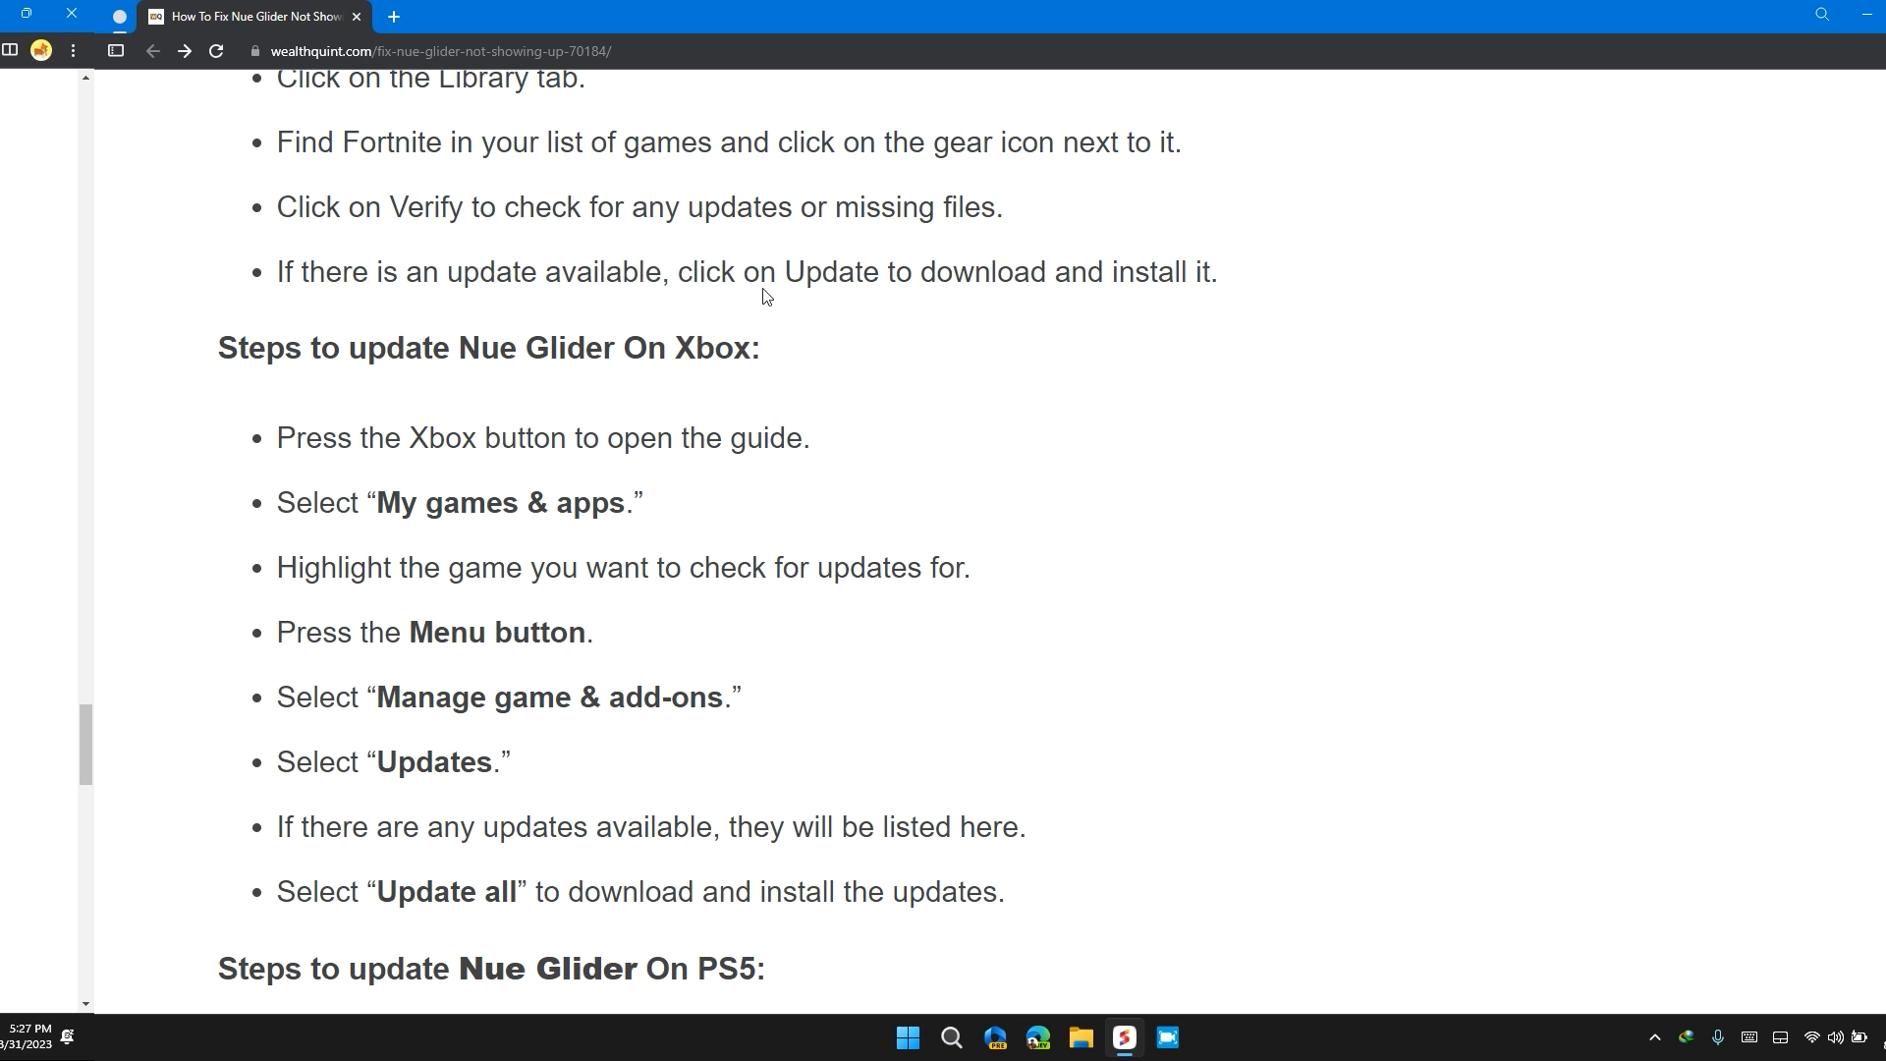
mouse_move(961, 311)
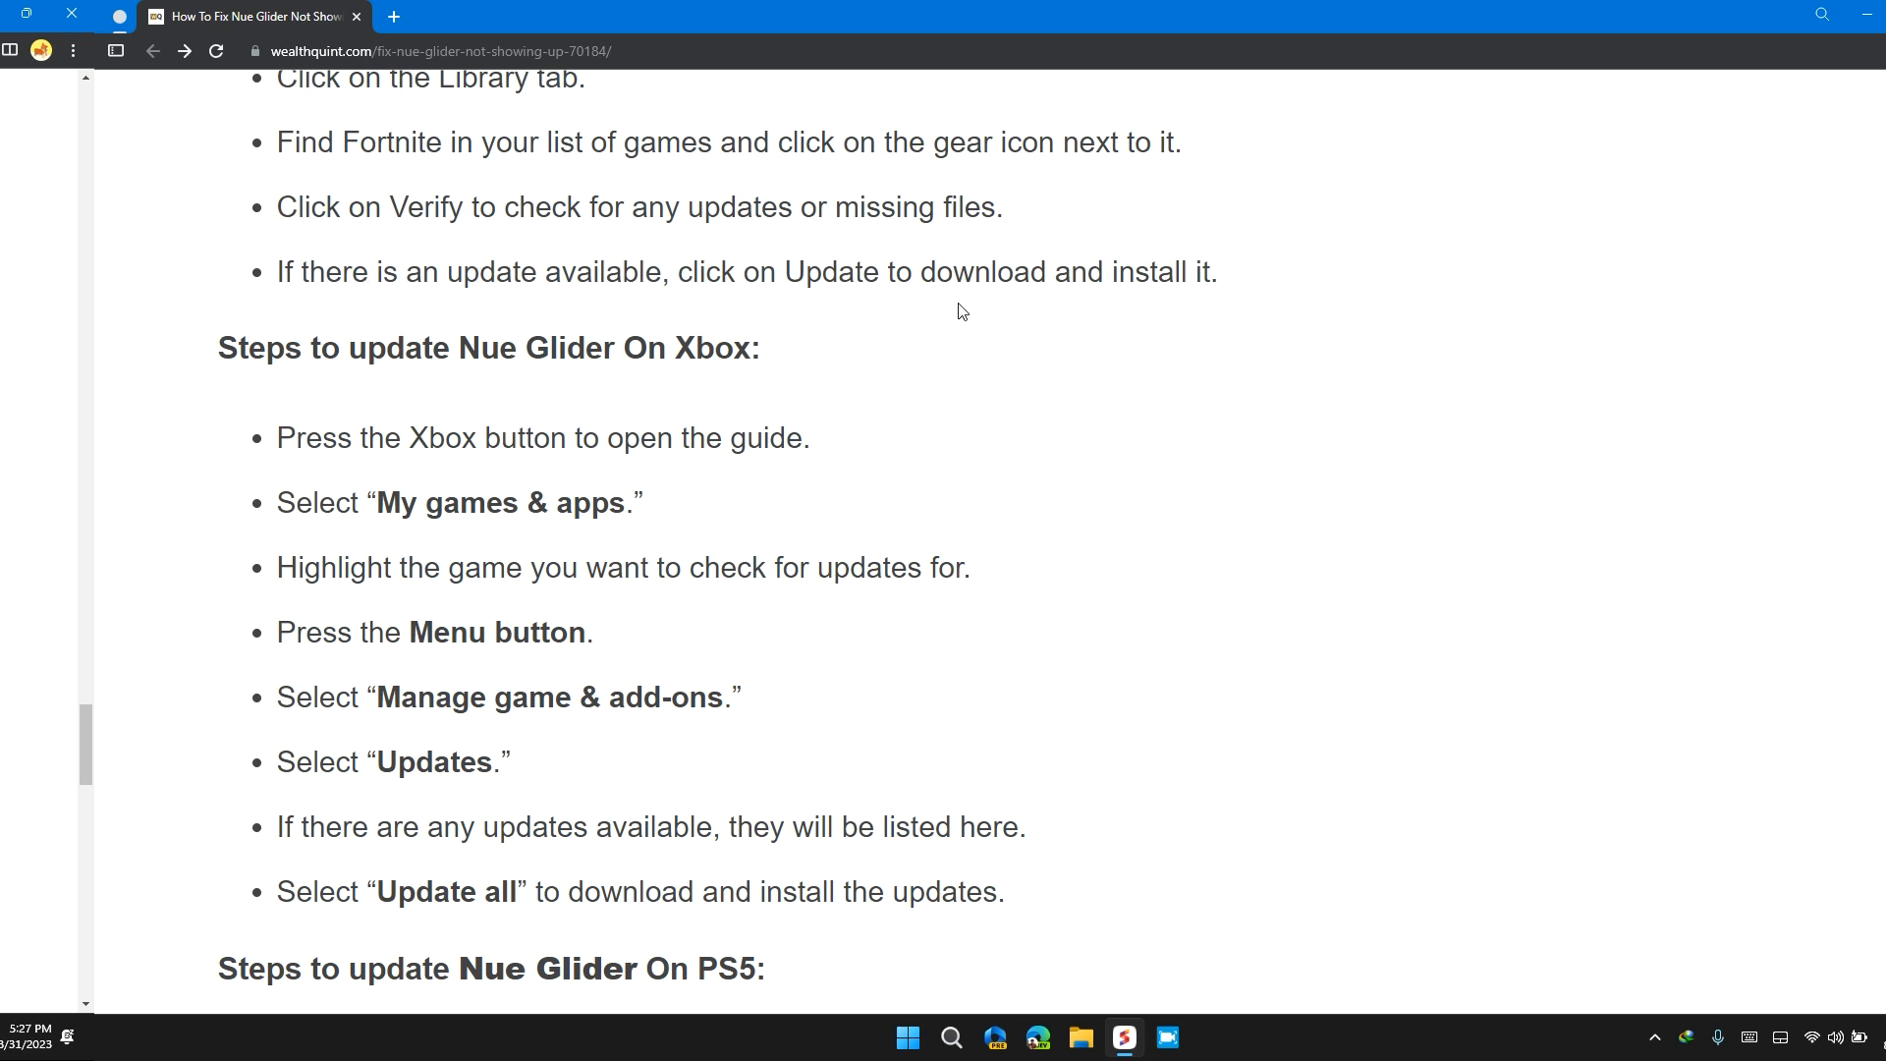
Scroll through the Xbox and PS5 update steps to fix 6, Wait For The Next Update
scroll("down", 3)
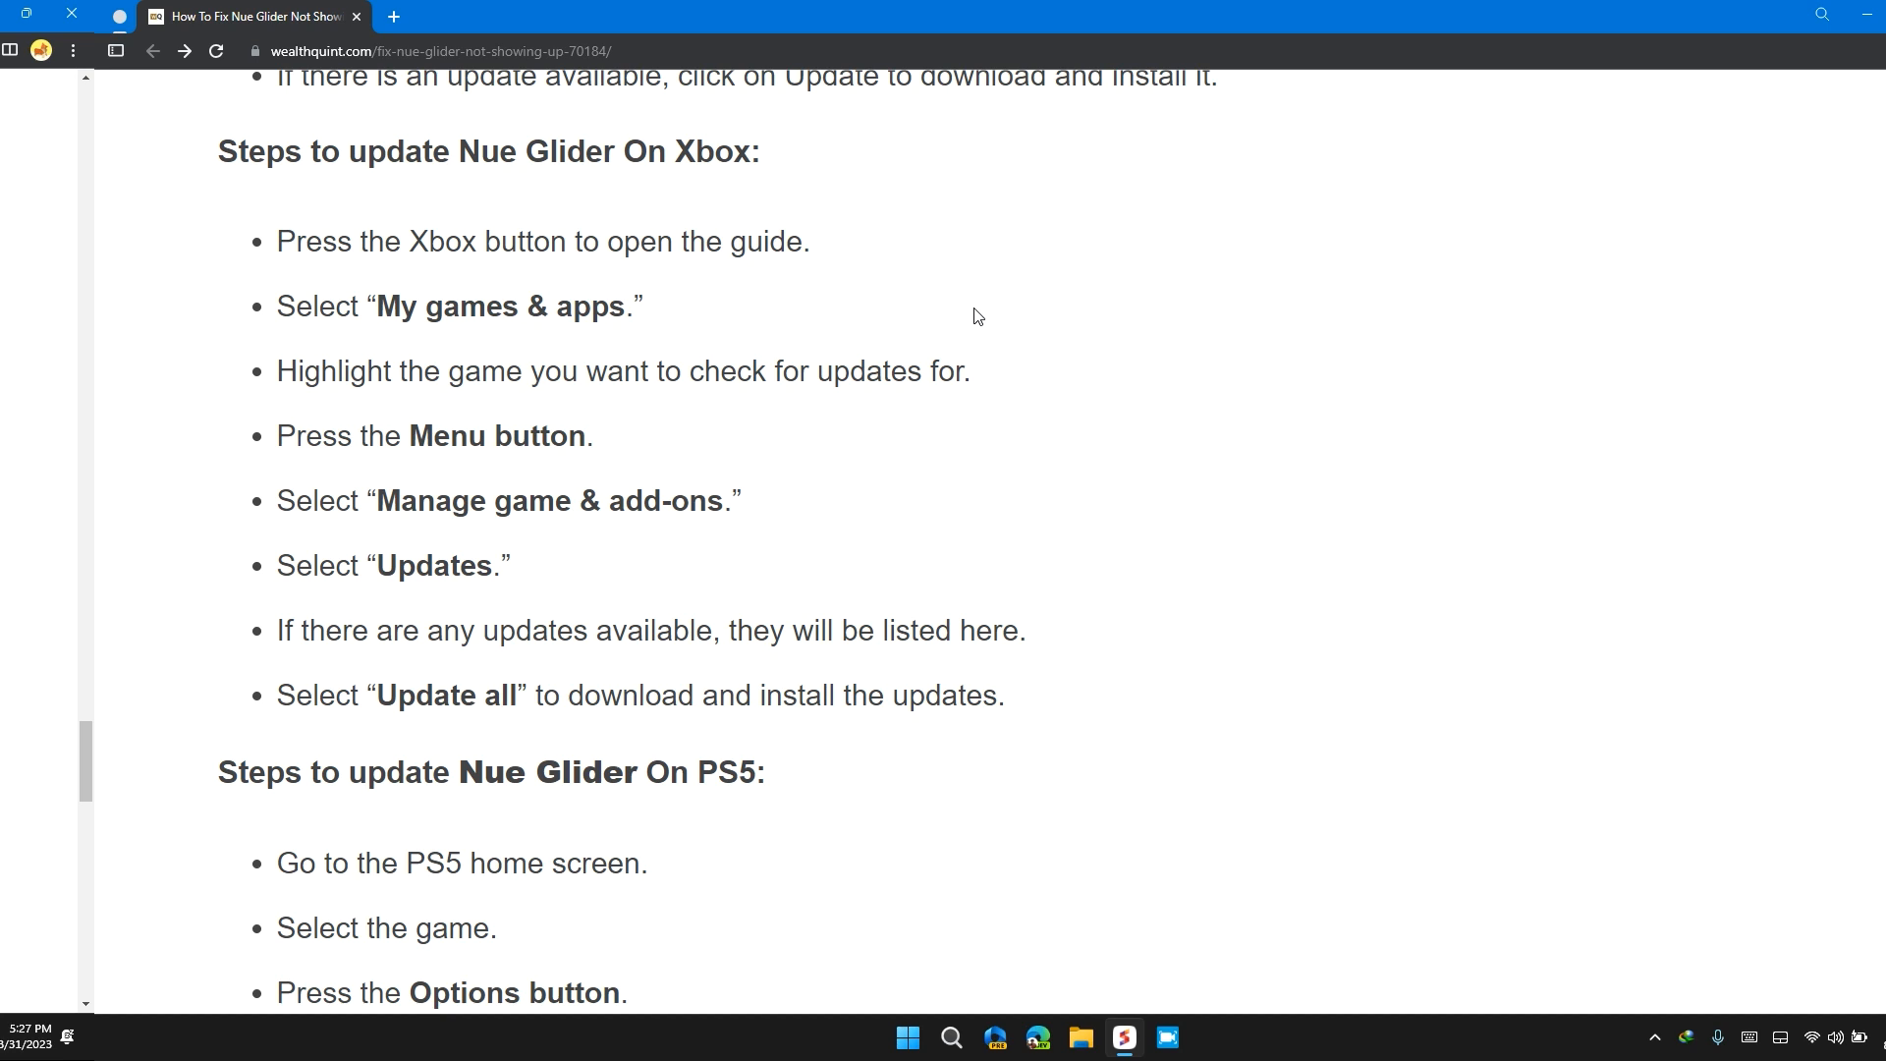
mouse_move(927, 367)
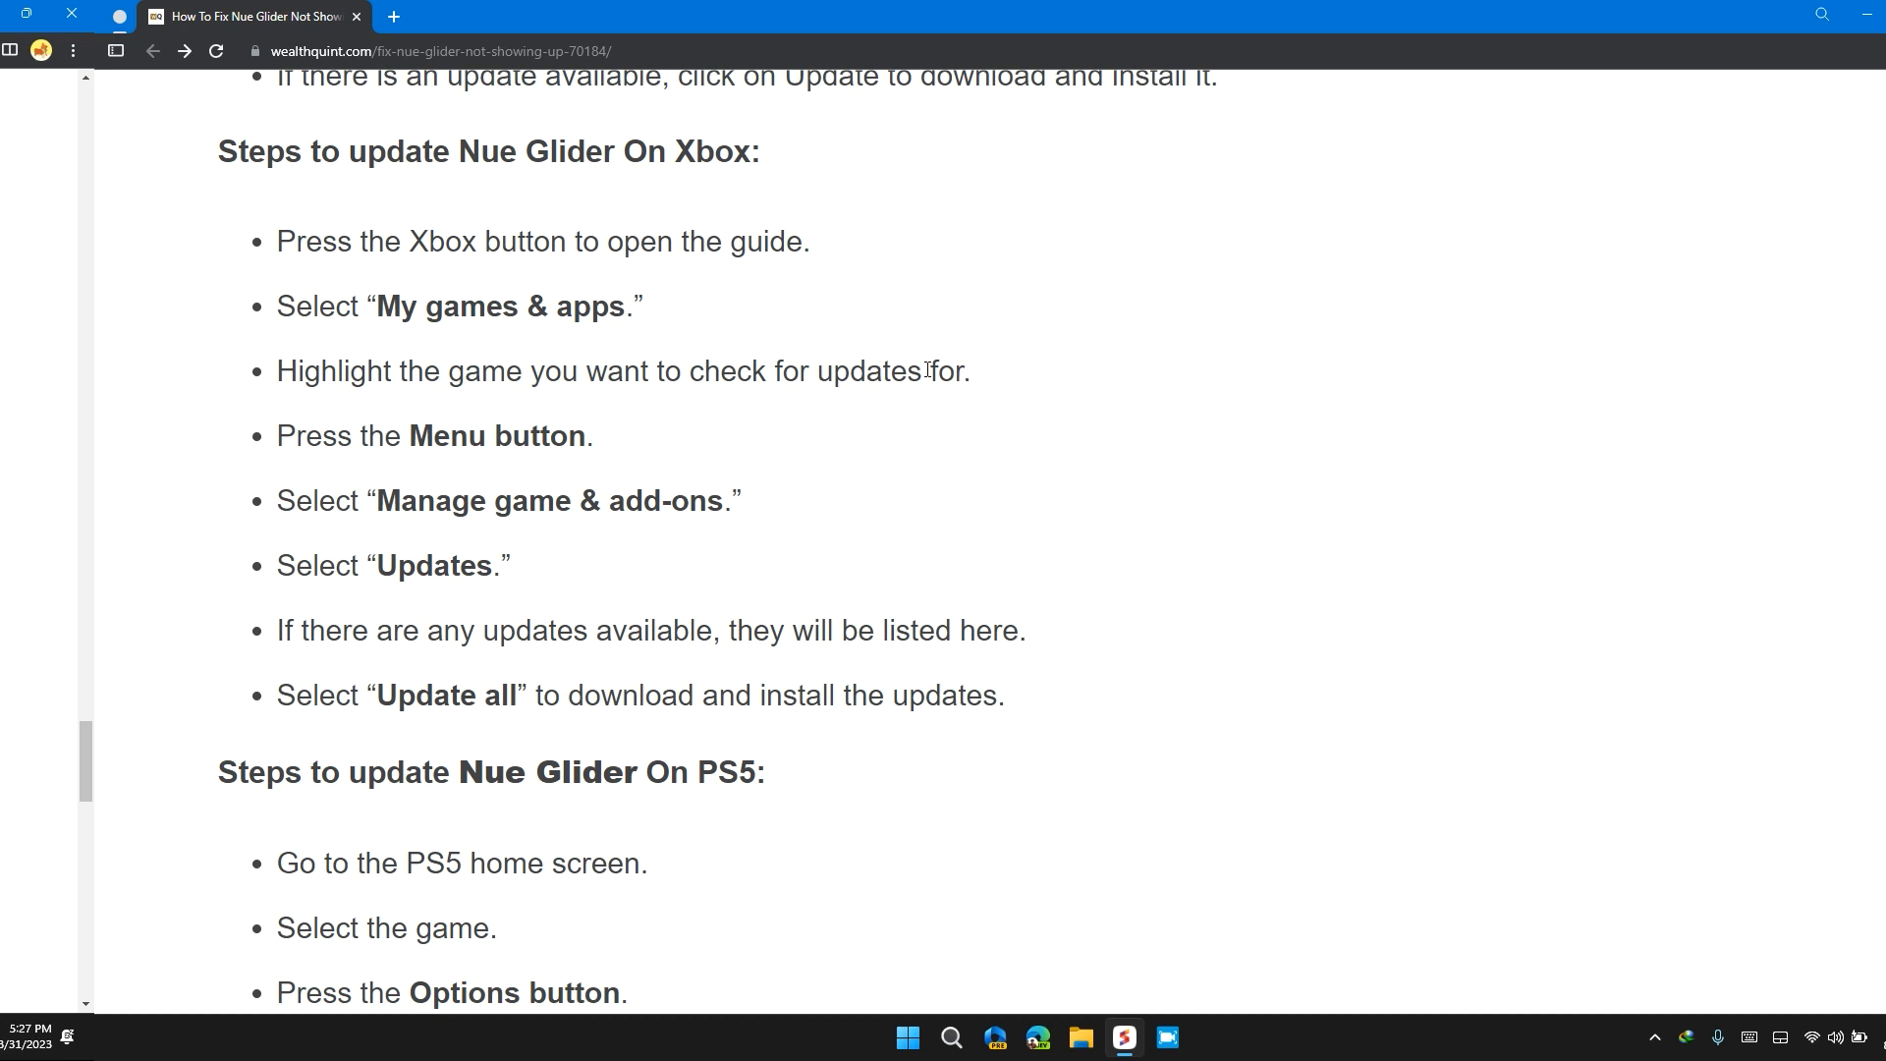
scroll("down", 3)
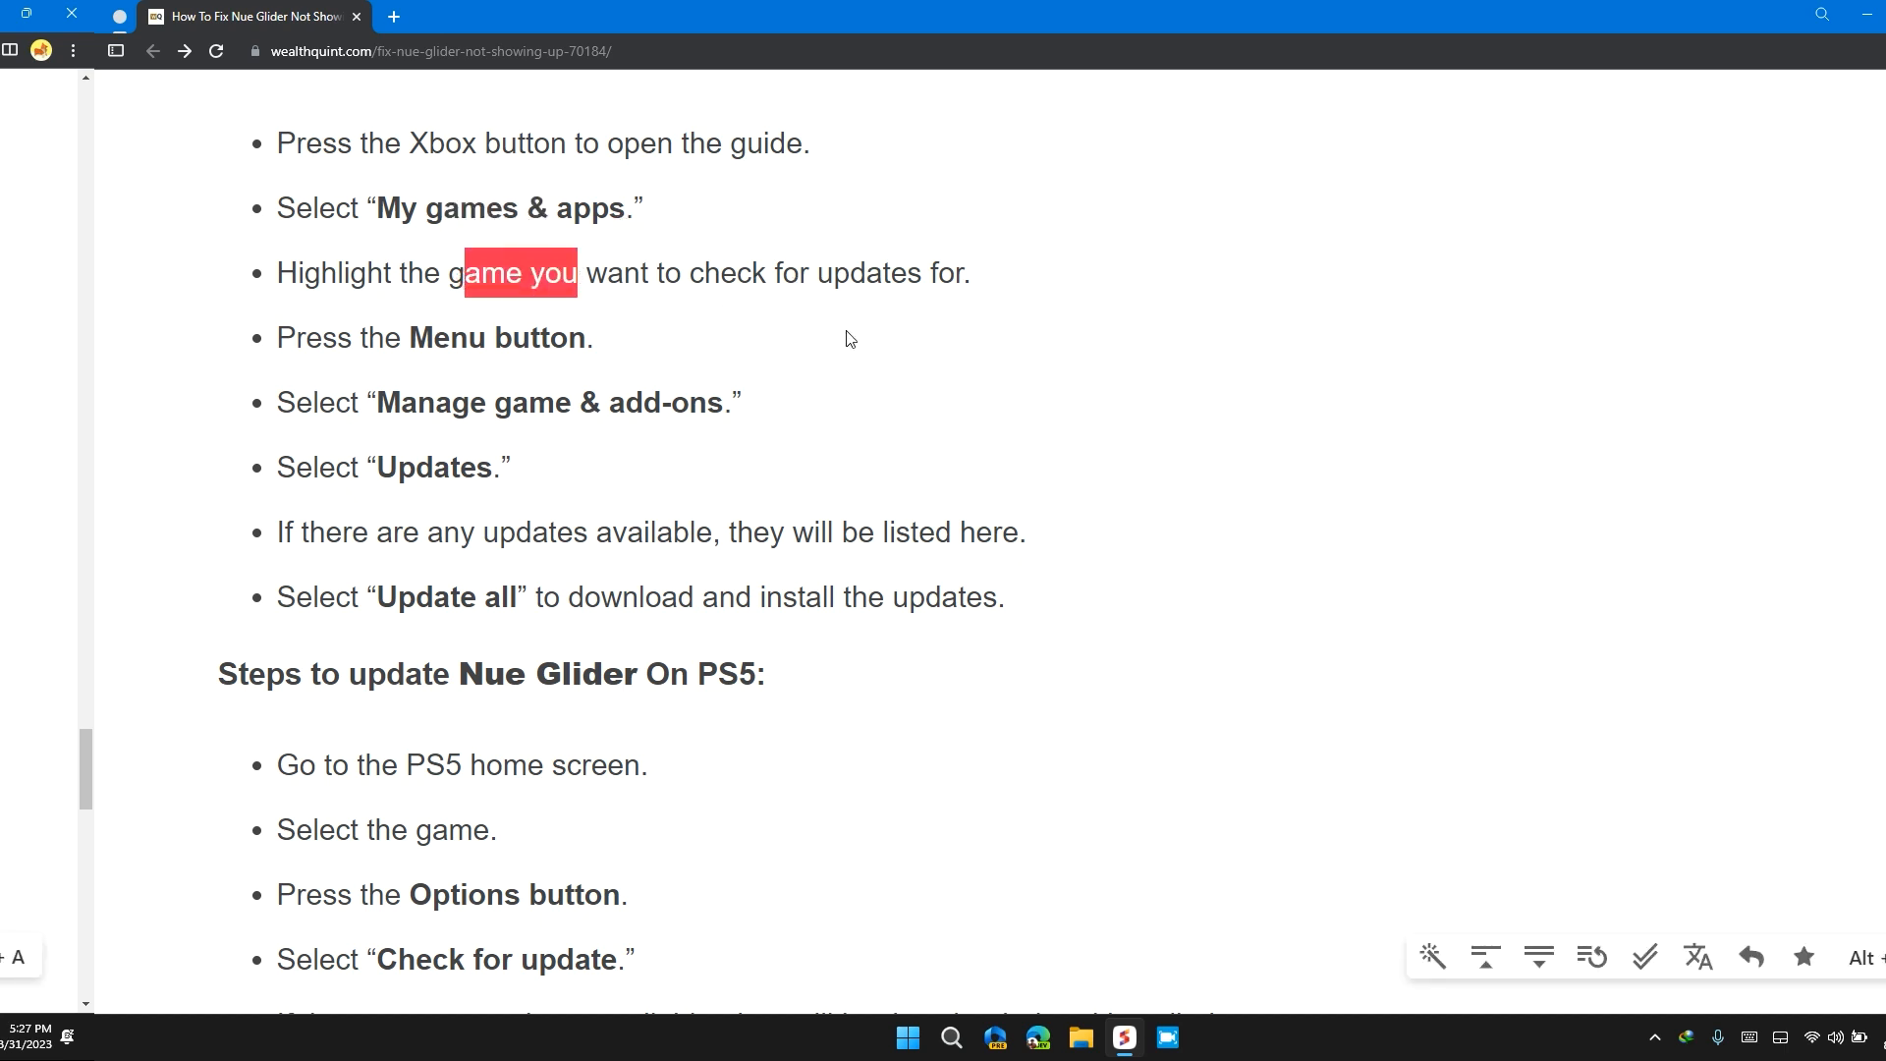
scroll("down", 3)
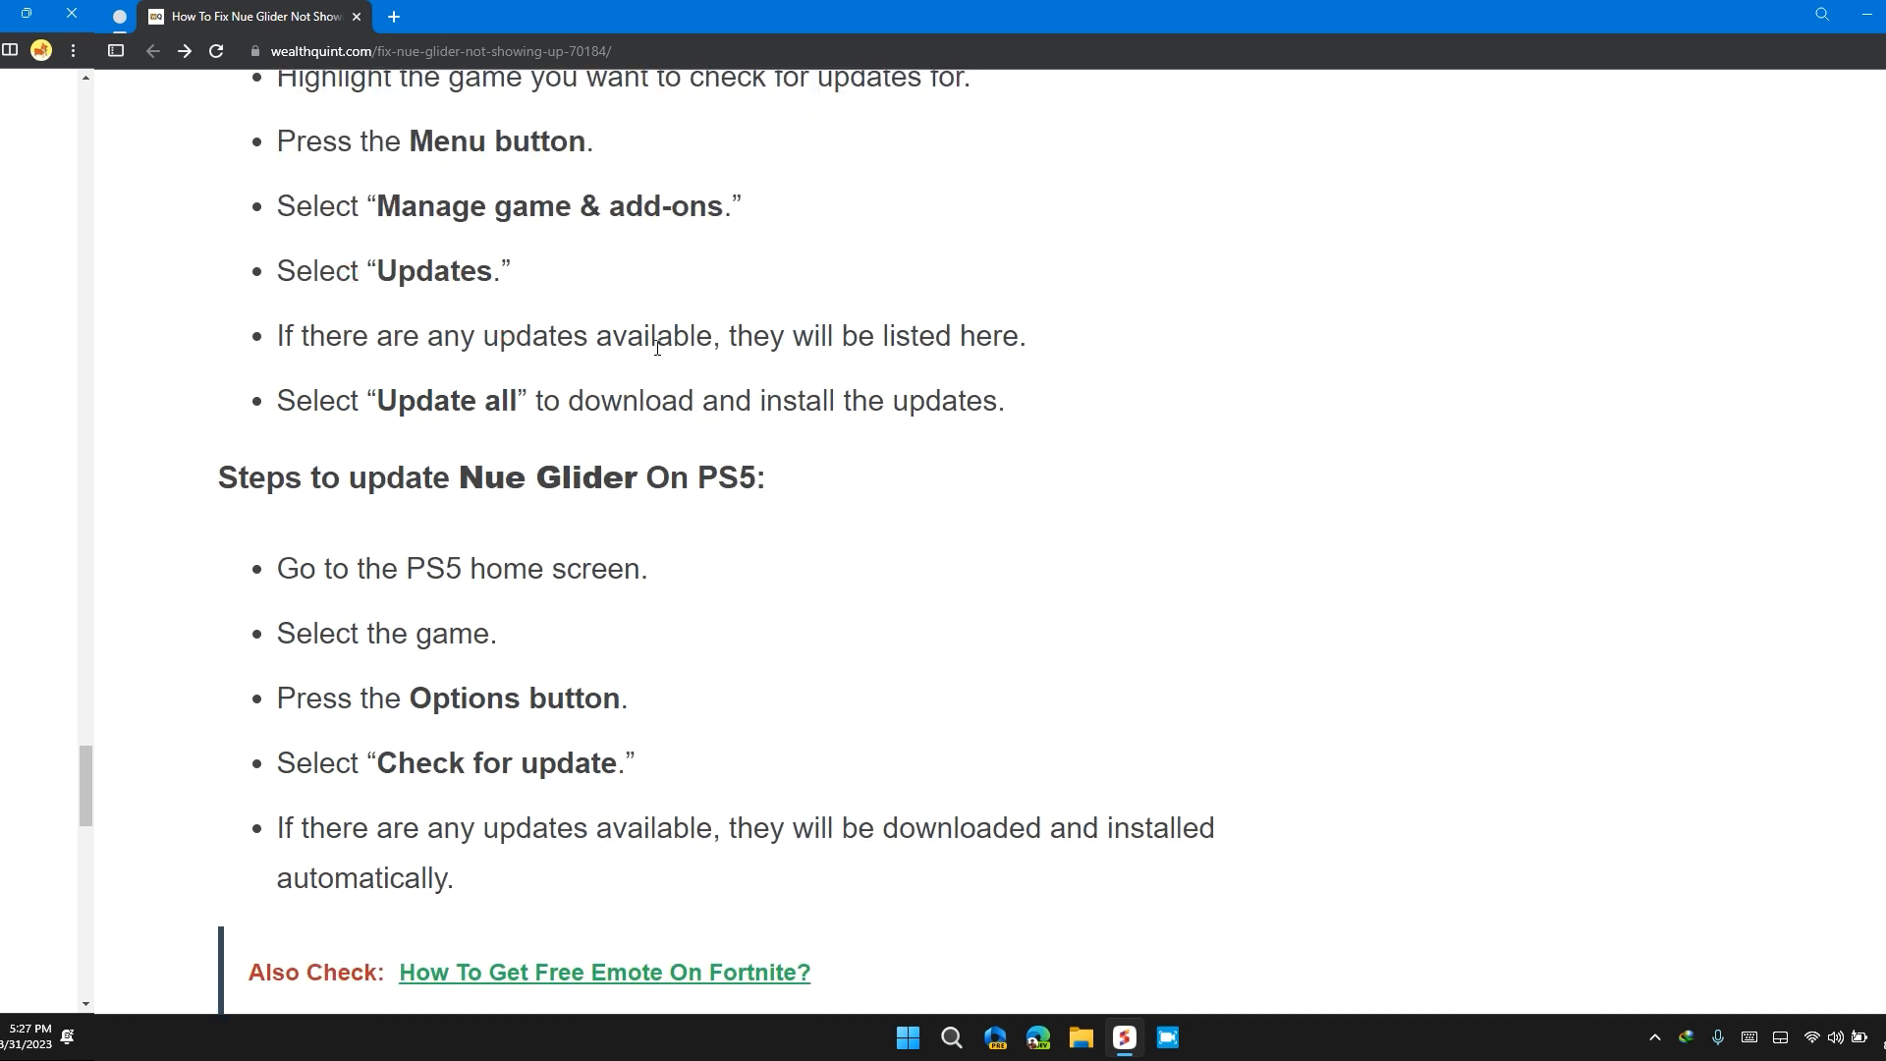
mouse_move(451, 452)
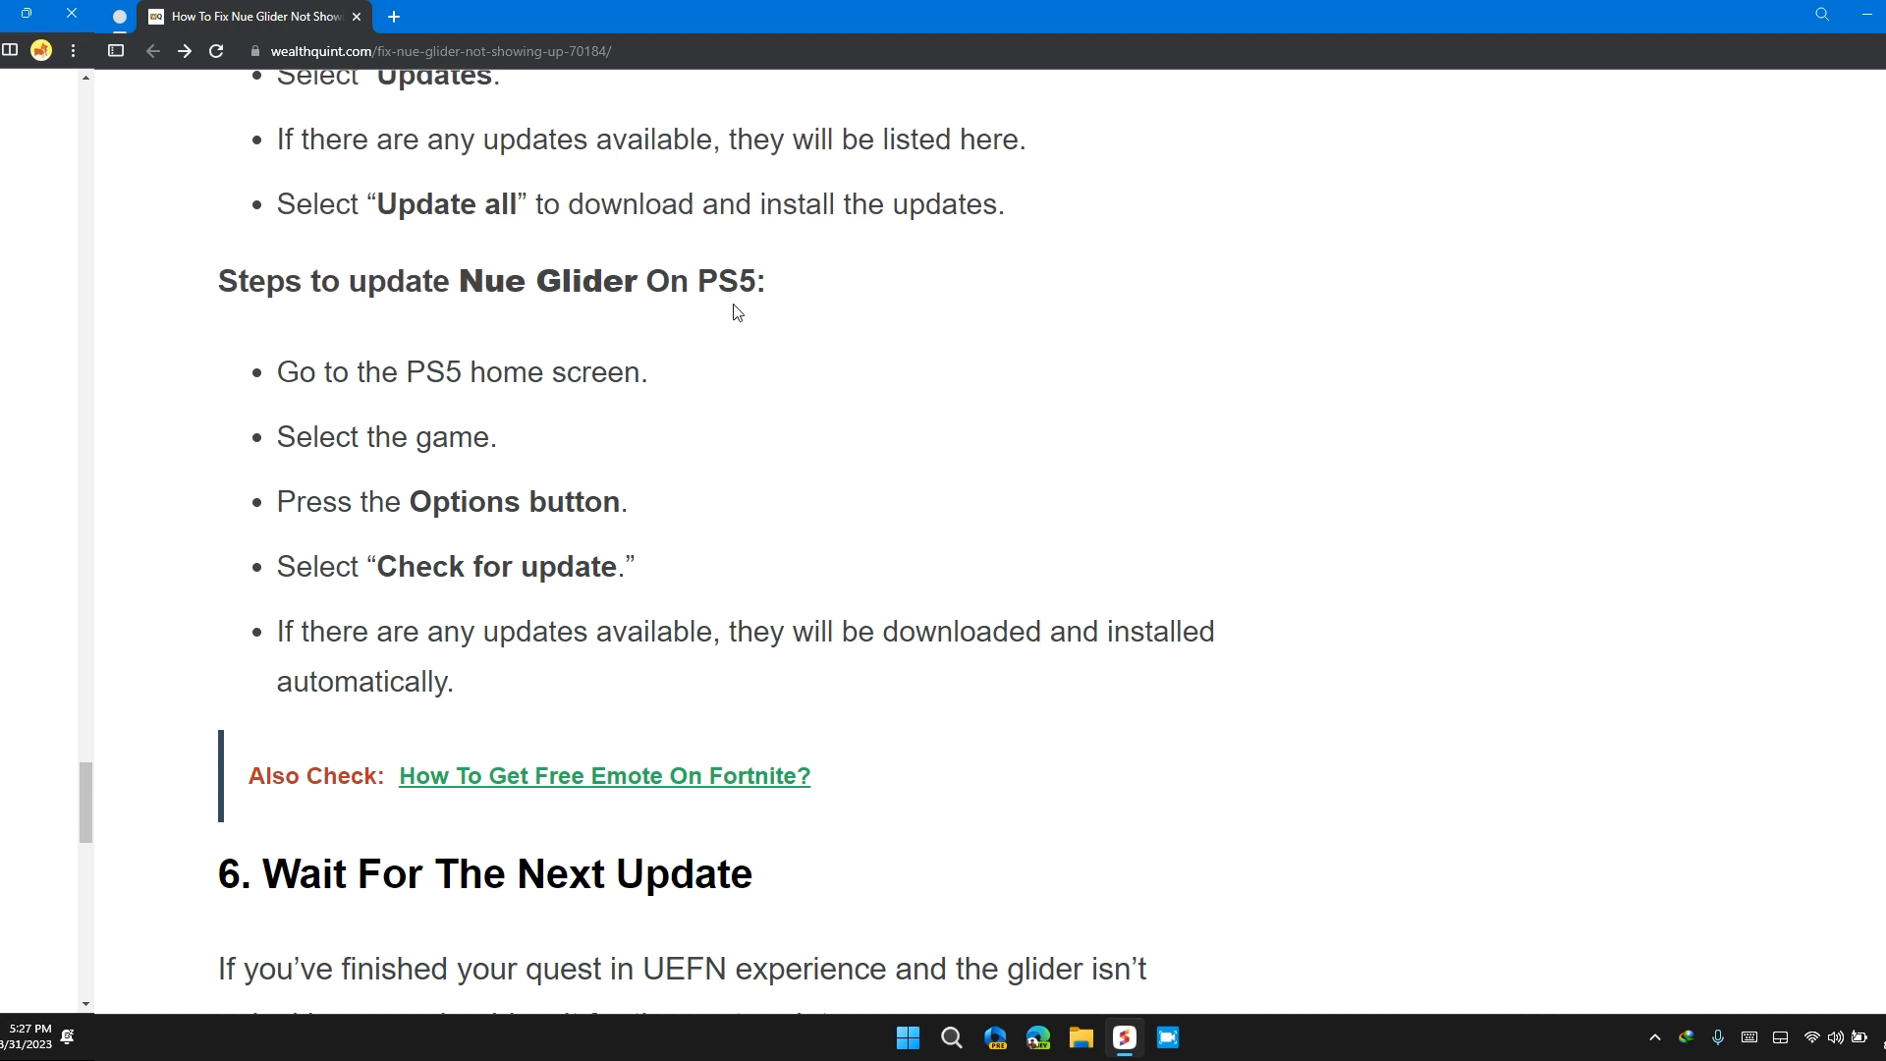
scroll("down", 3)
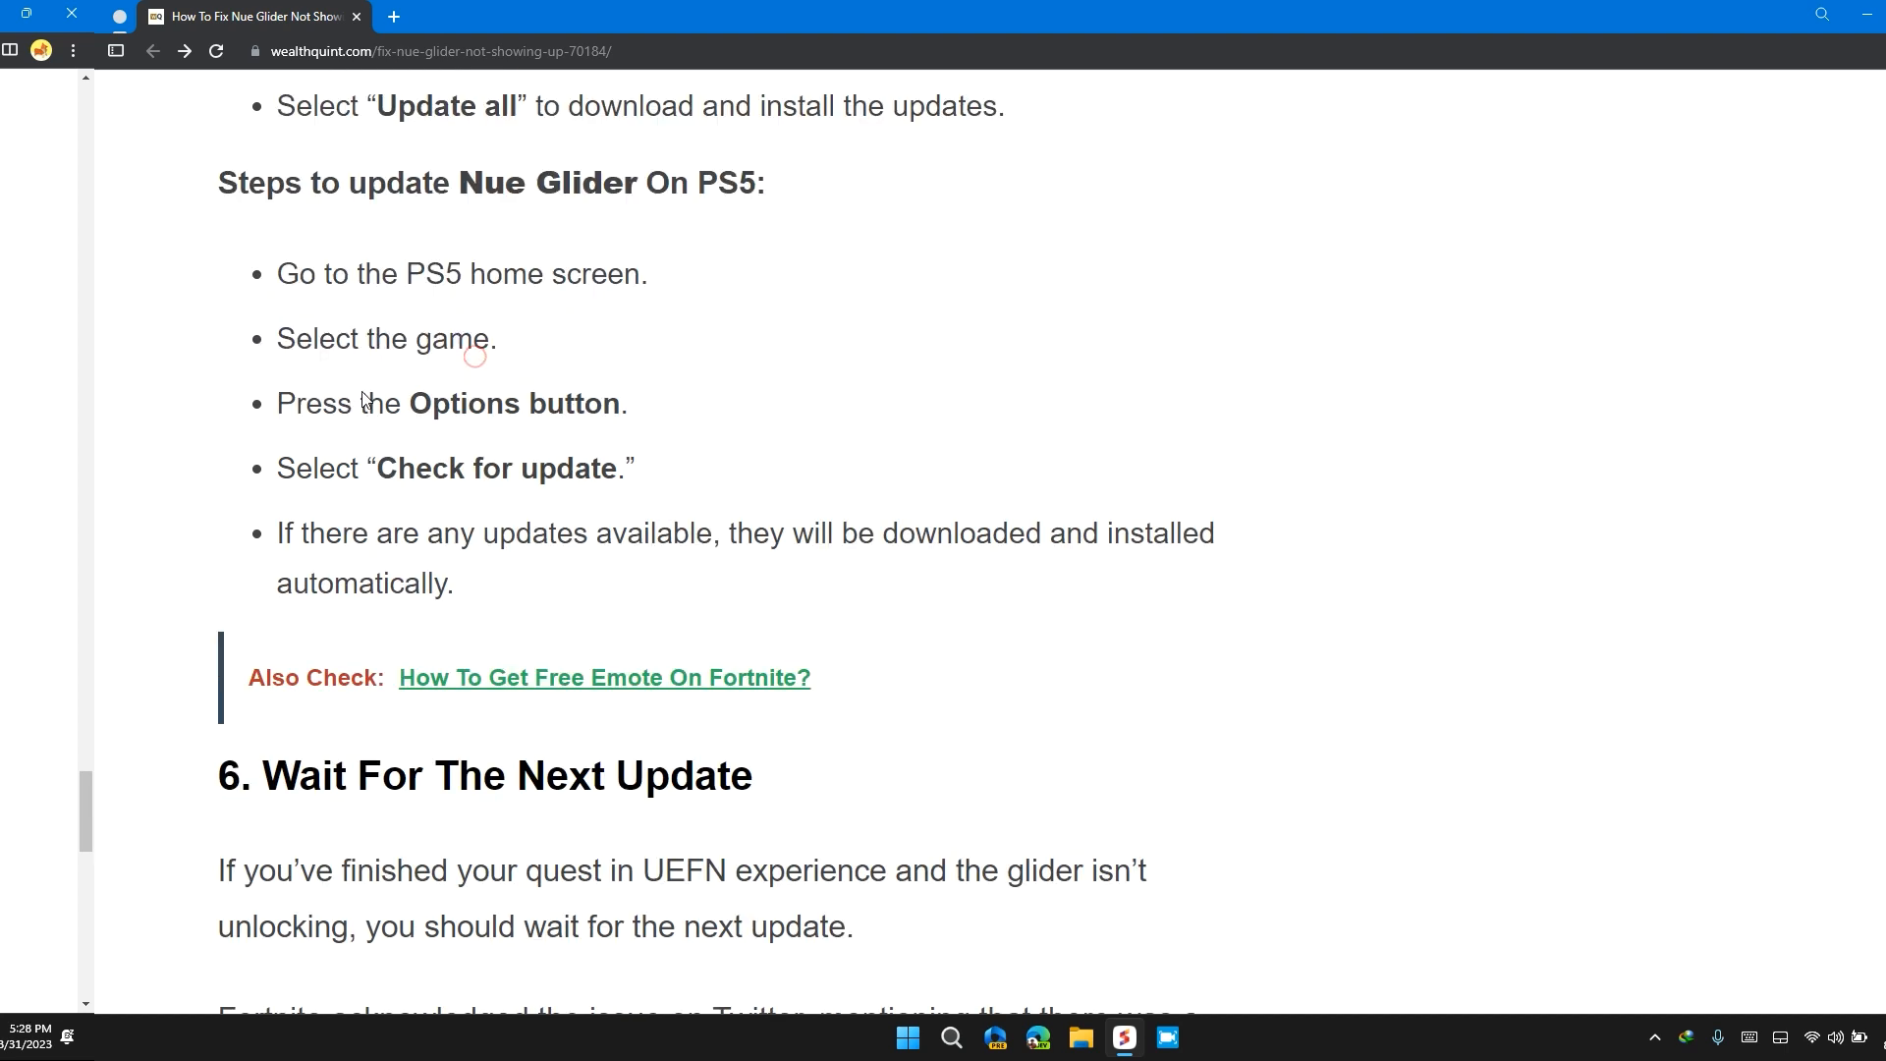
Scroll through fix 6 past 'your quest' down to the Similar Posts list
scroll("down", 3)
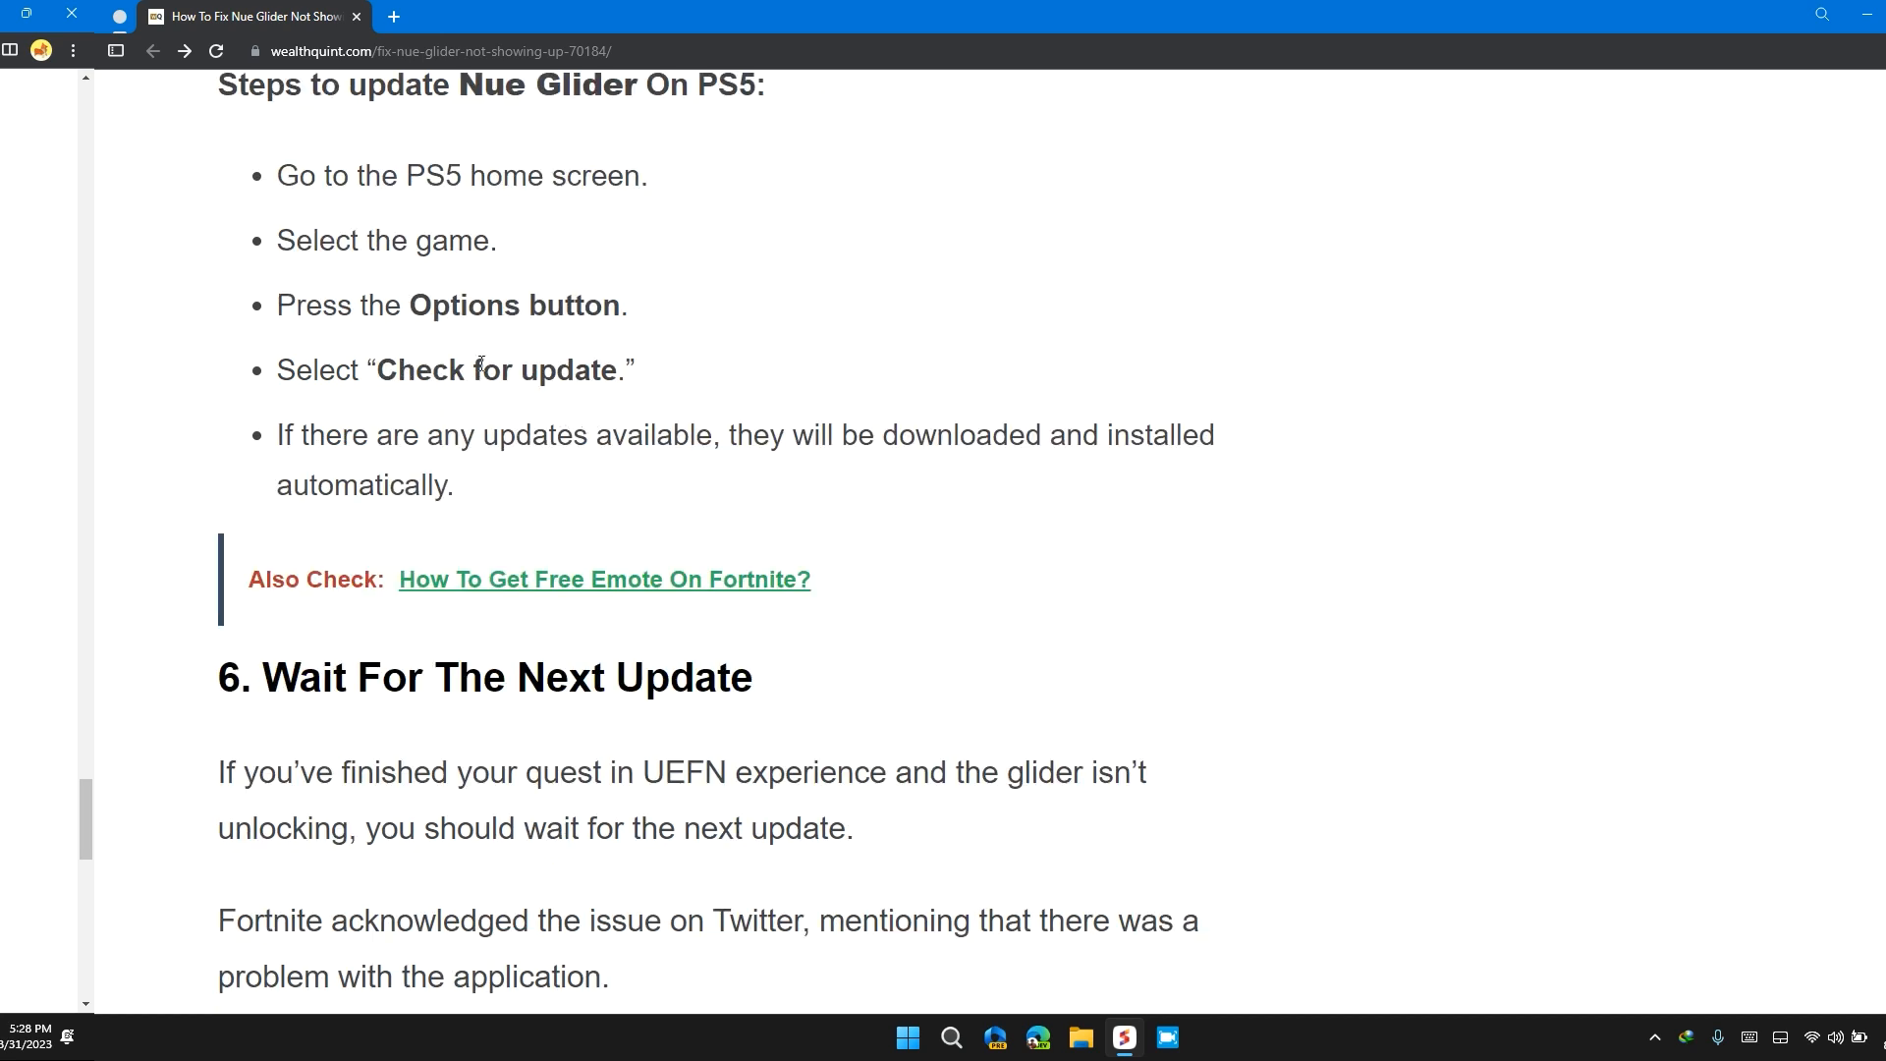
scroll("down", 3)
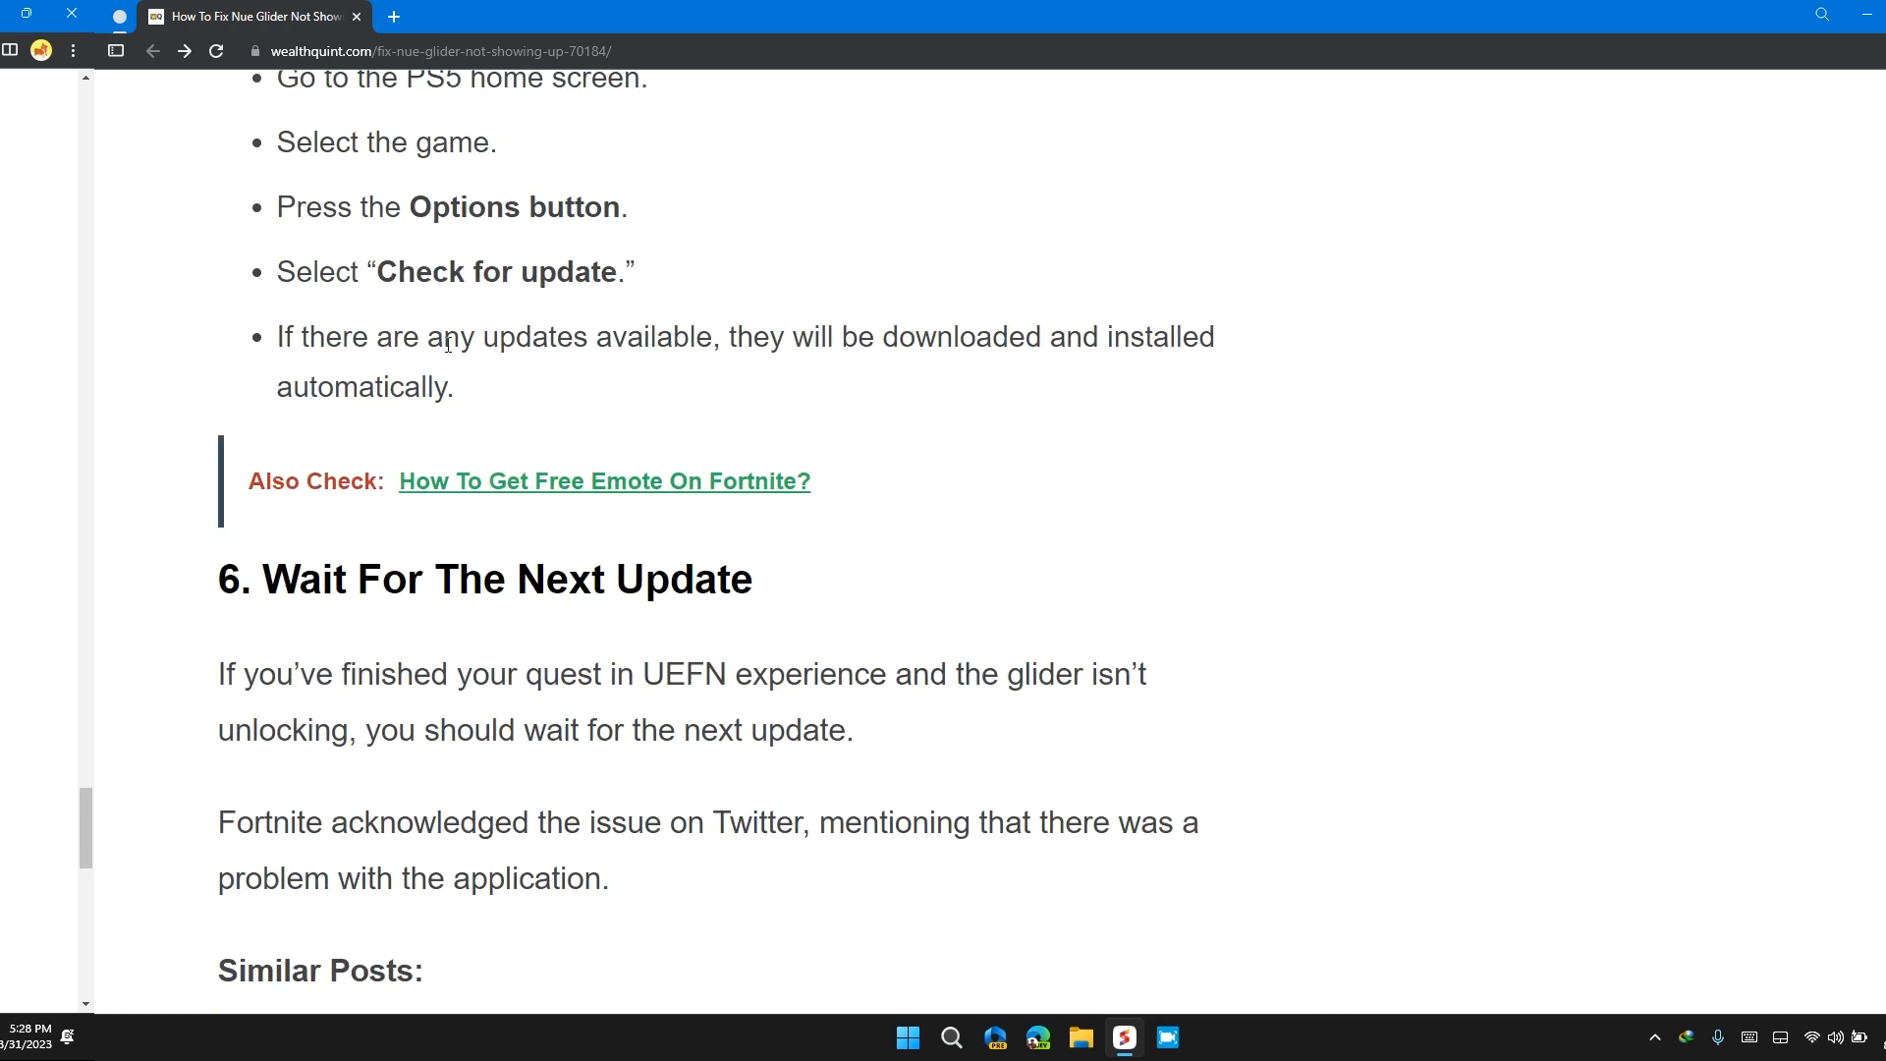
mouse_move(758, 399)
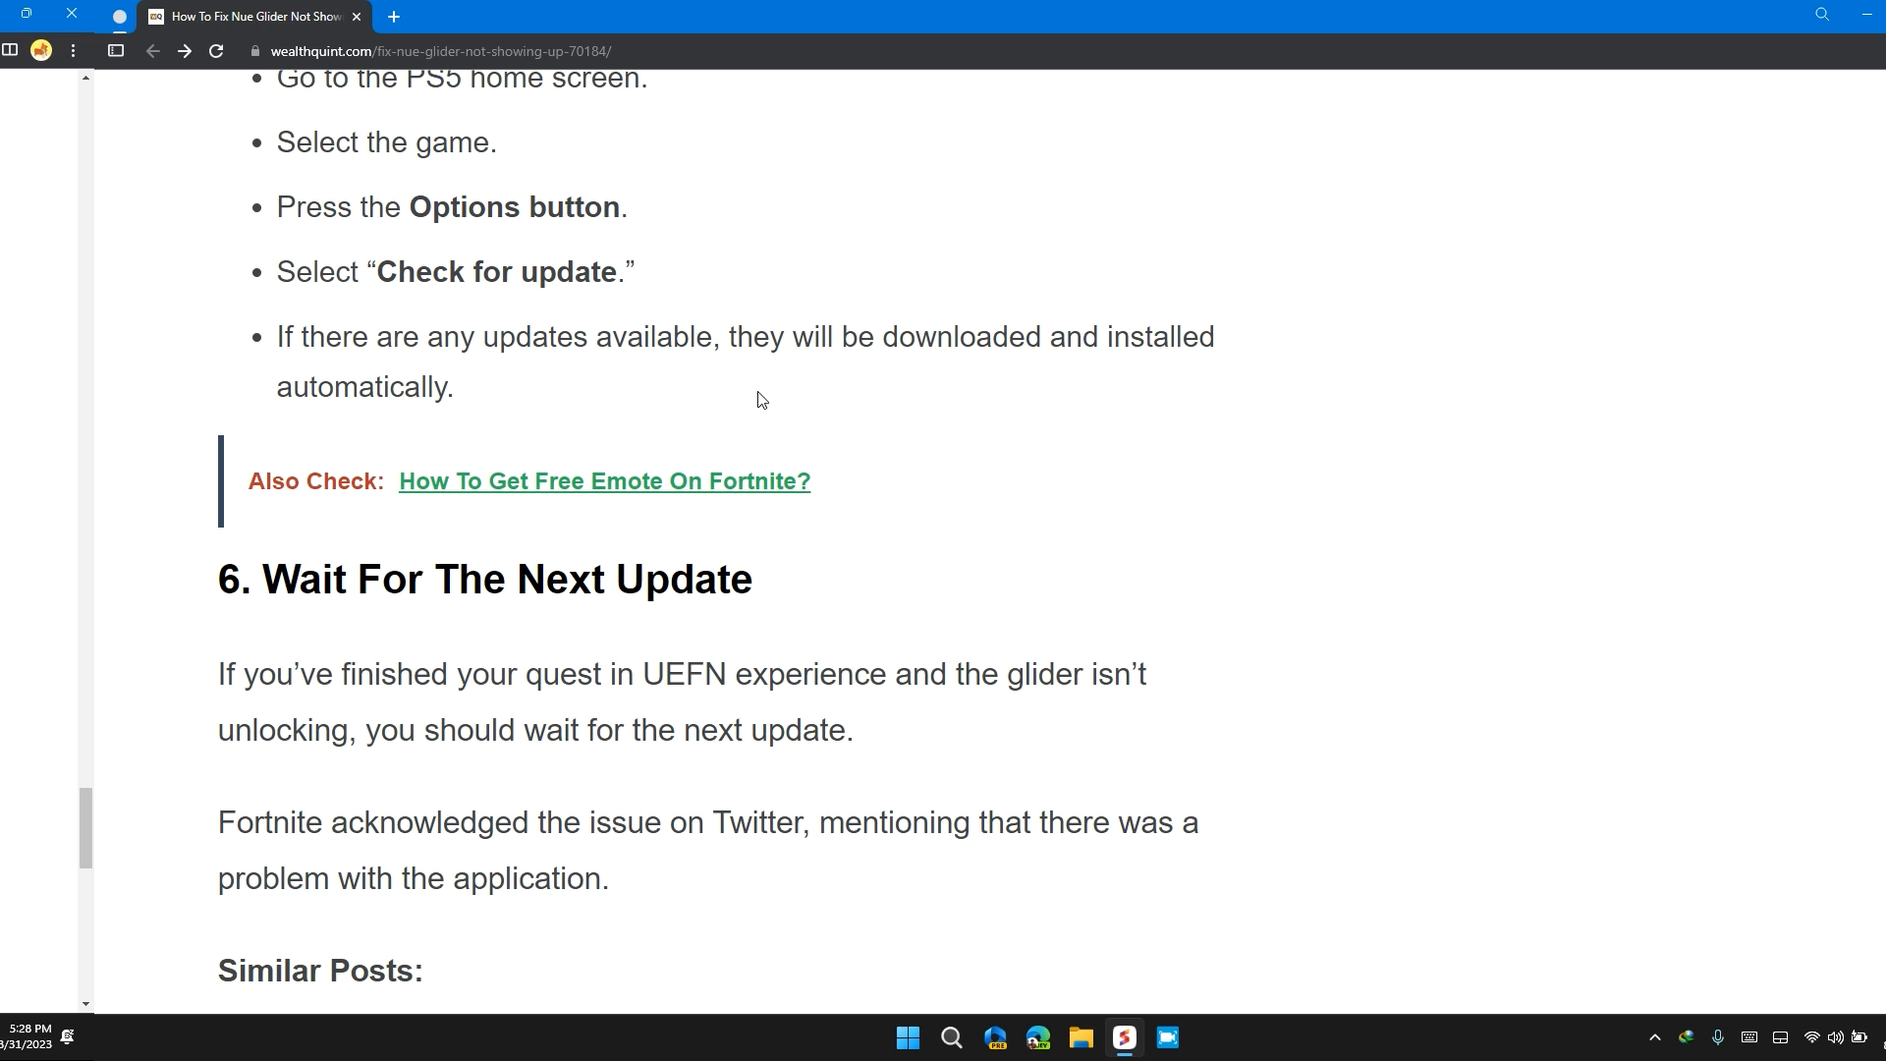
scroll("down", 3)
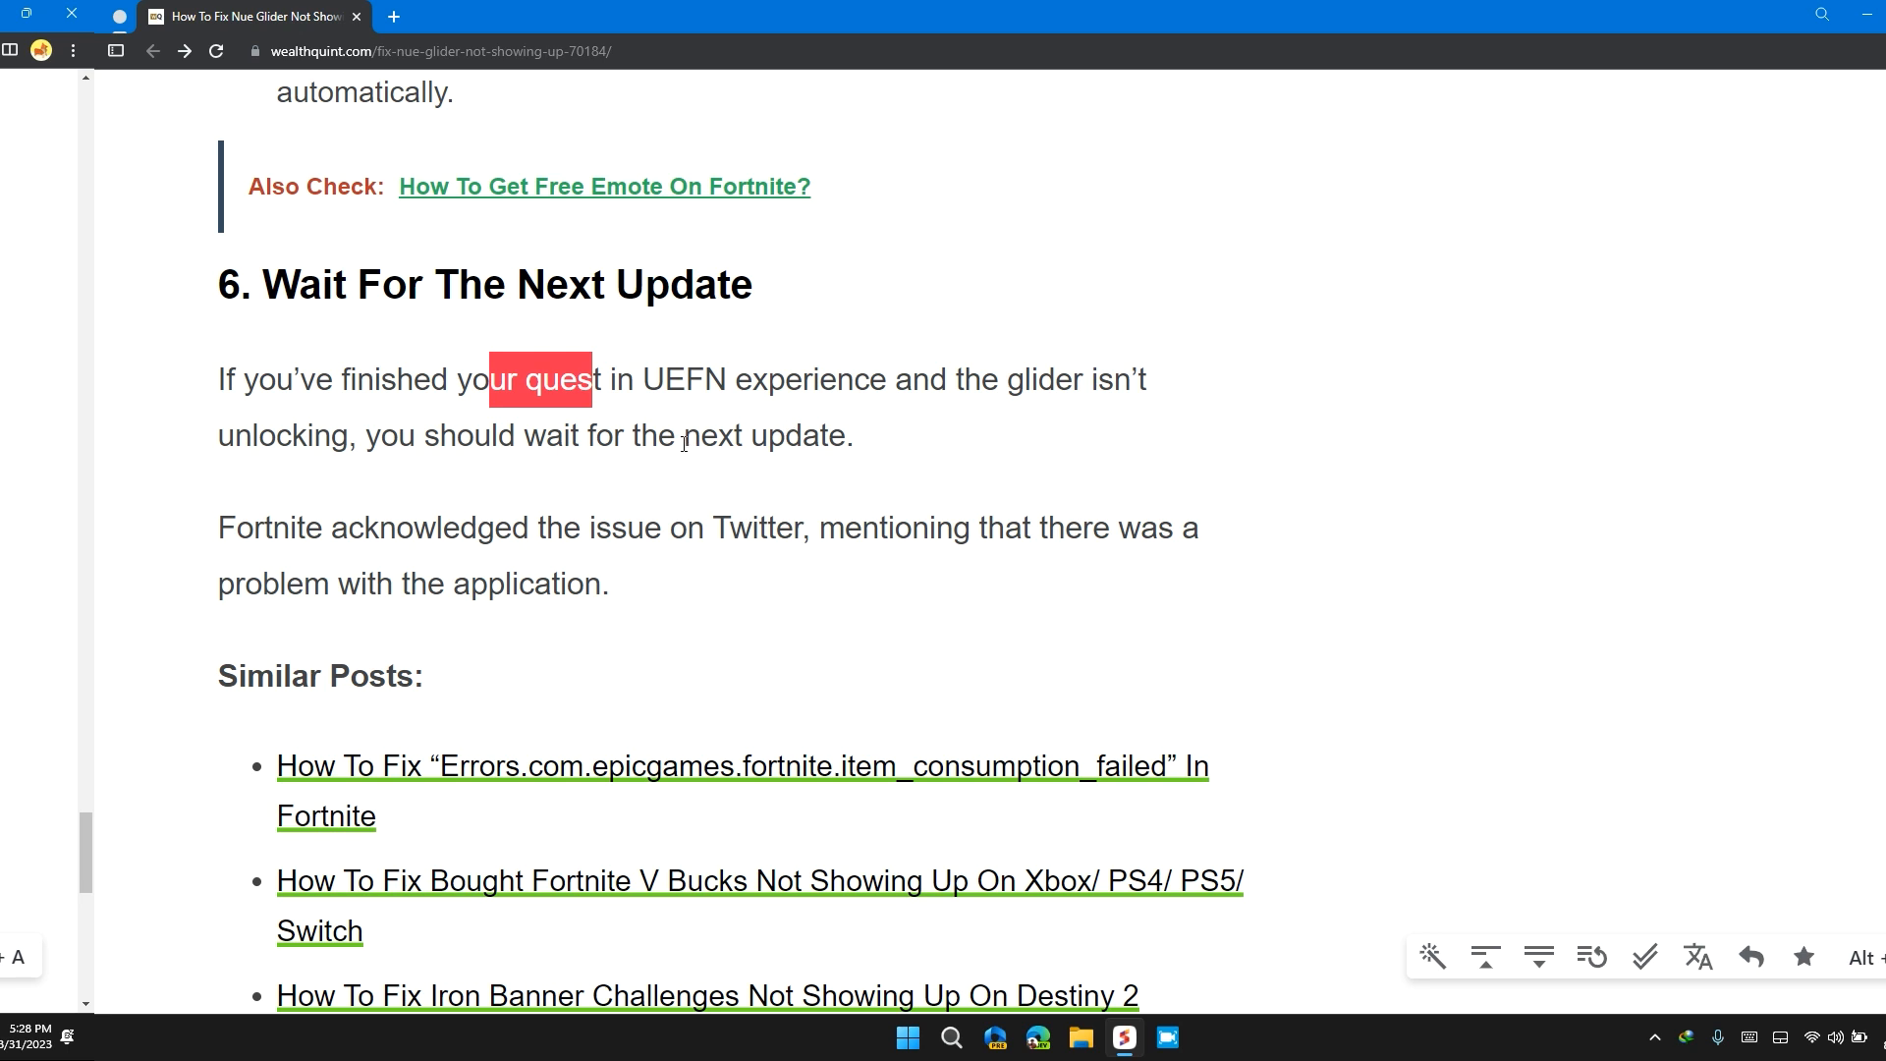
scroll("down", 3)
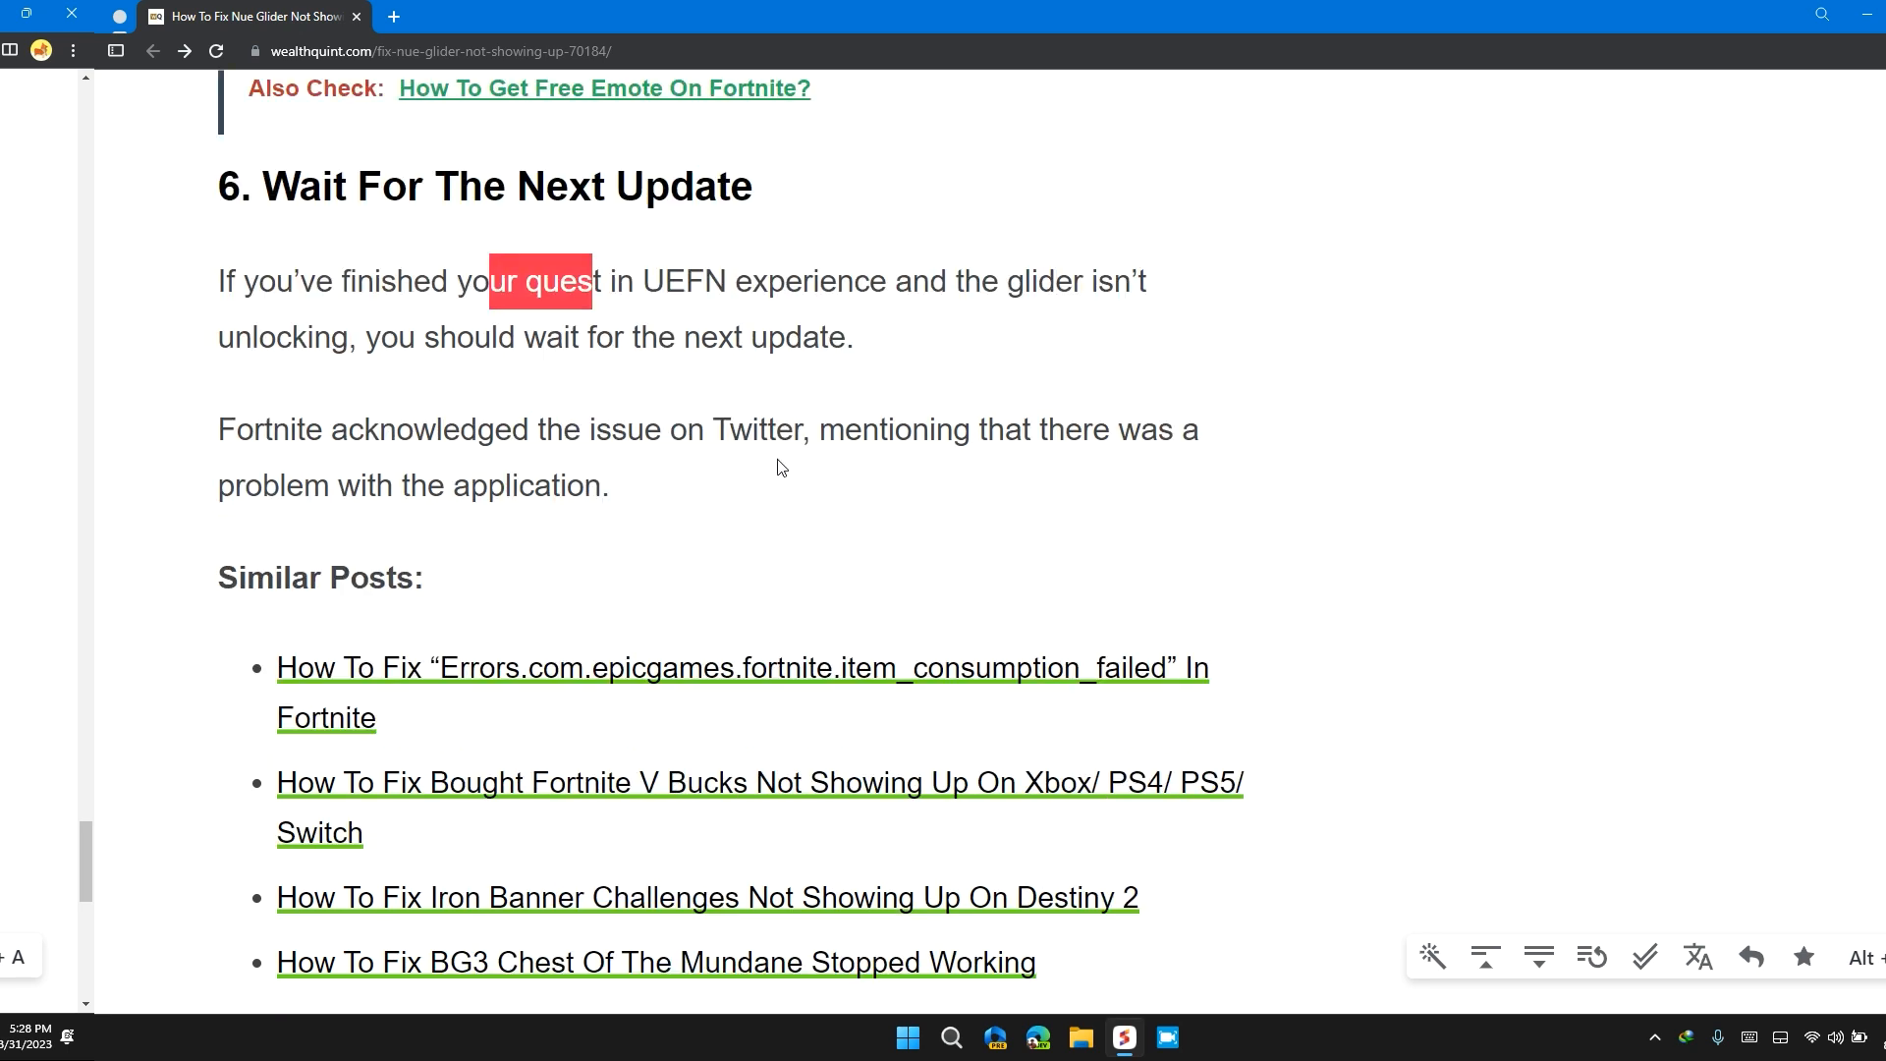
mouse_move(740, 432)
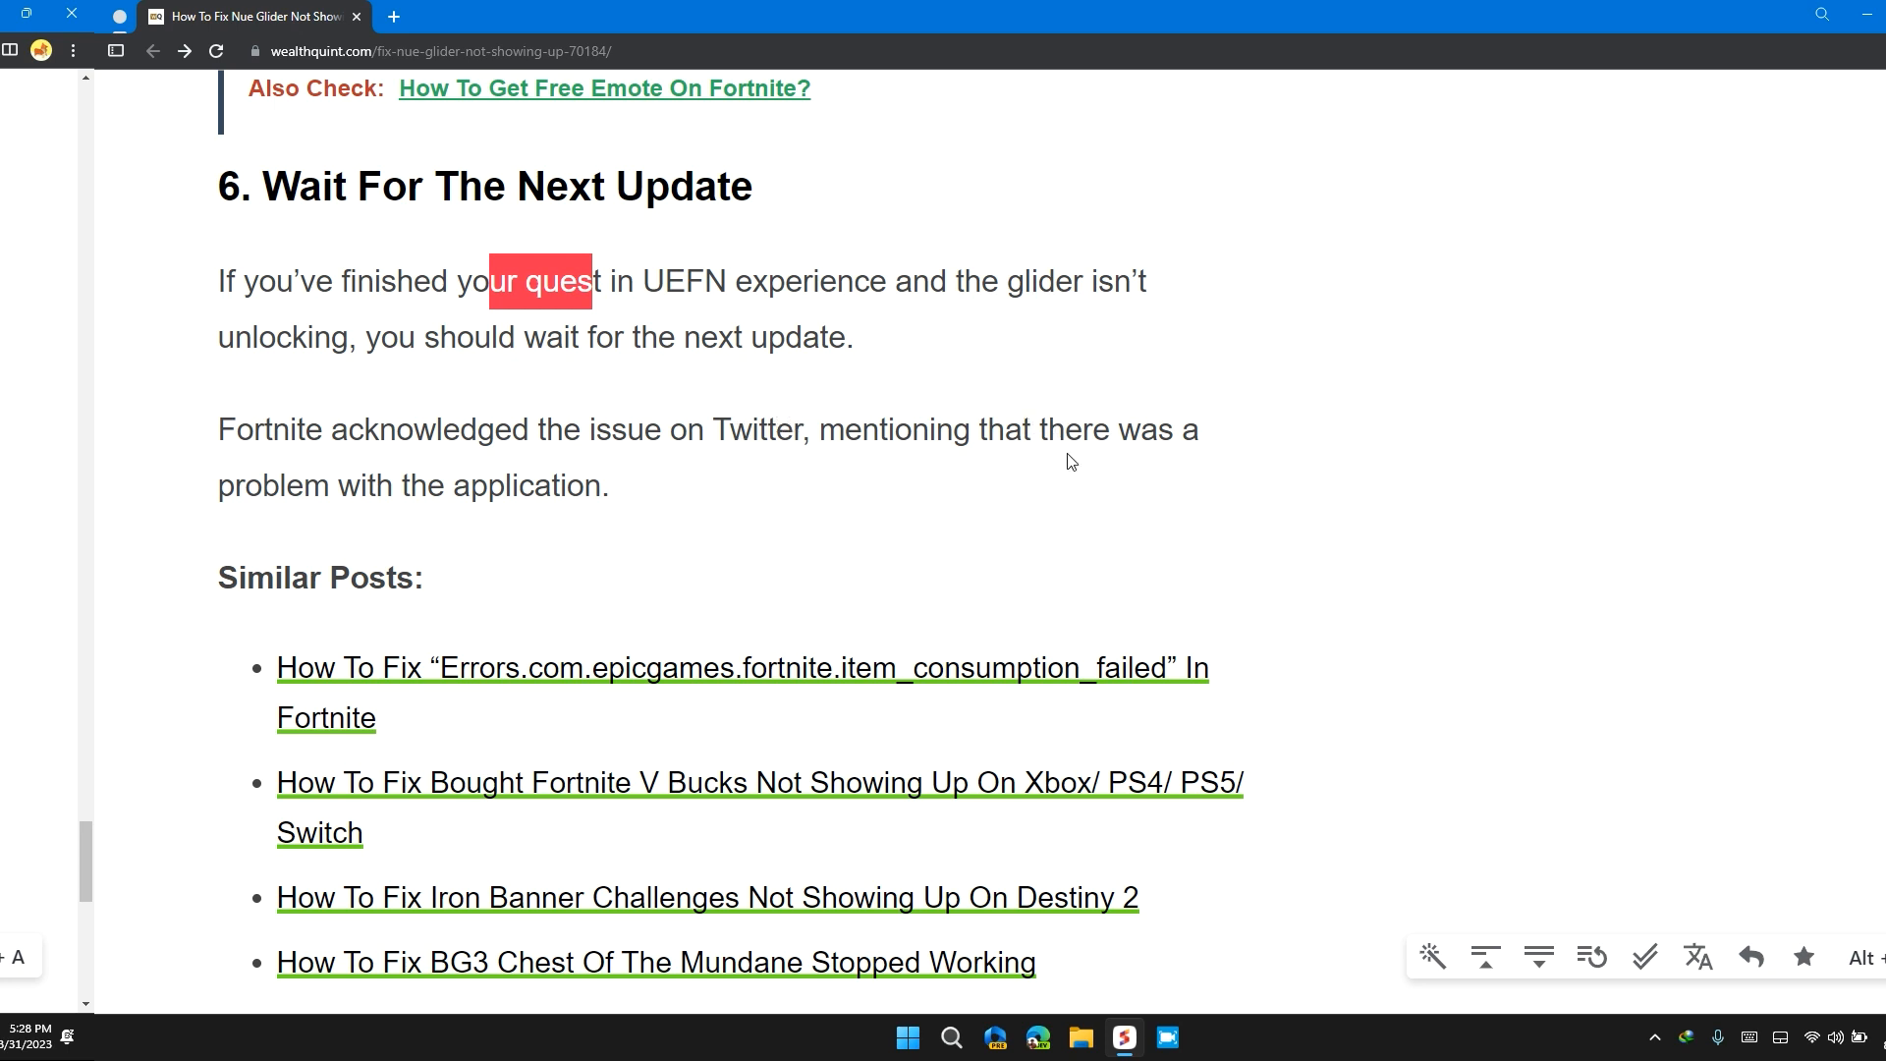
mouse_move(1028, 467)
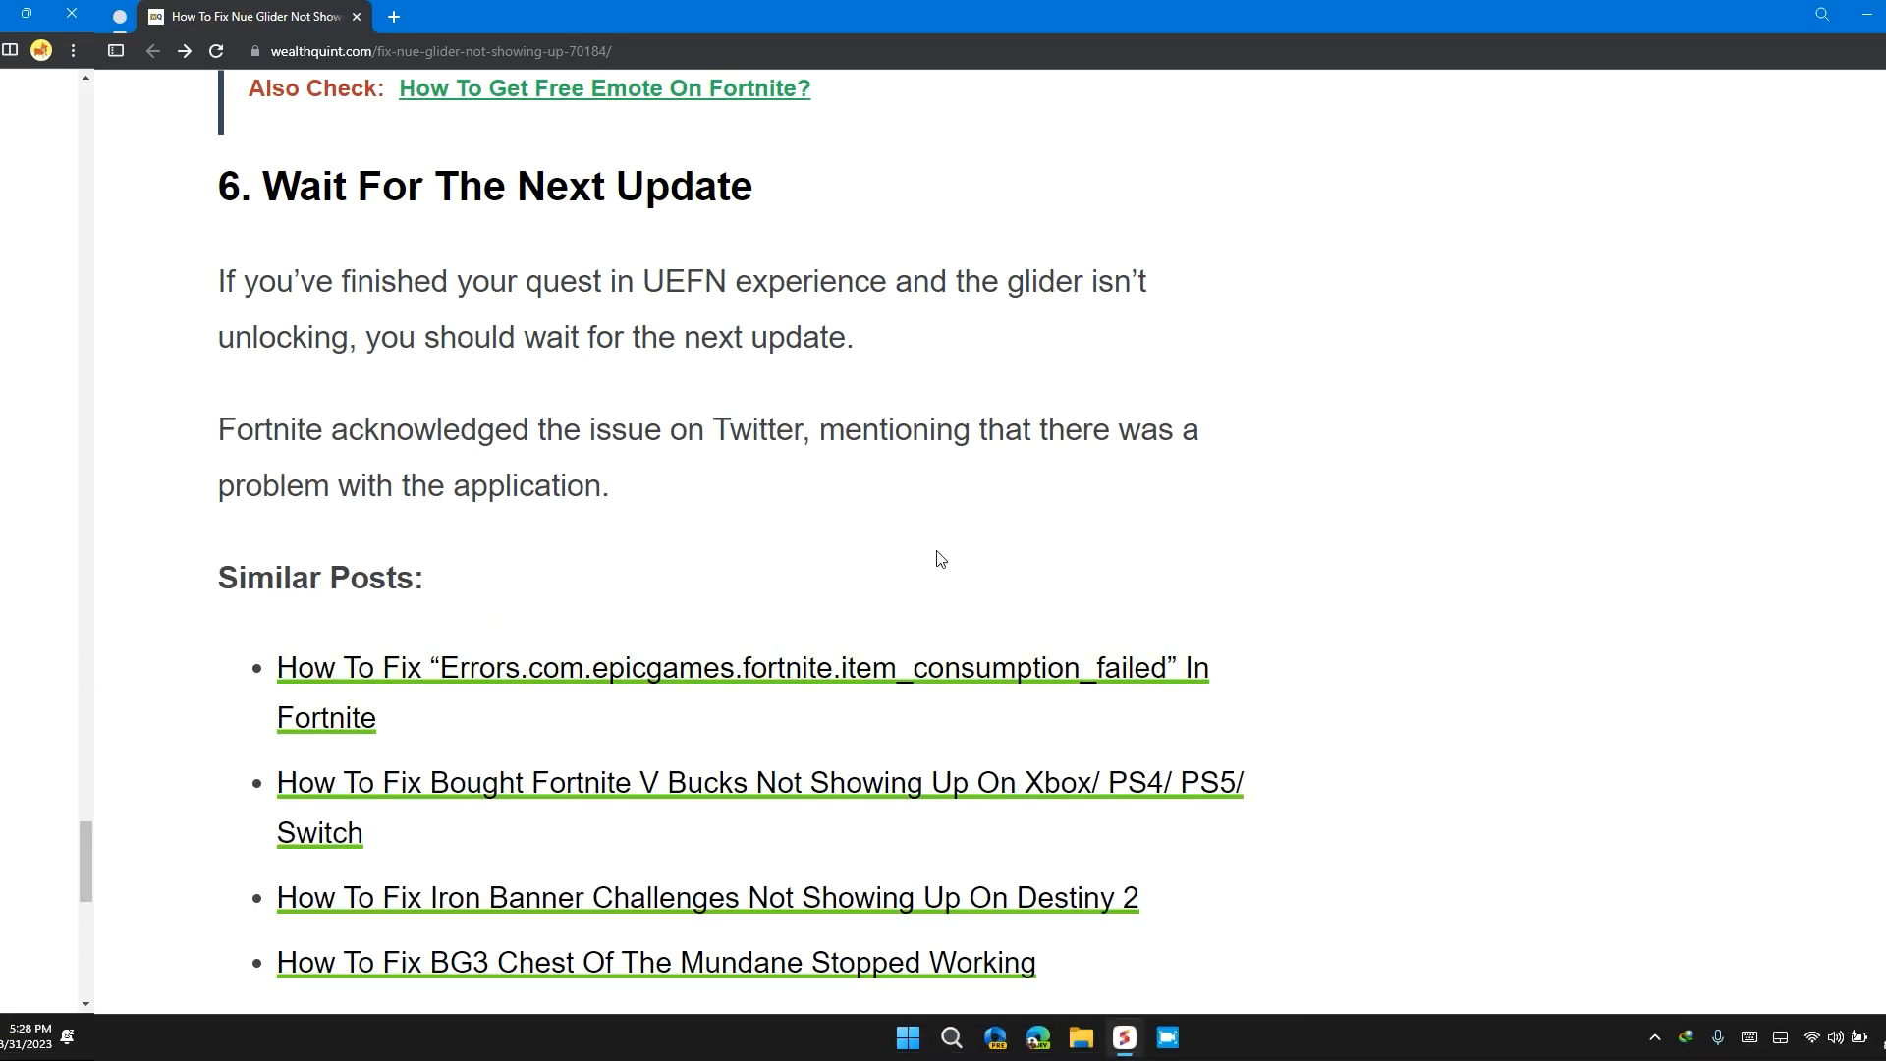
mouse_move(778, 556)
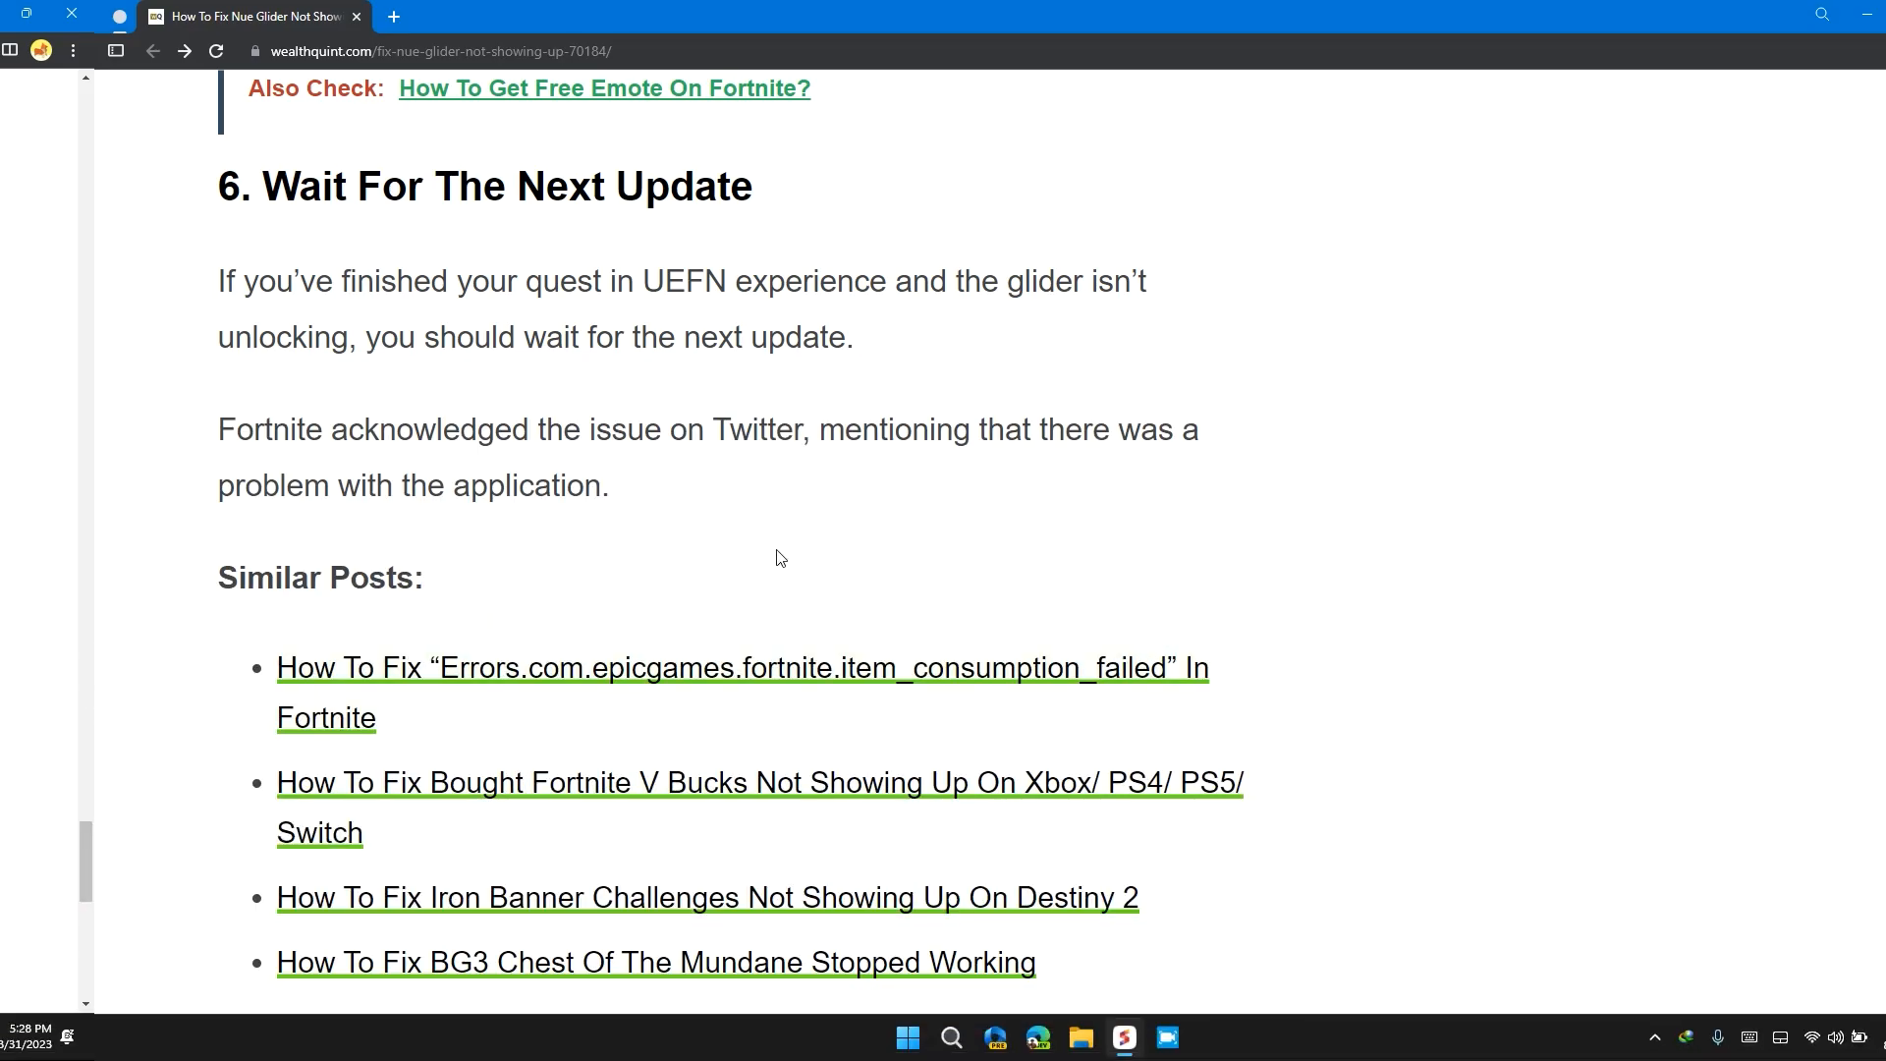